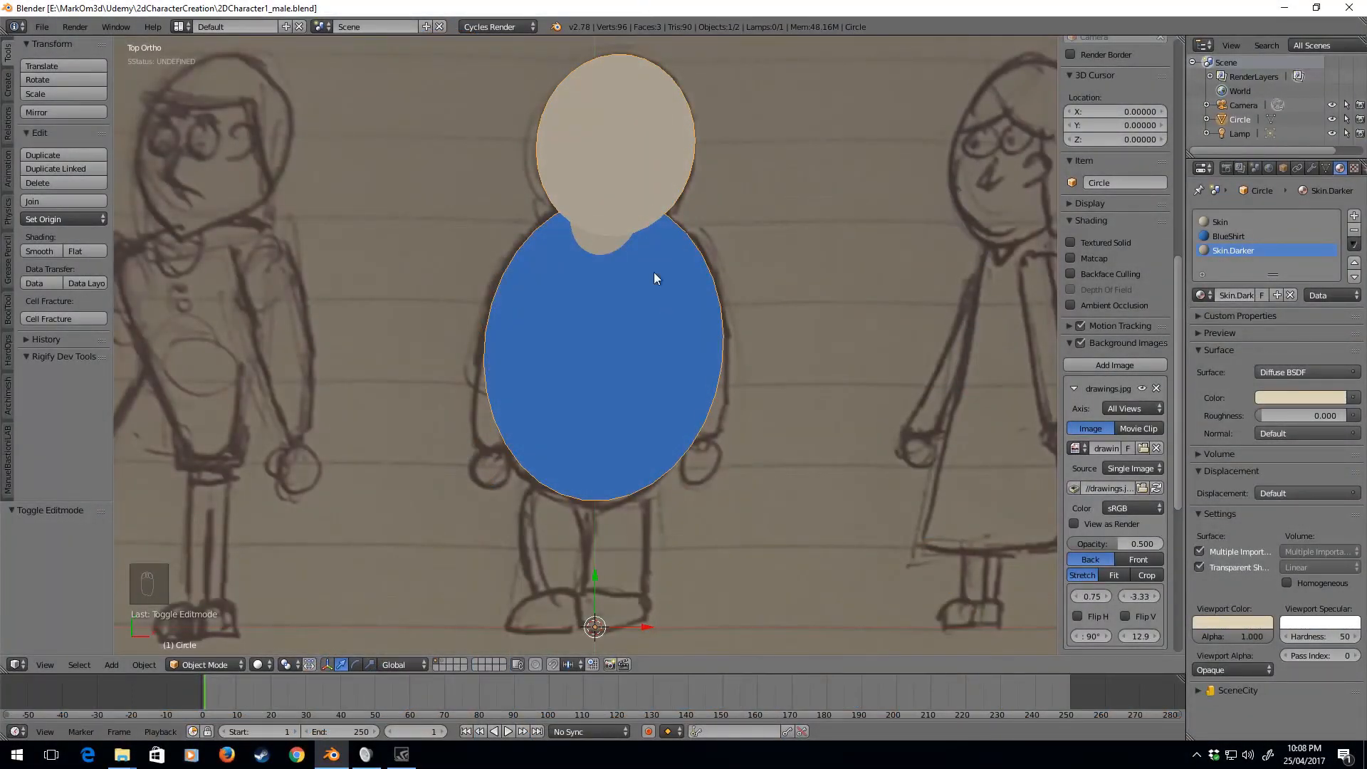
Step: Add a circle to the character mesh, sized and placed over the sketched shoulder
key("Tab")
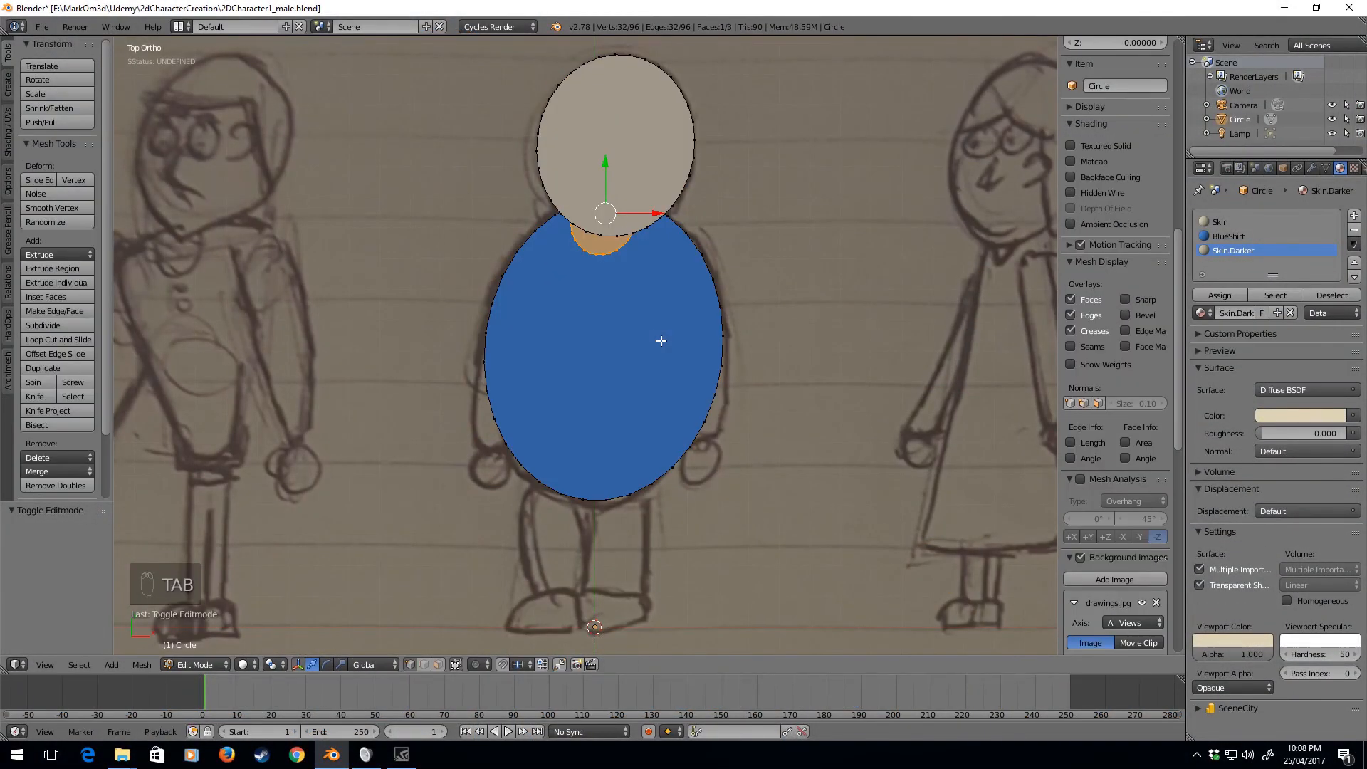
key("shift+a")
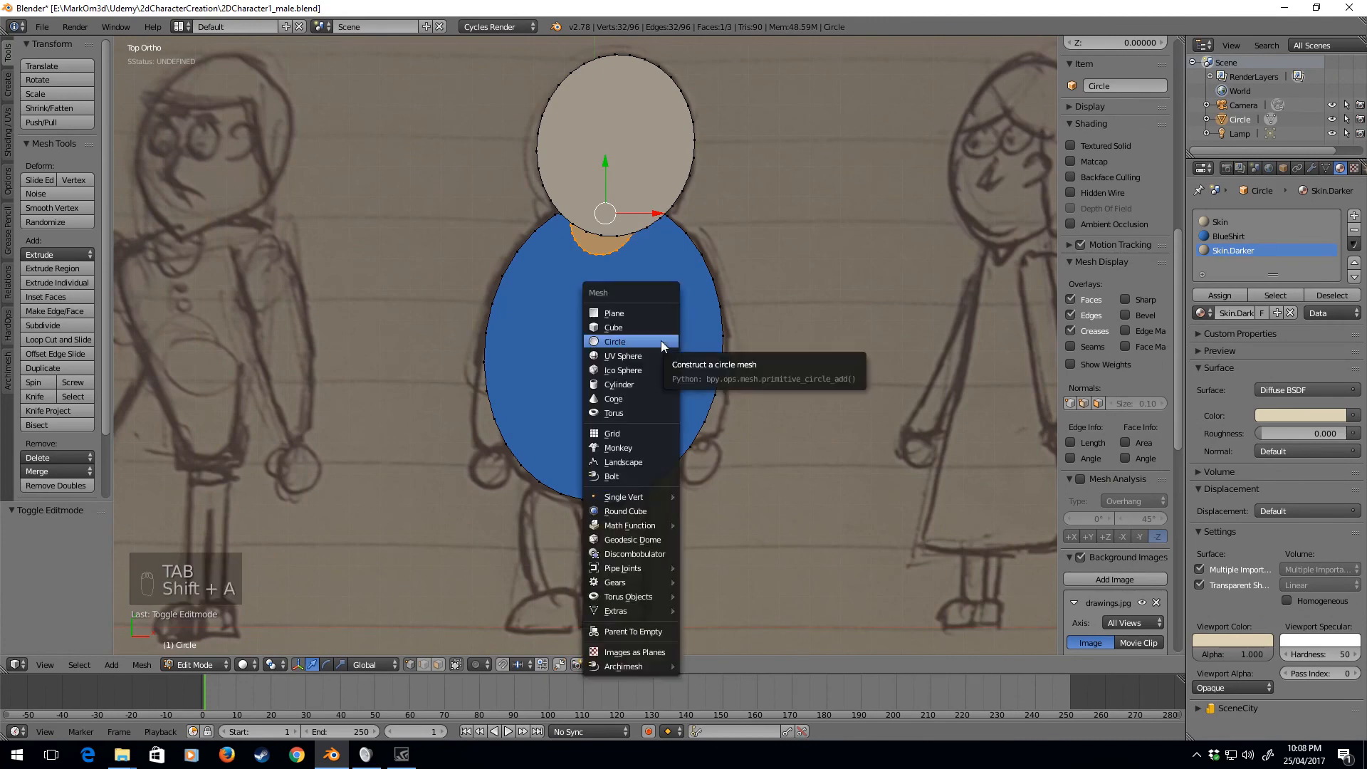
left_click(615, 341)
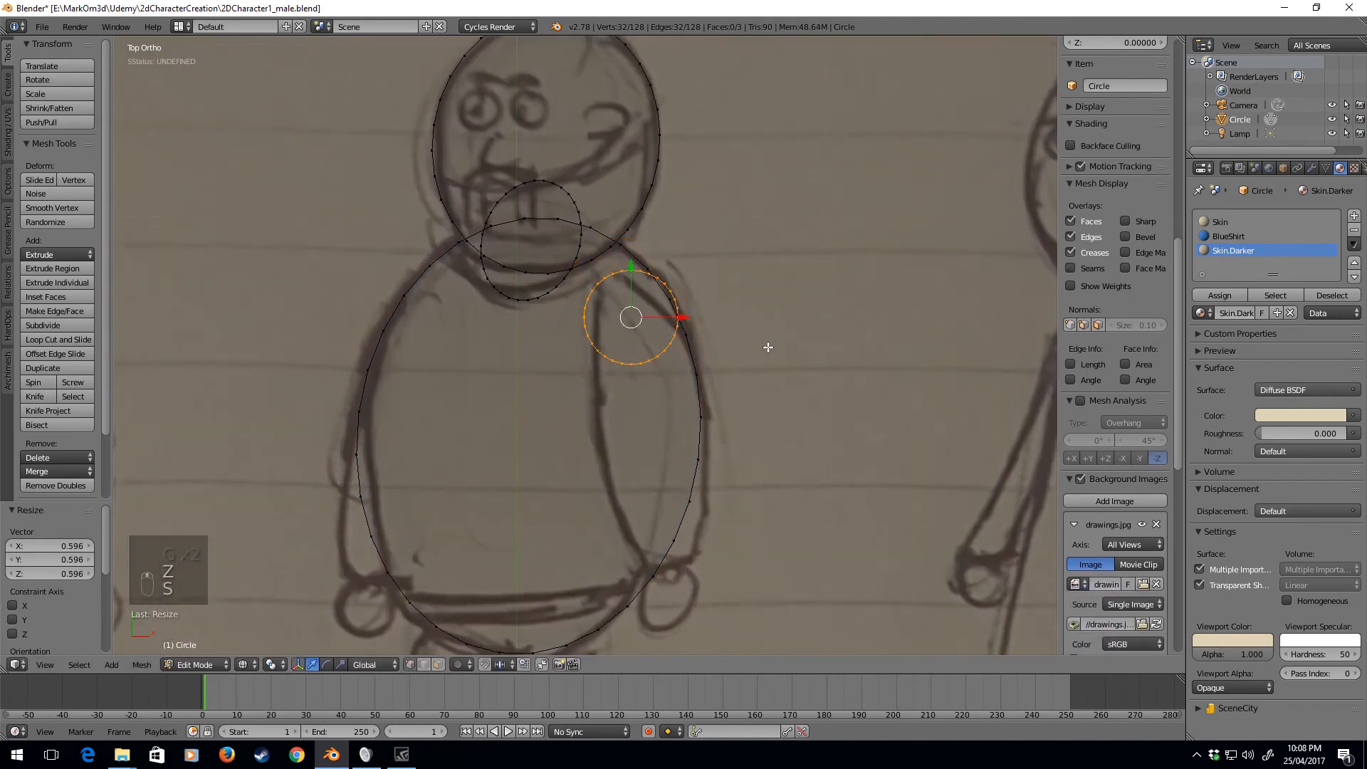
key("g")
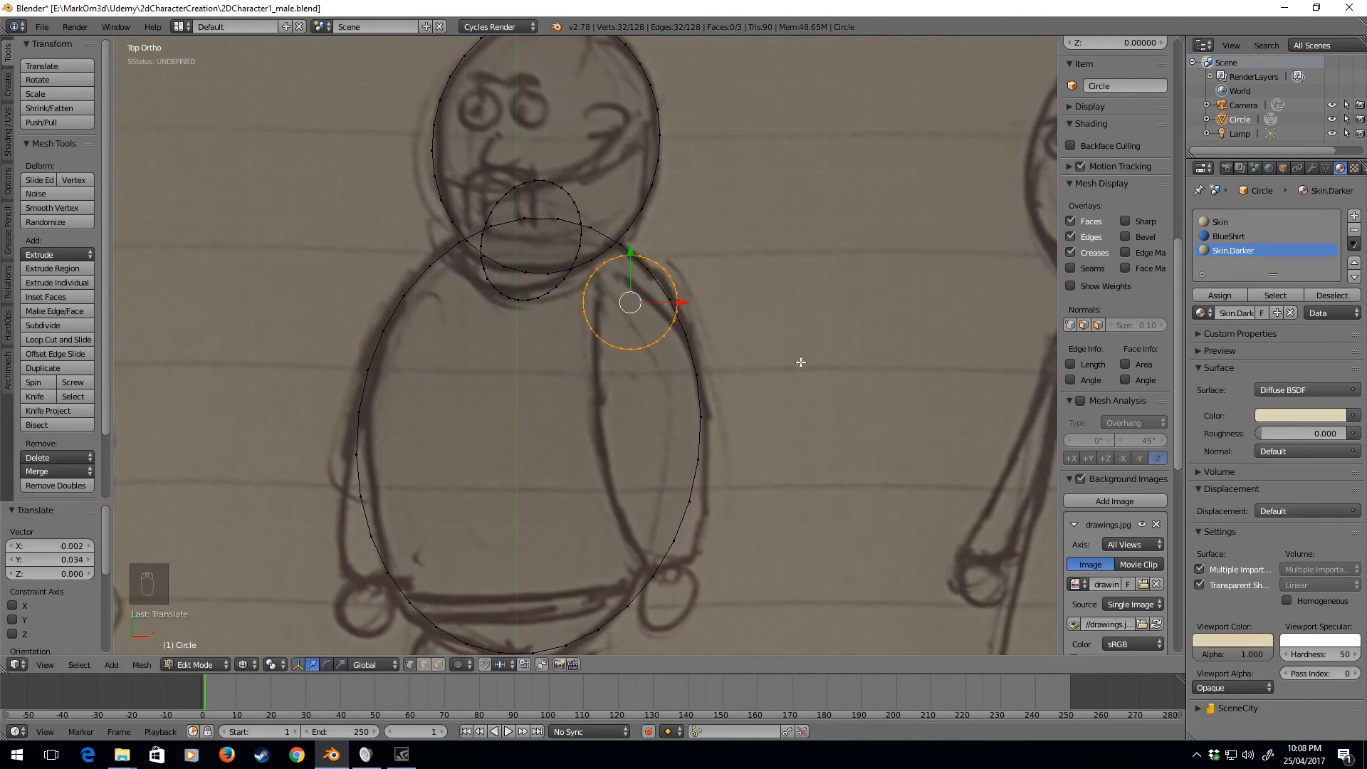
key("s")
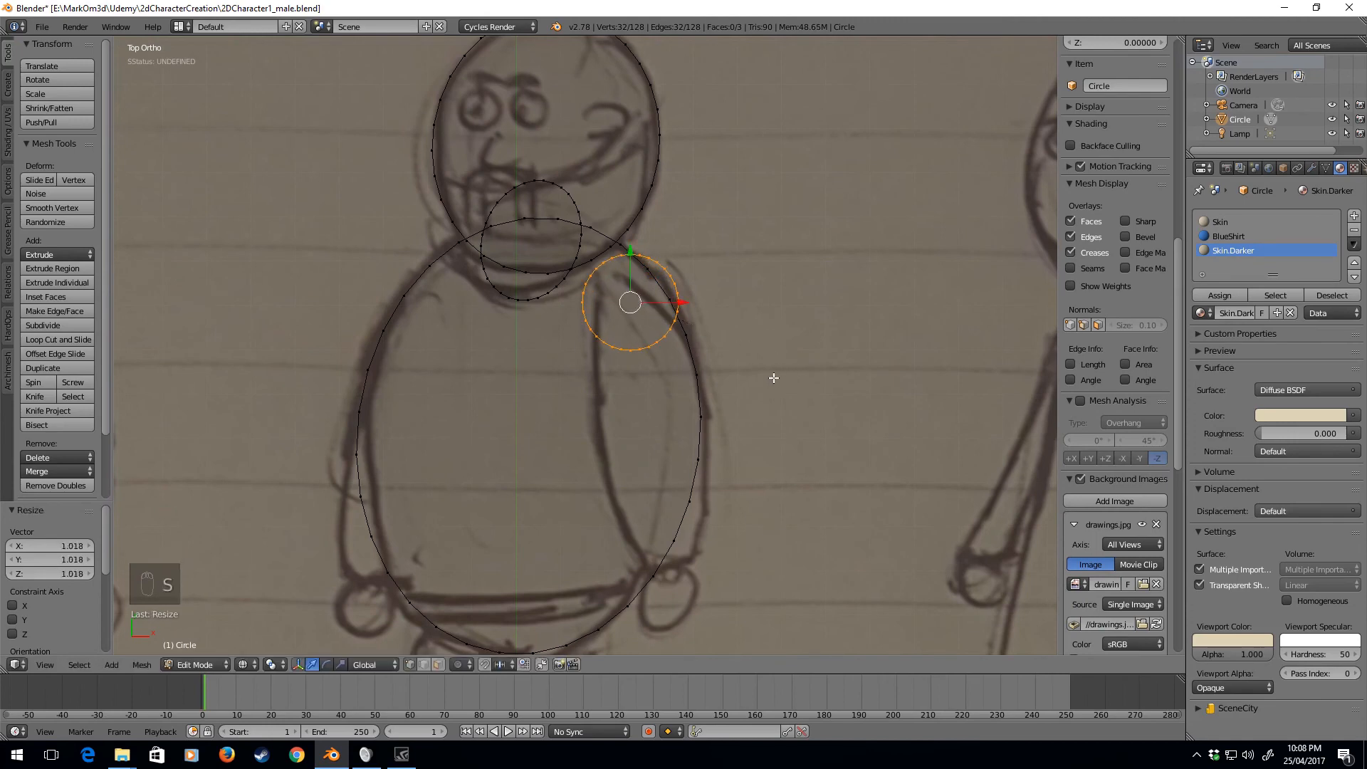
Step: Duplicate the shoulder circle lower down the arm and resize it for the forearm
key("shift+d")
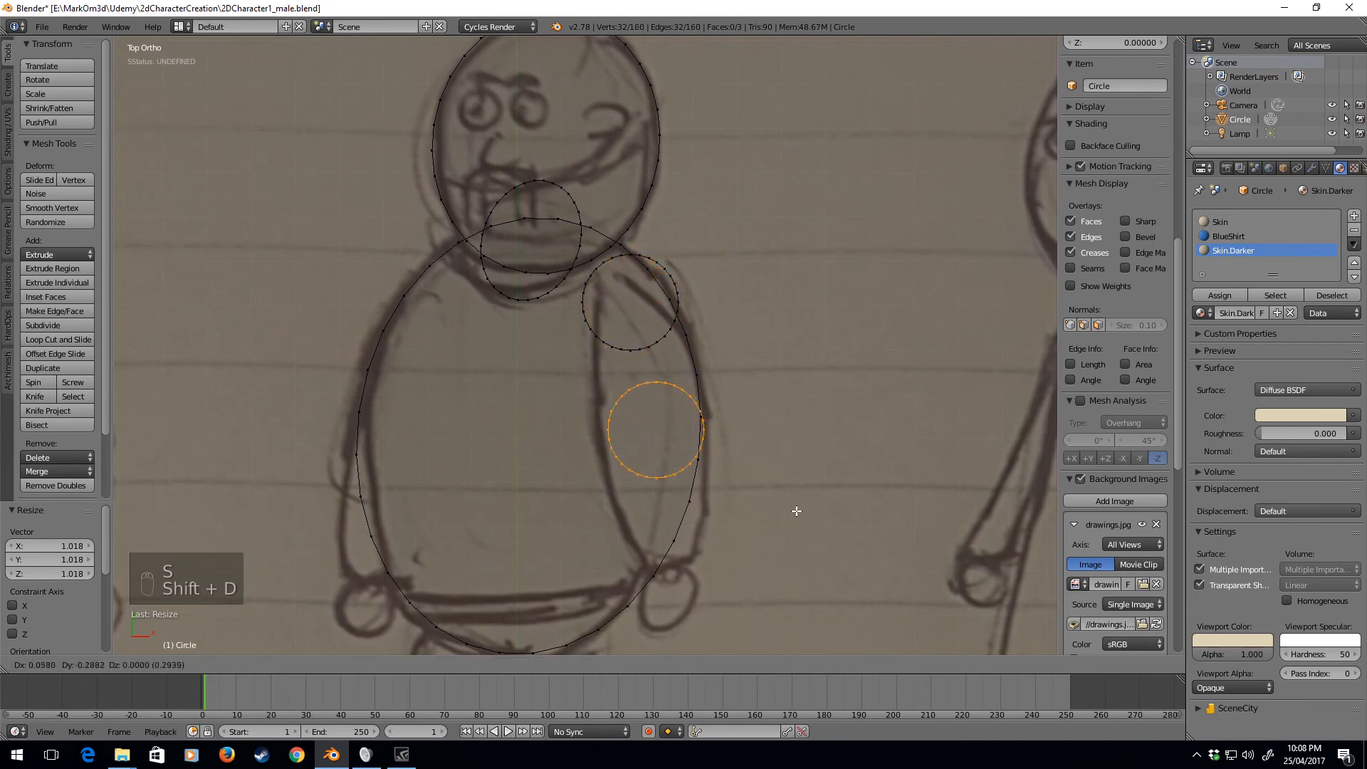
key("Shift+D")
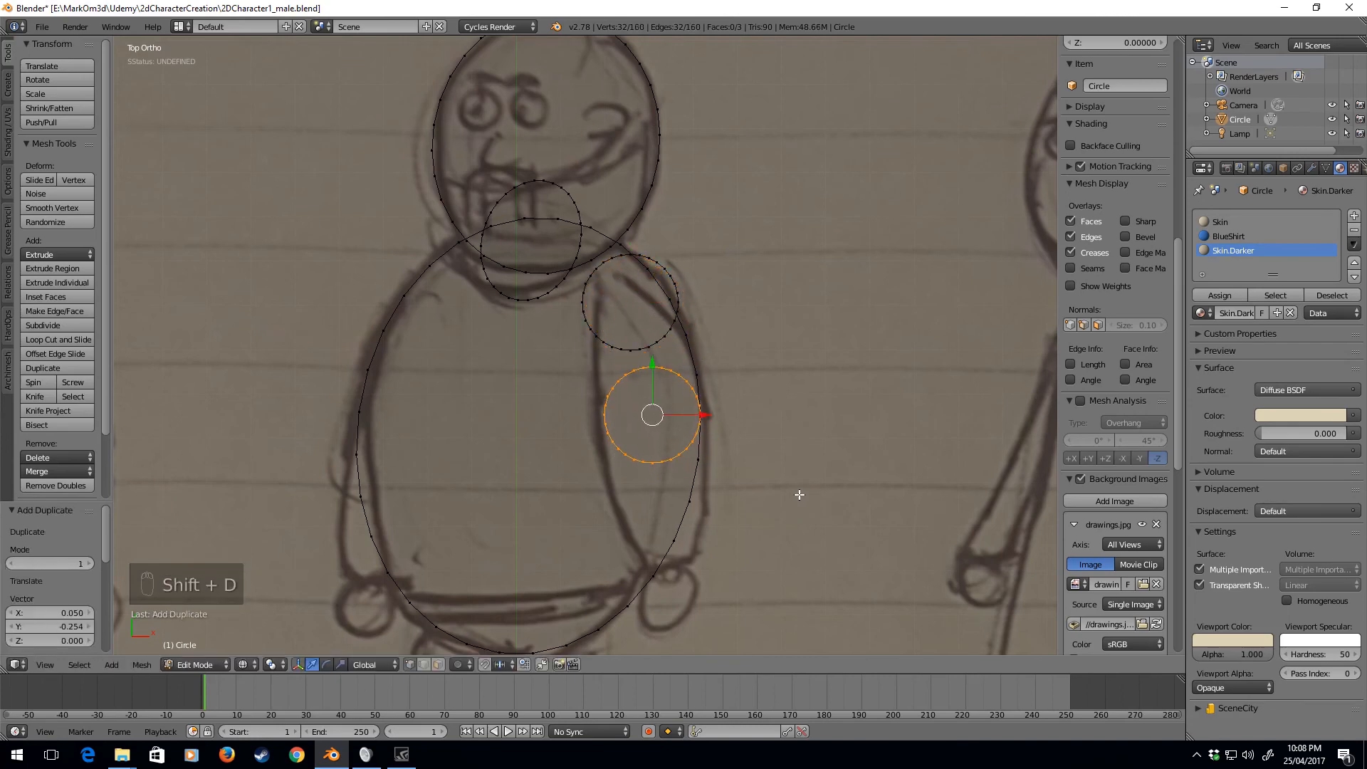
key("s")
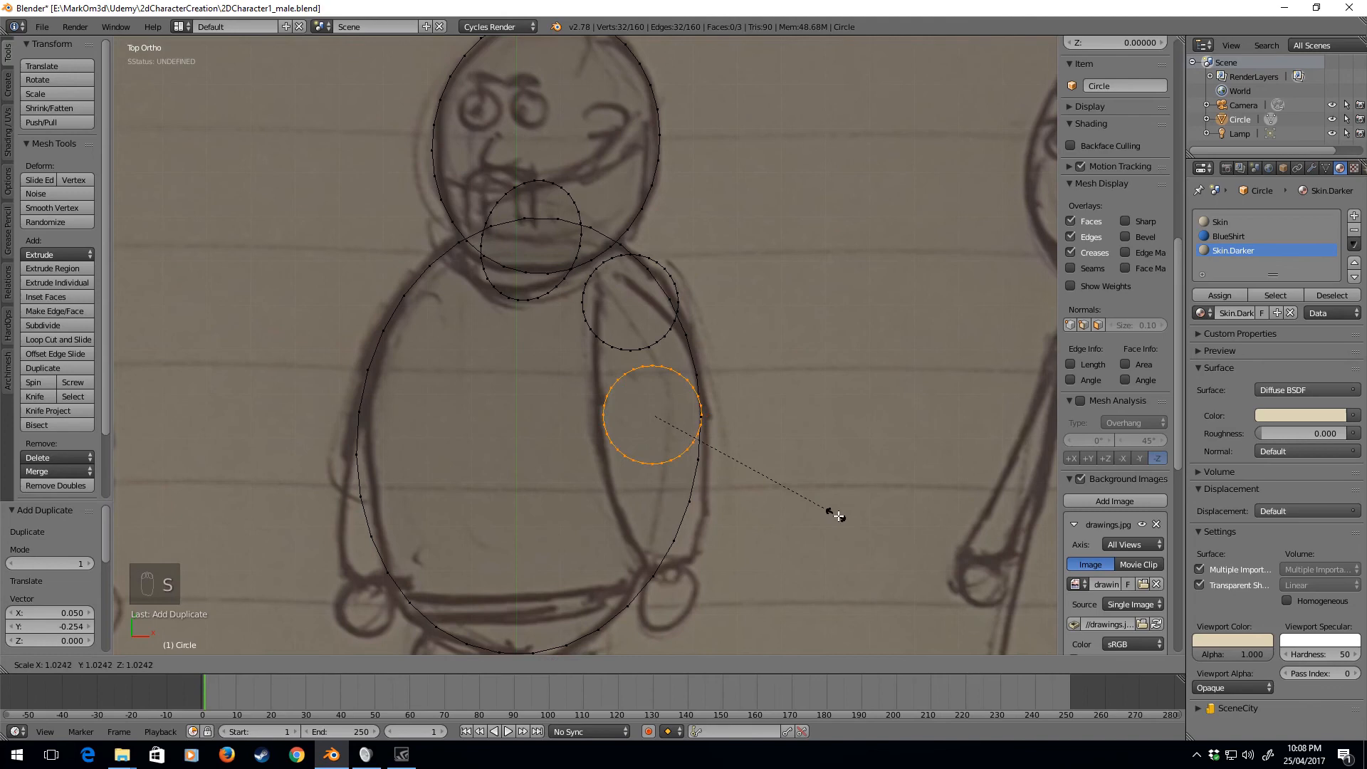
mouse_move(859, 532)
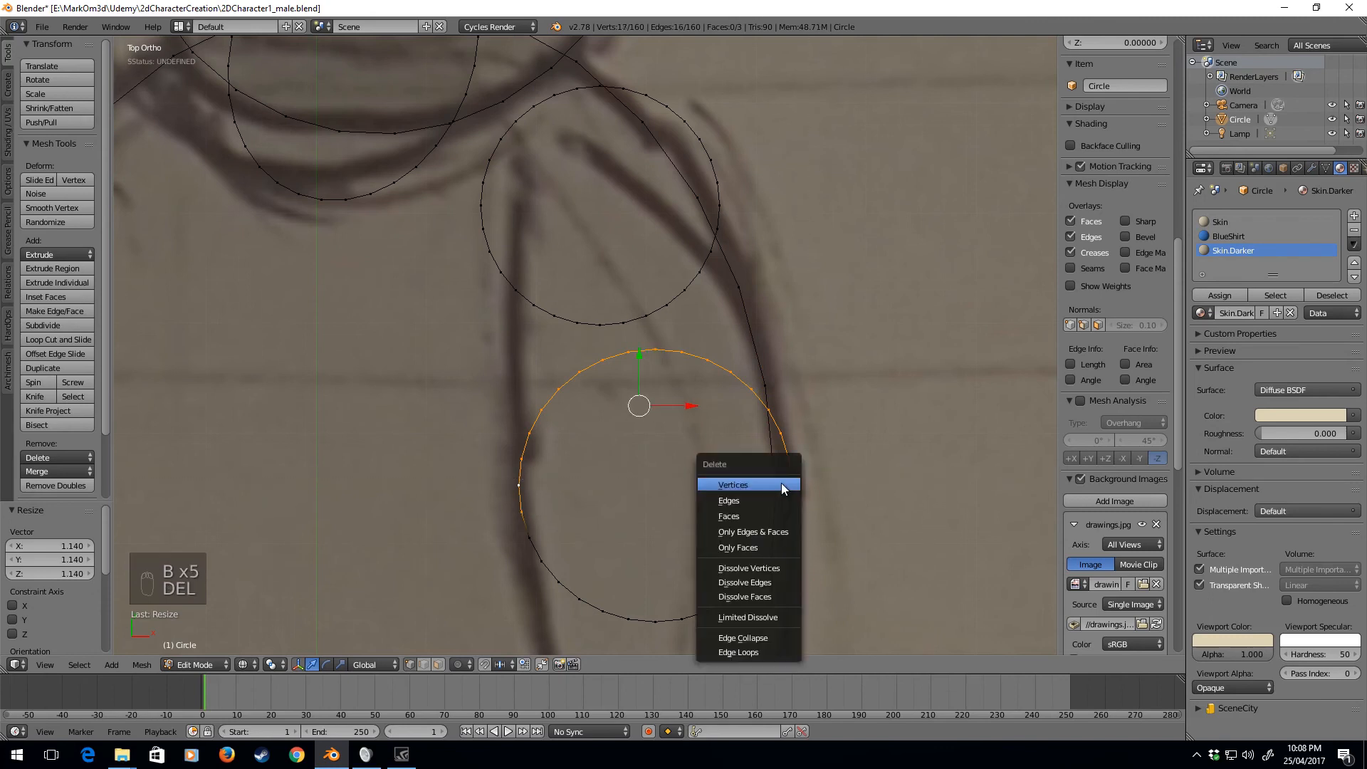
Step: Trim the circles' inner arcs, bridge their open ends and fill the capsule arm as one face
left_click(729, 501)
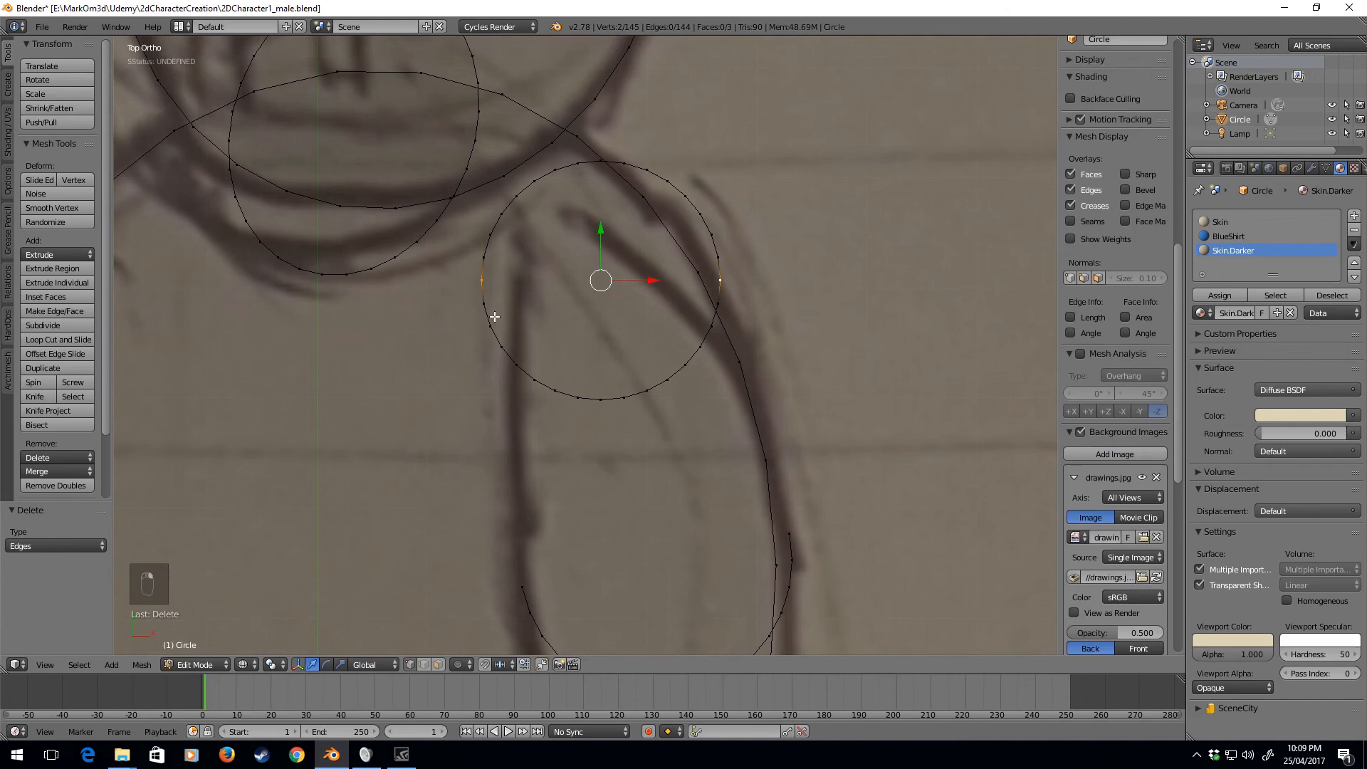
mouse_move(482, 304)
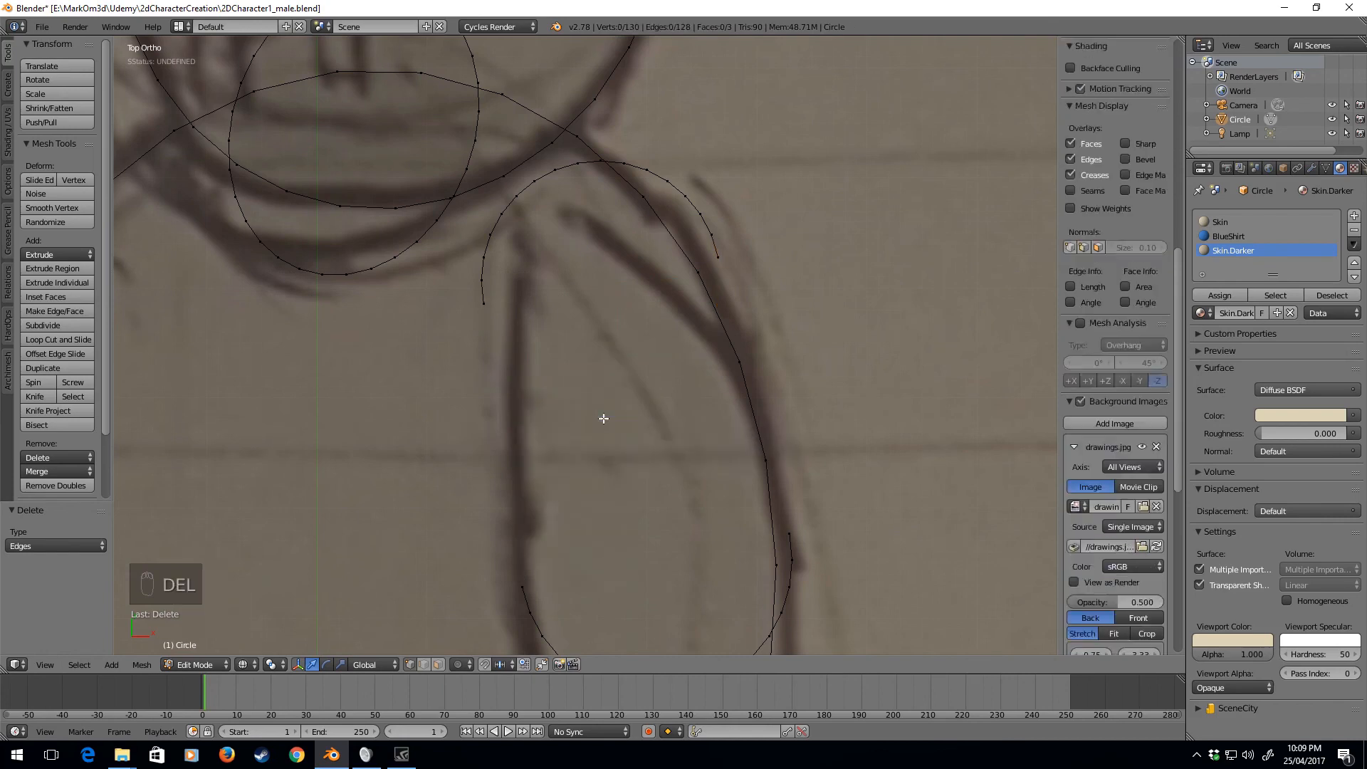
left_click(521, 587)
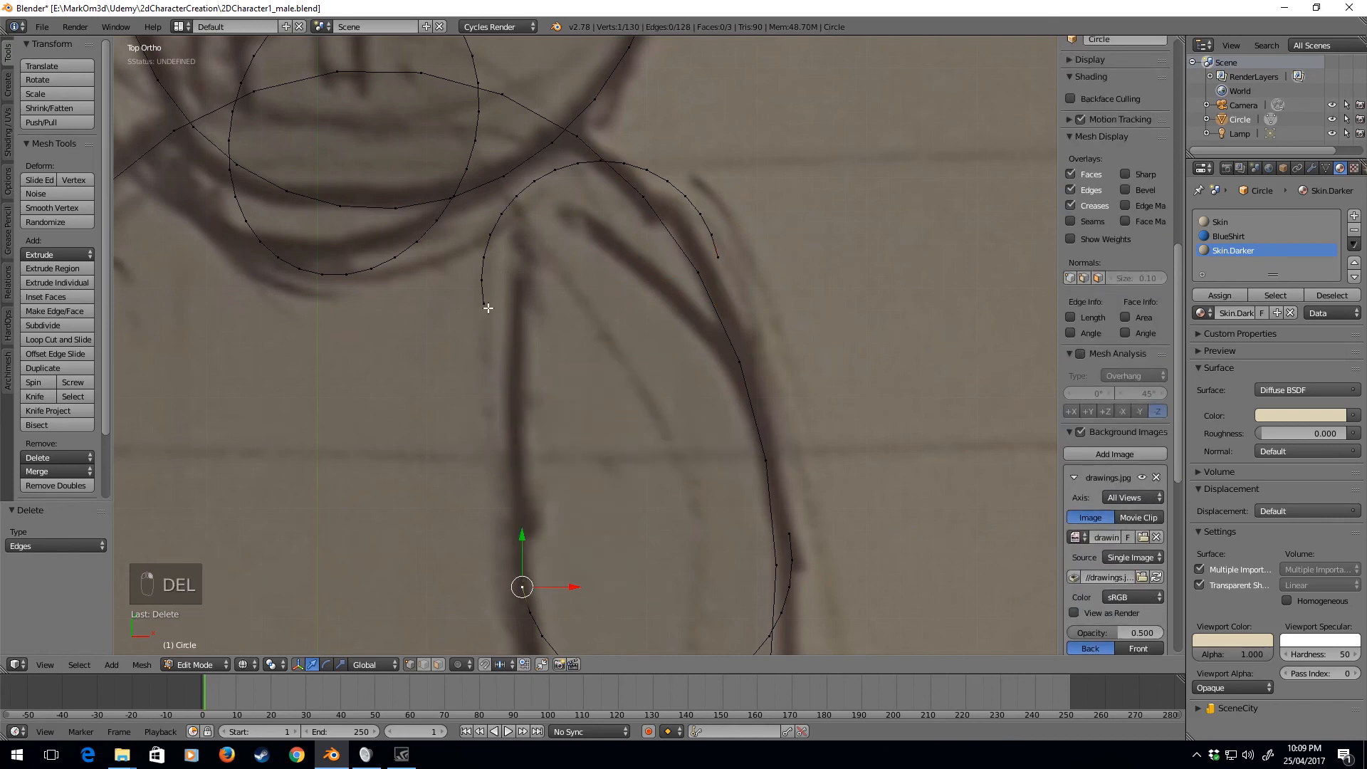
key("f")
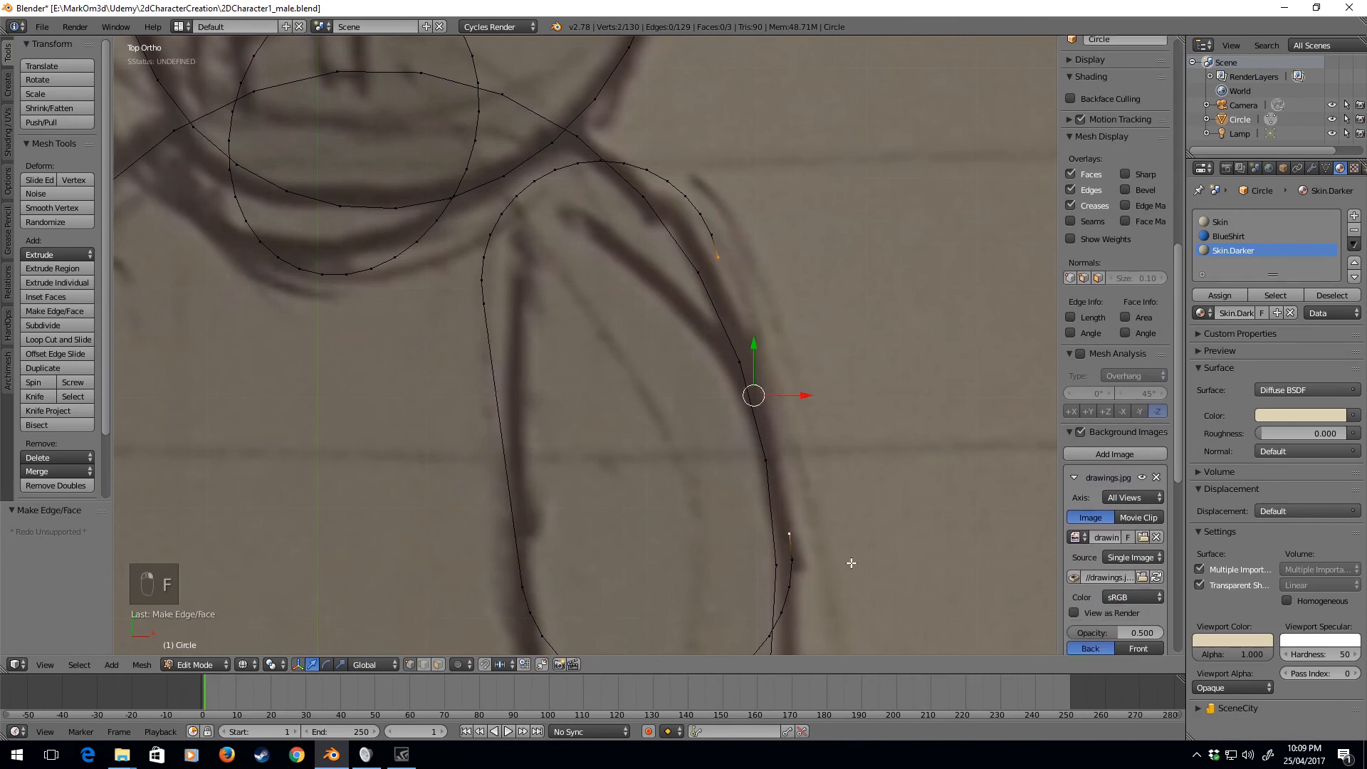
key("f")
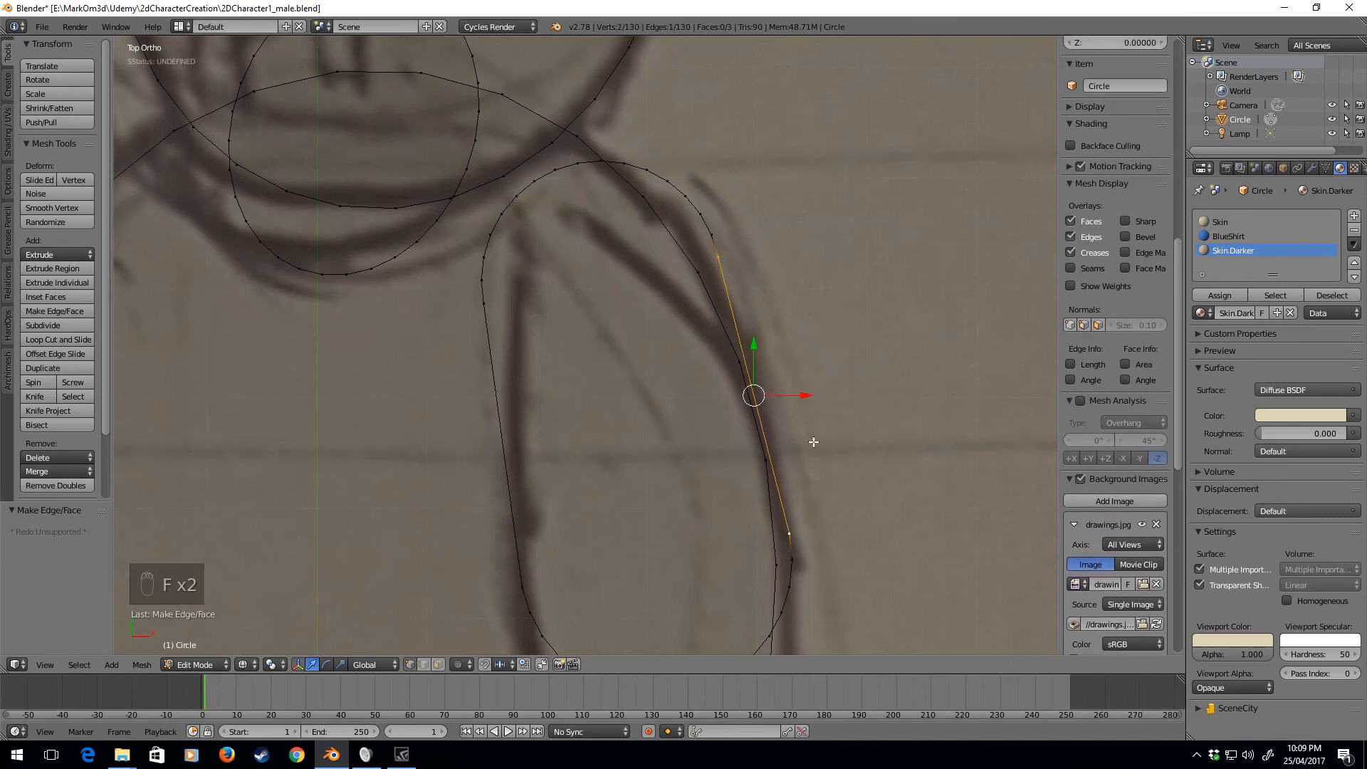
key("ctrl+l")
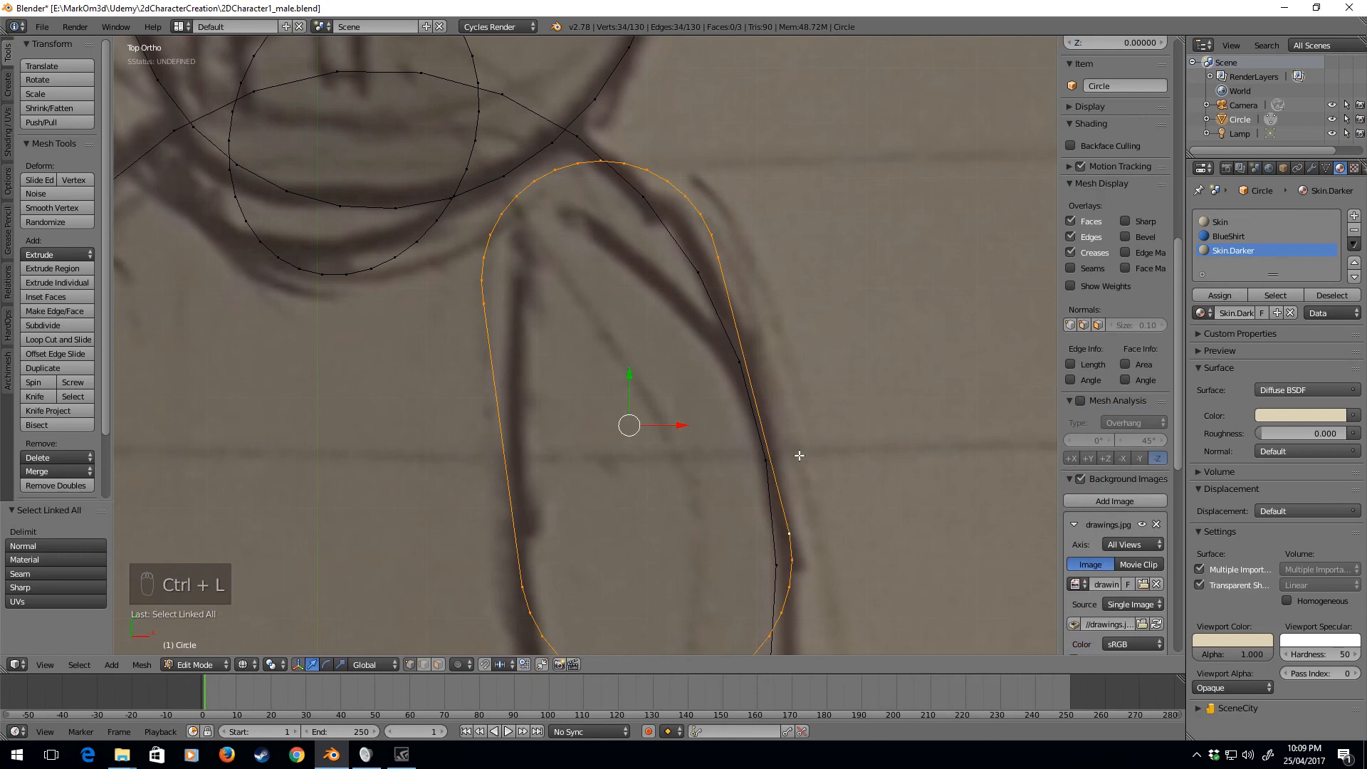
key("f")
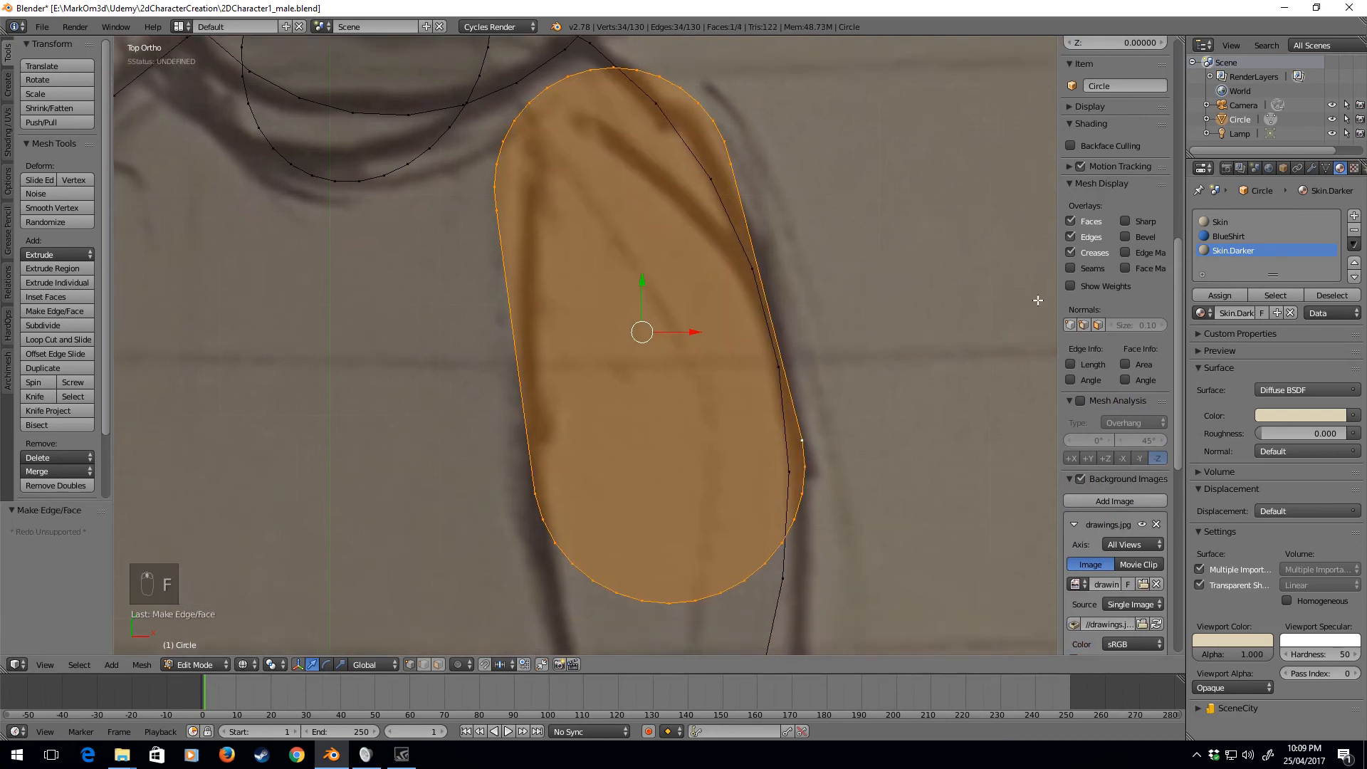
Step: Create a lighter blue shirt material, assign it to the arm face and check it in Object Mode
left_click(1230, 236)
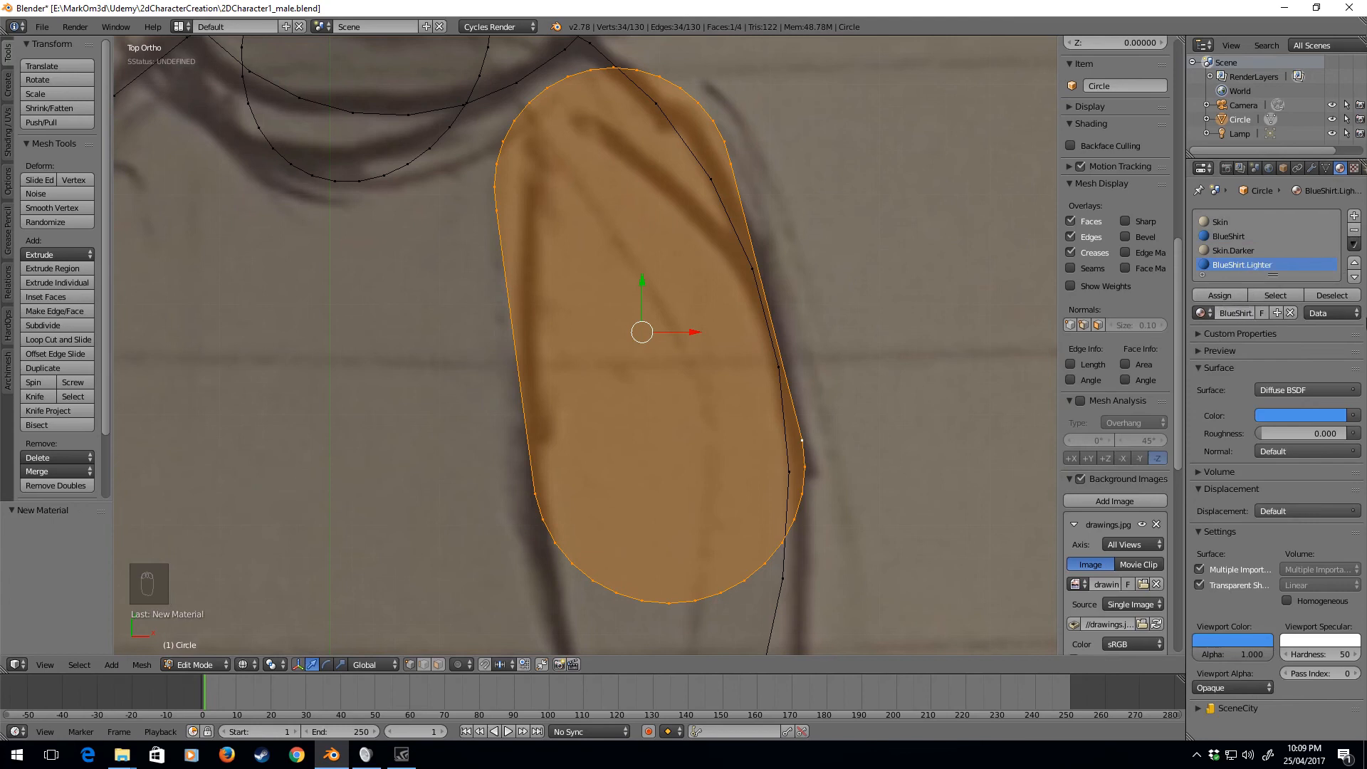
left_click(1299, 415)
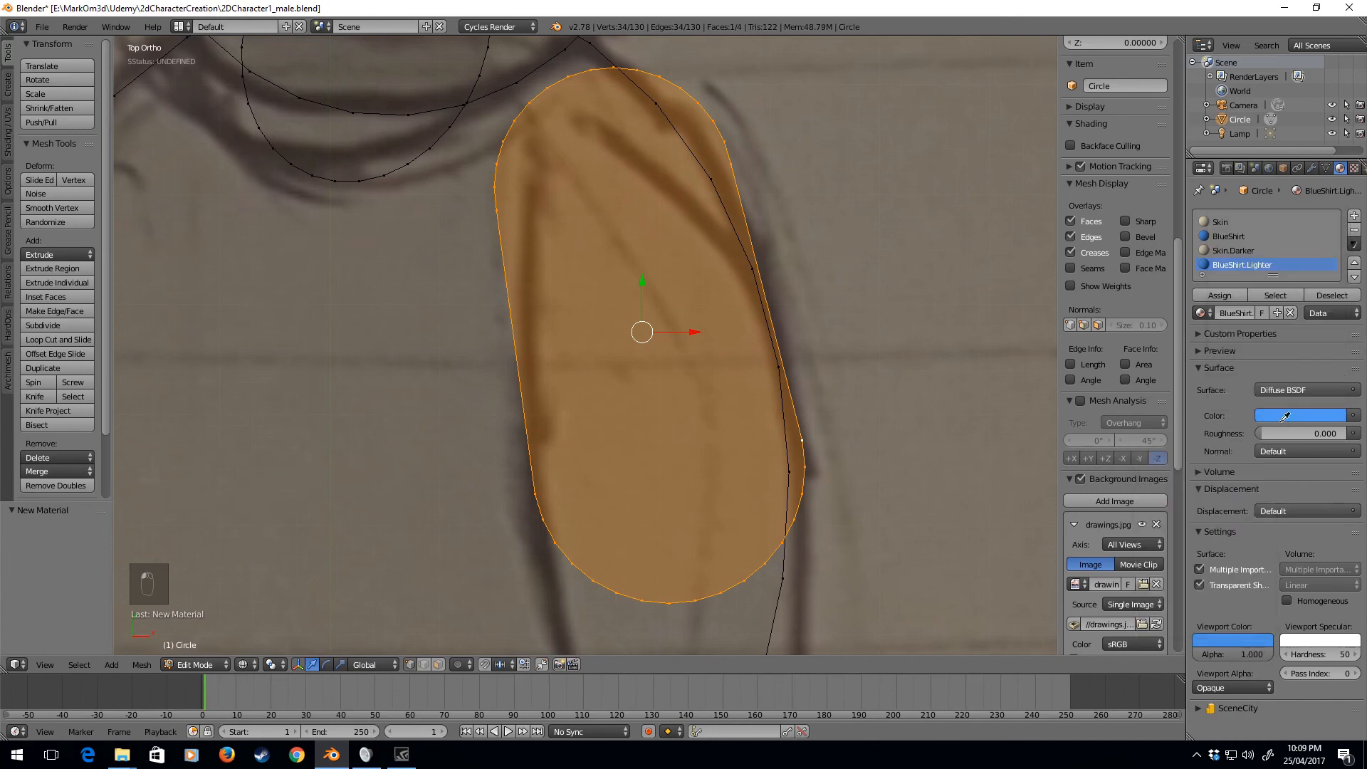
left_click(1220, 295)
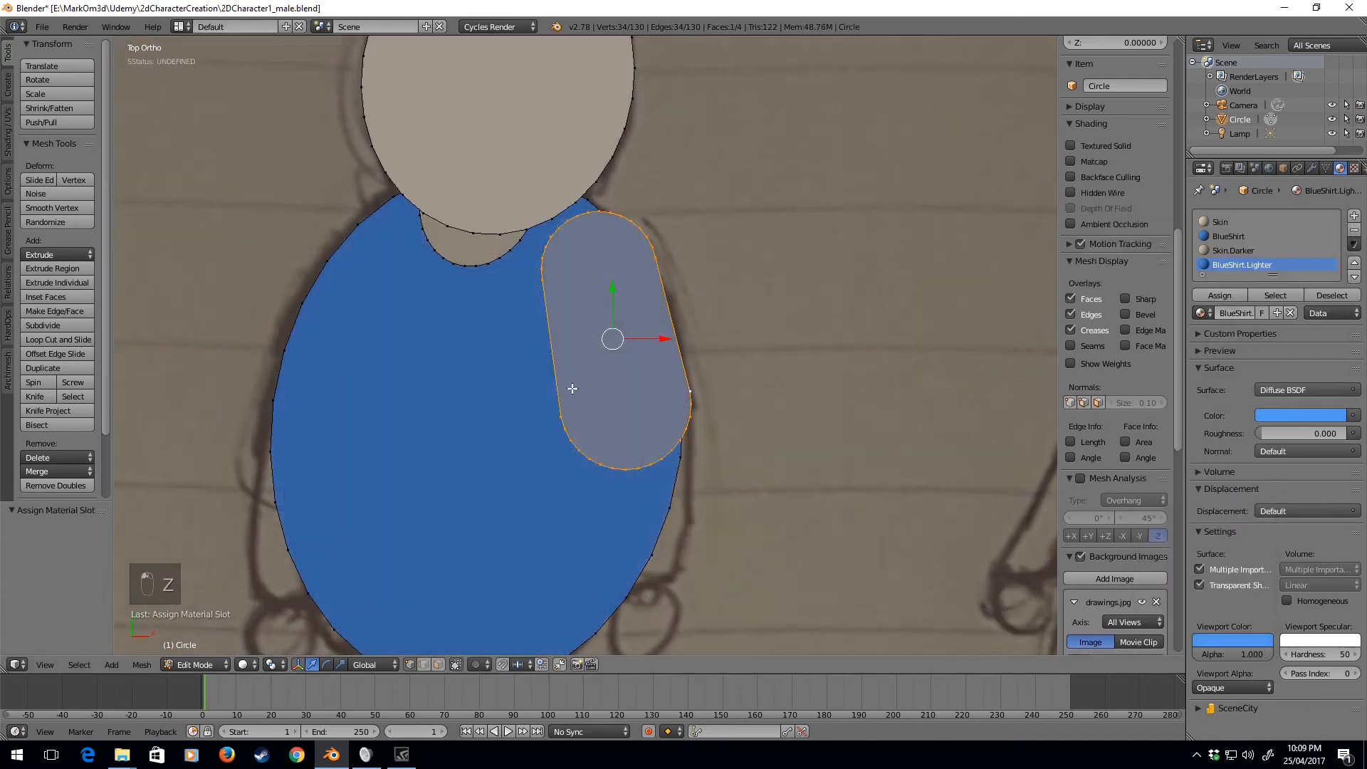
key("Tab")
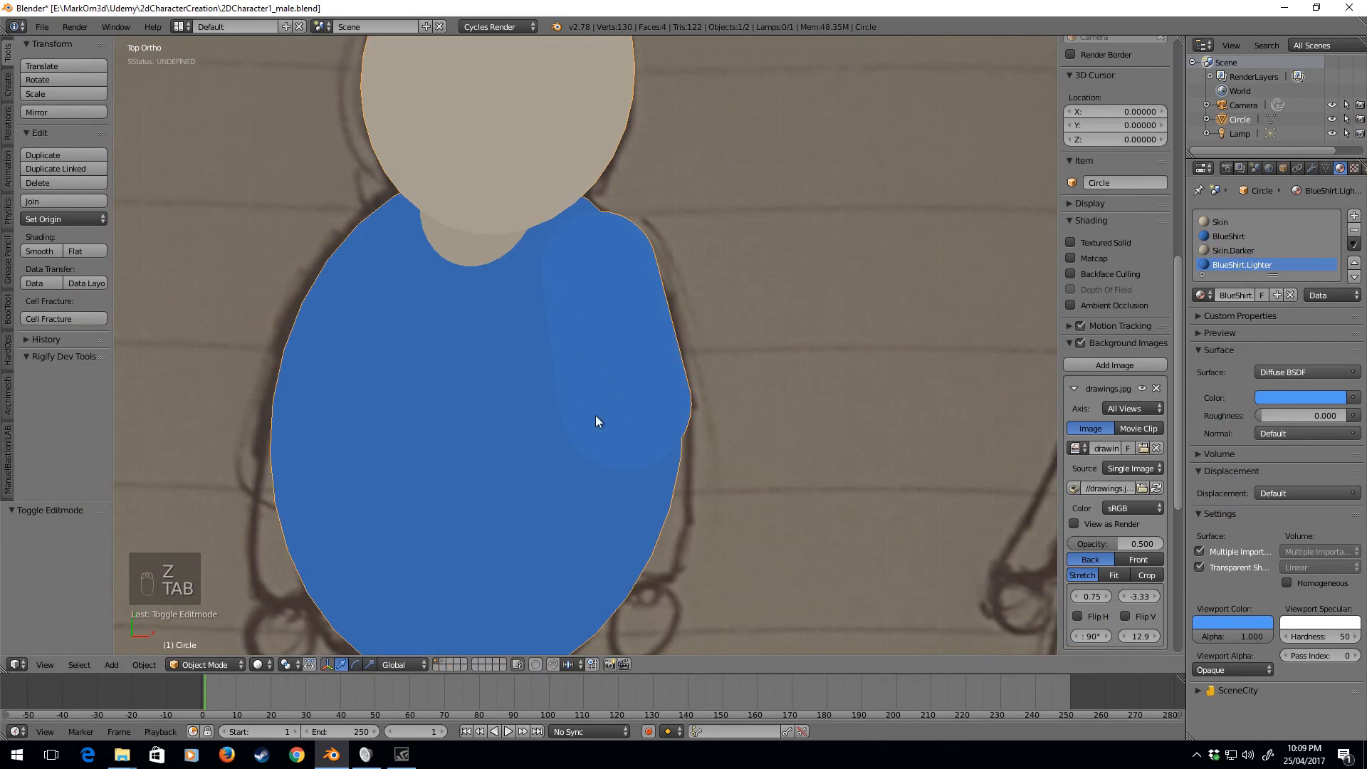
mouse_move(584, 571)
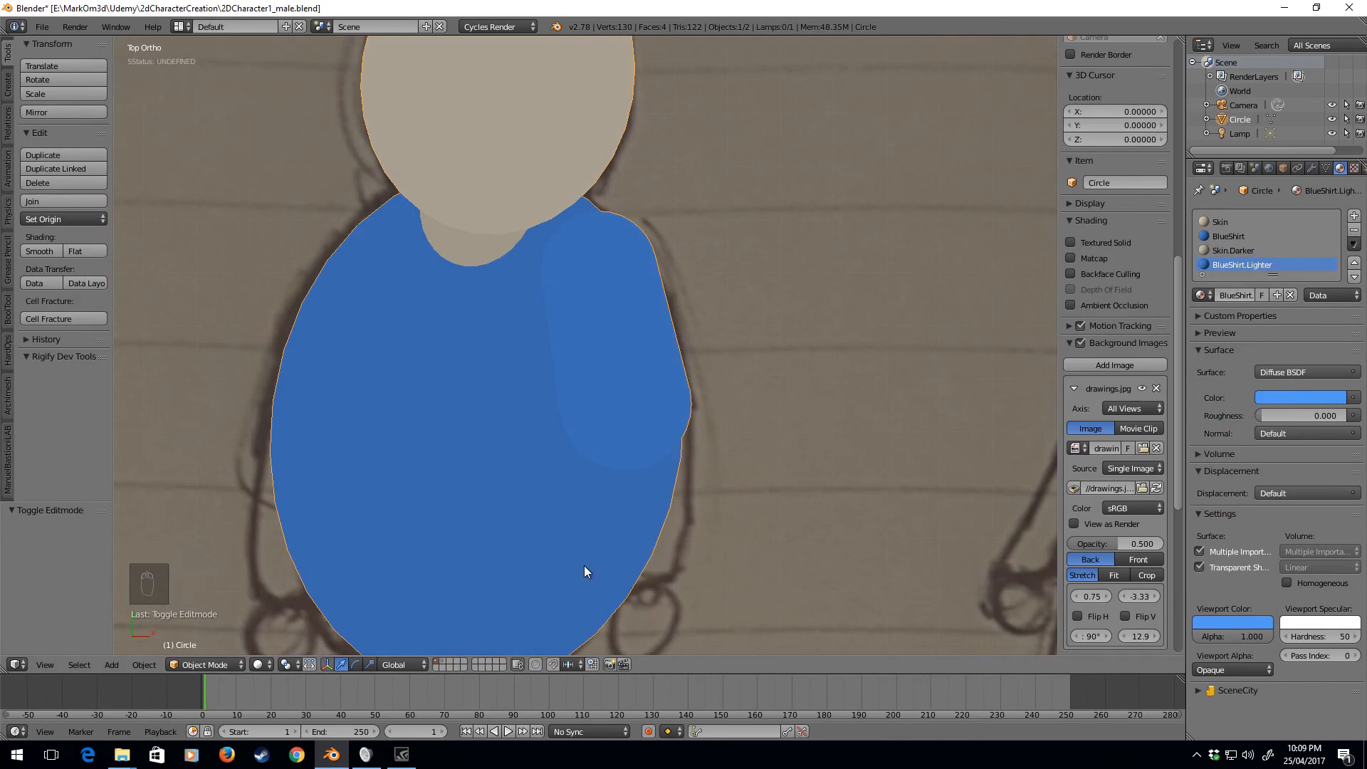
mouse_move(687, 431)
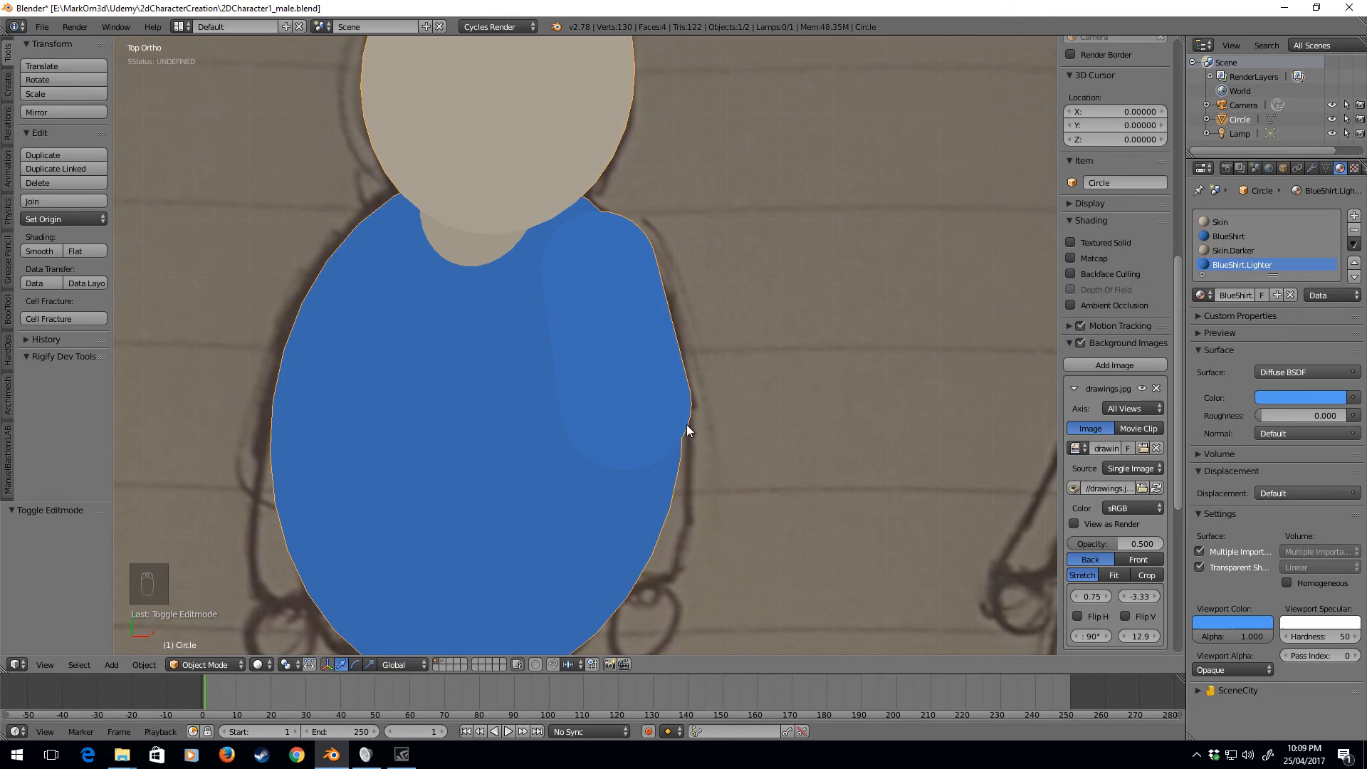
key("Tab")
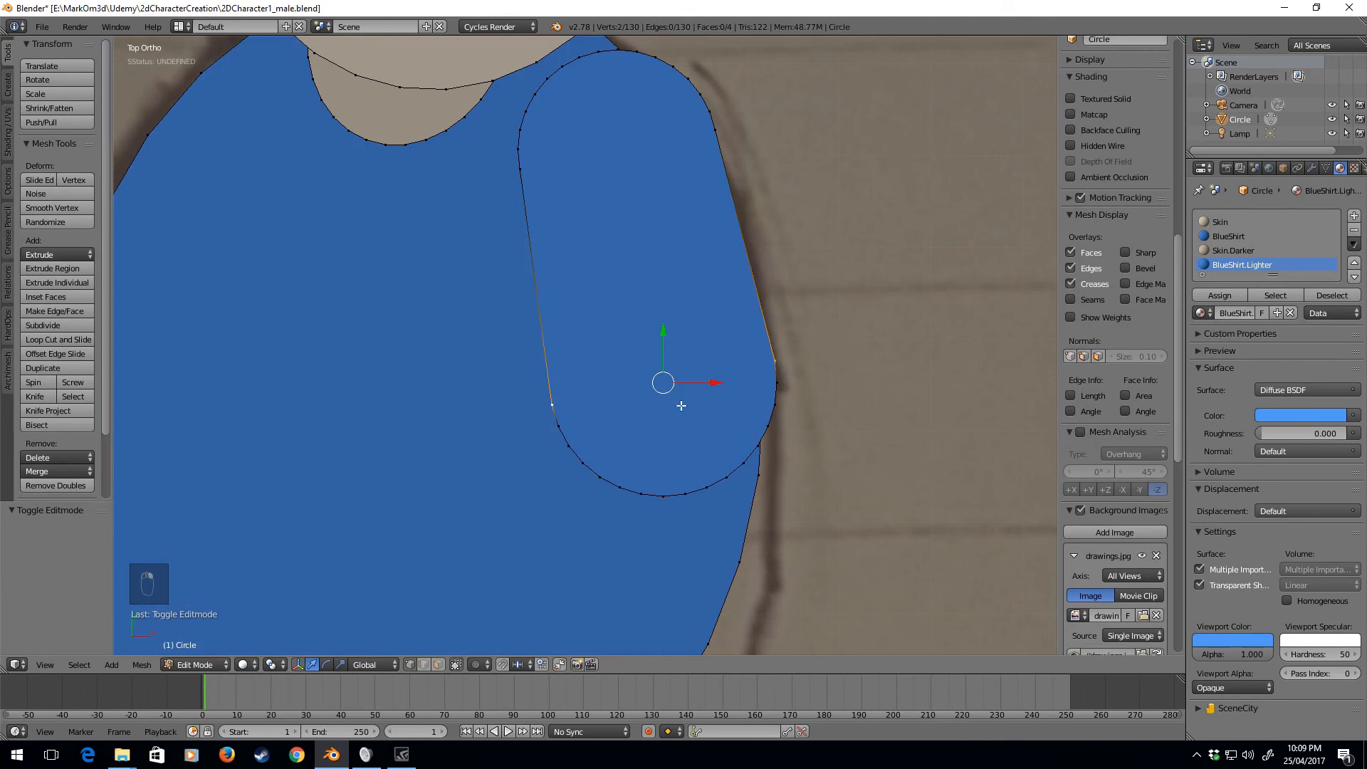
mouse_move(657, 434)
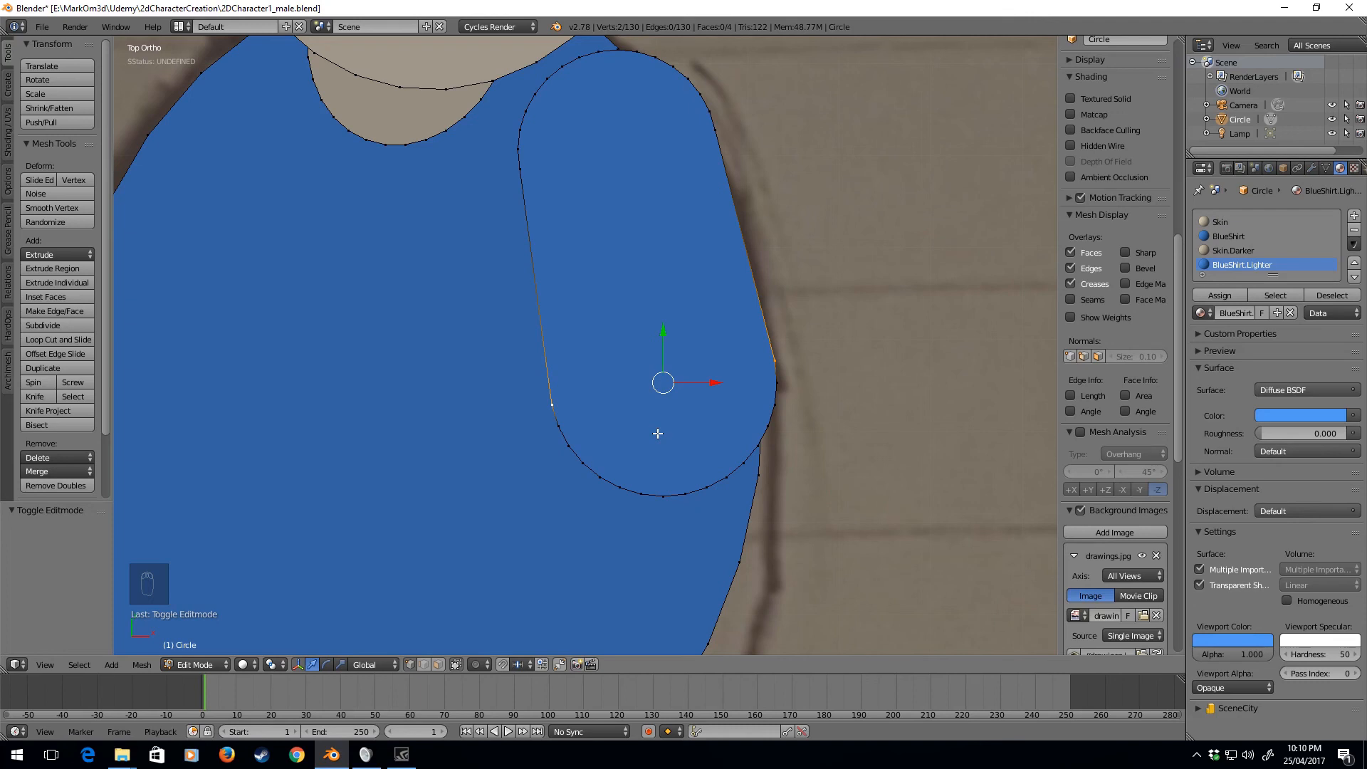
Step: Add a 32-vertex circle at the arm's centre and scale it down to about 0.47
key("shift+s")
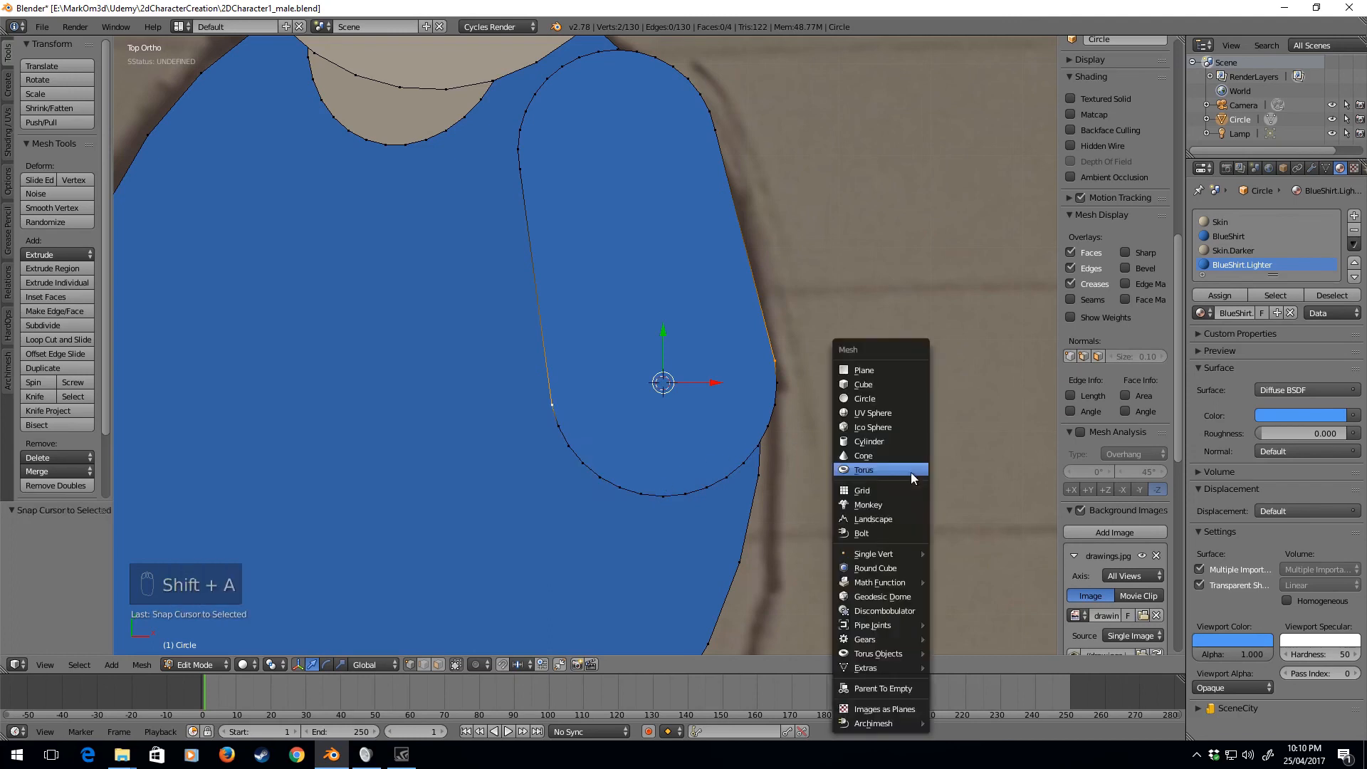
mouse_move(912, 440)
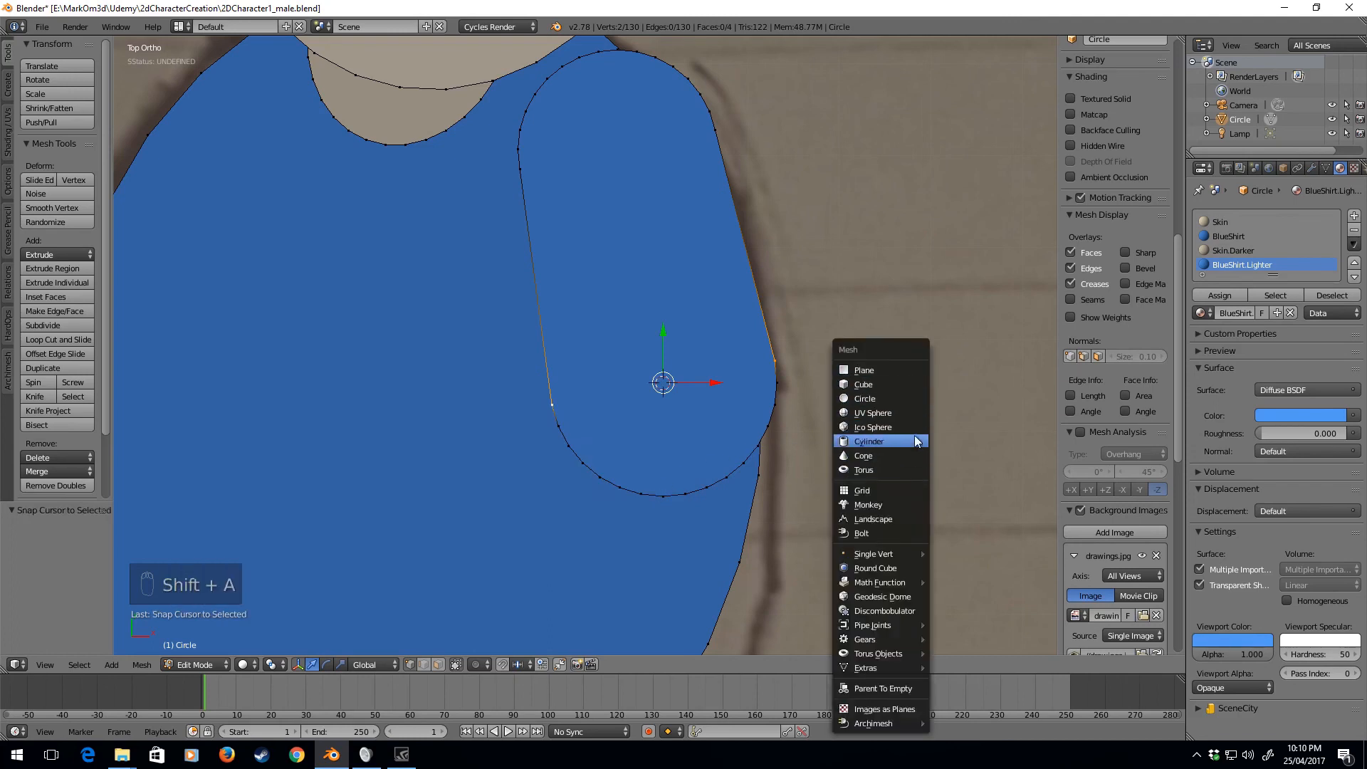
left_click(863, 399)
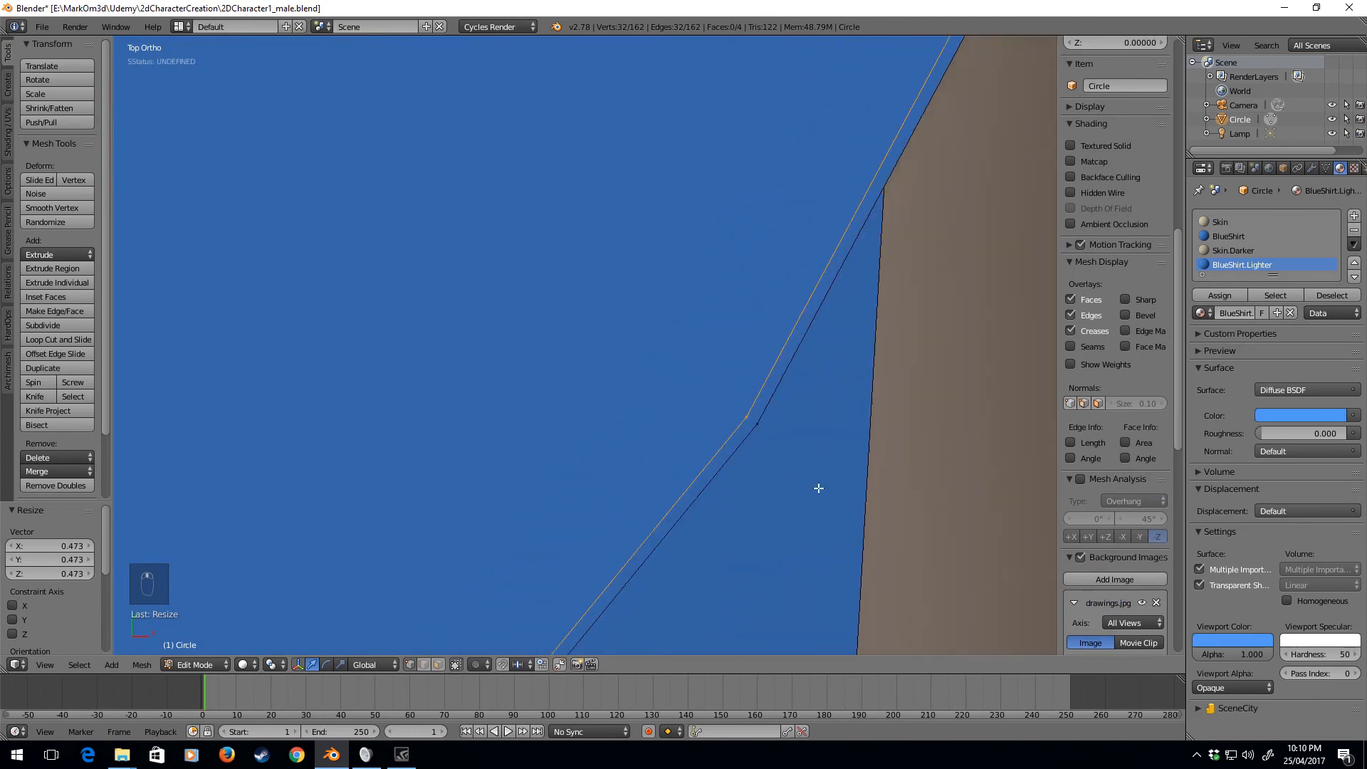
key("s")
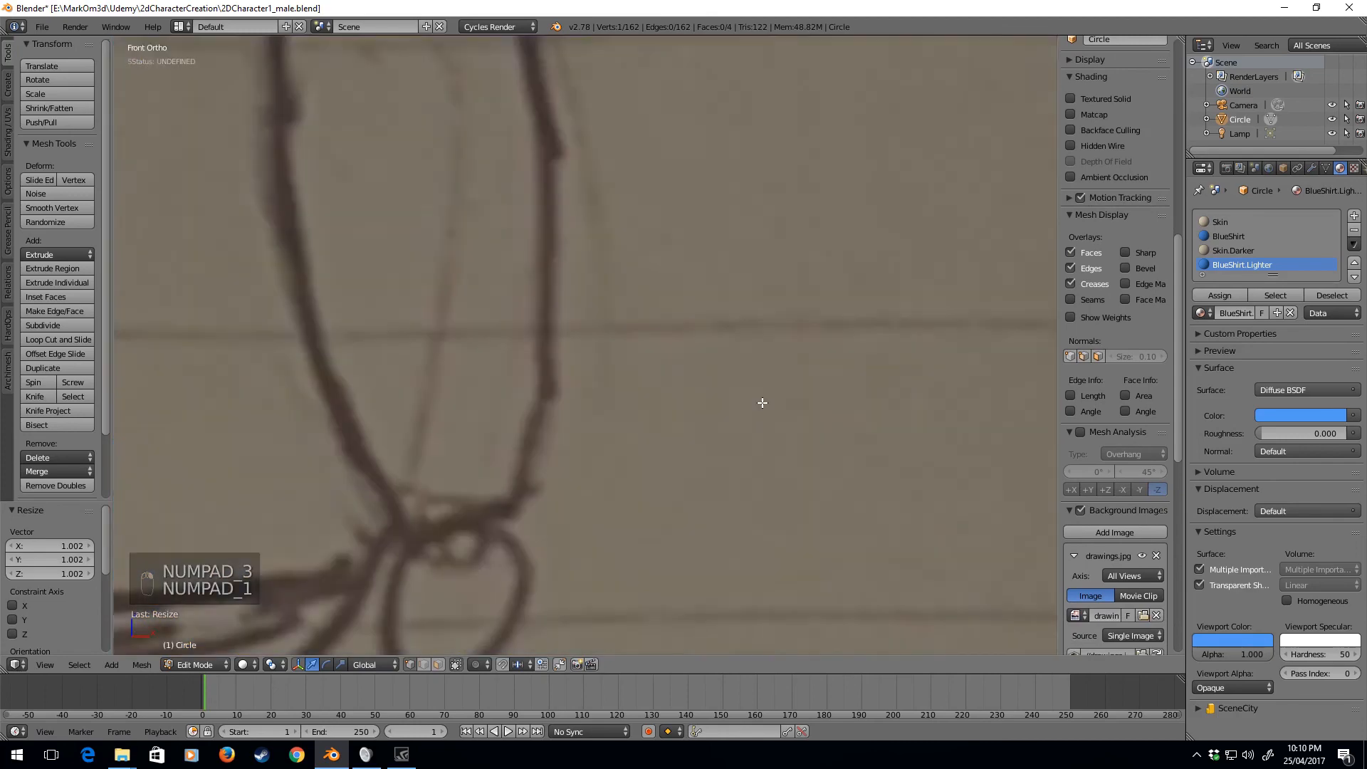
Step: From top view, select the whole capsule arm and hide it, leaving the hand circle selected
key("numpad_7")
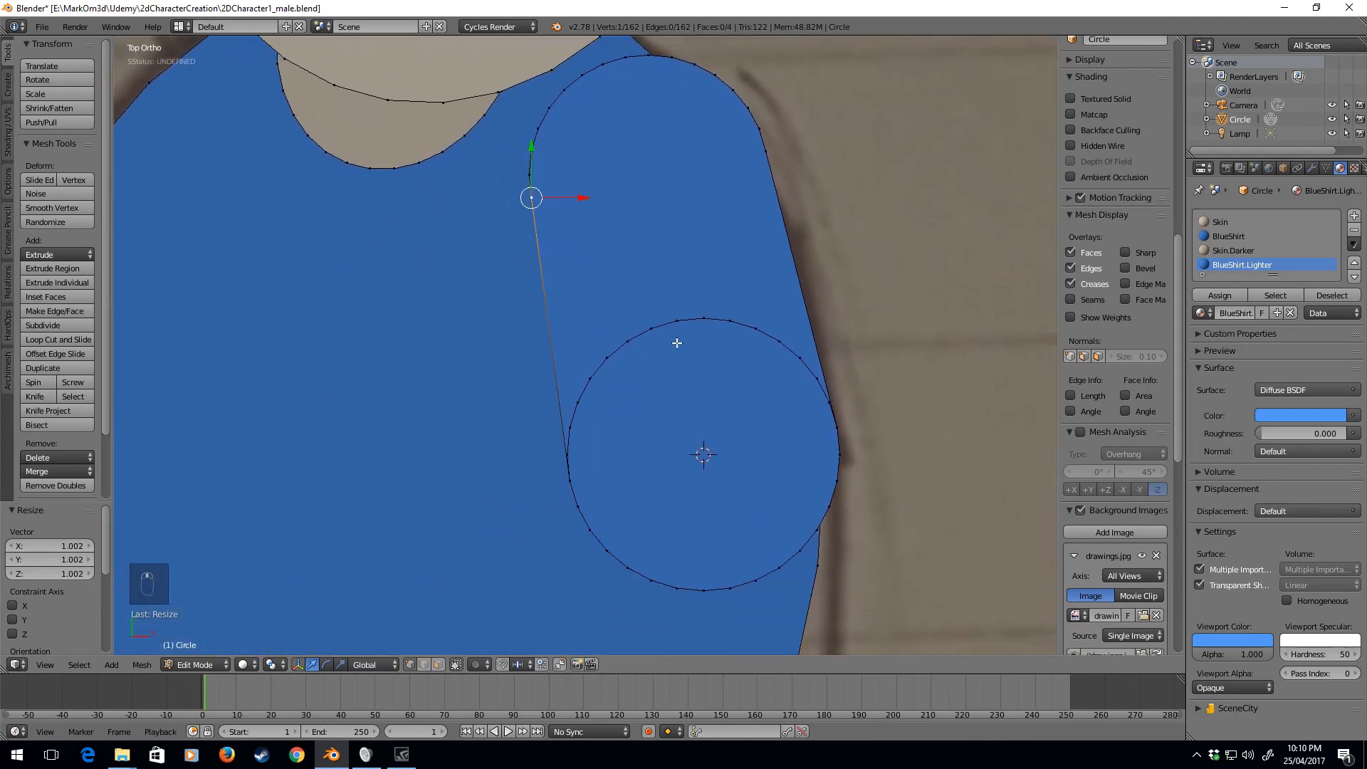
key("ctrl+l")
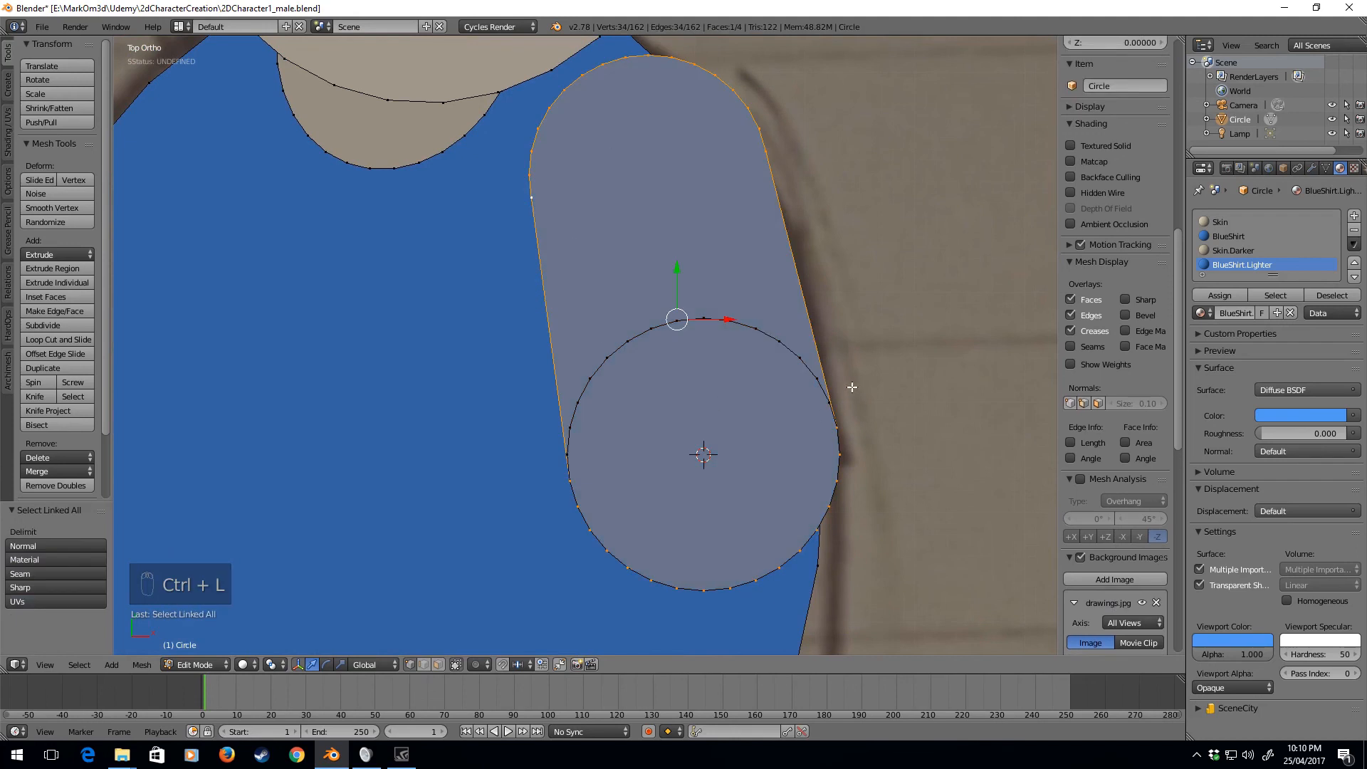
key("h")
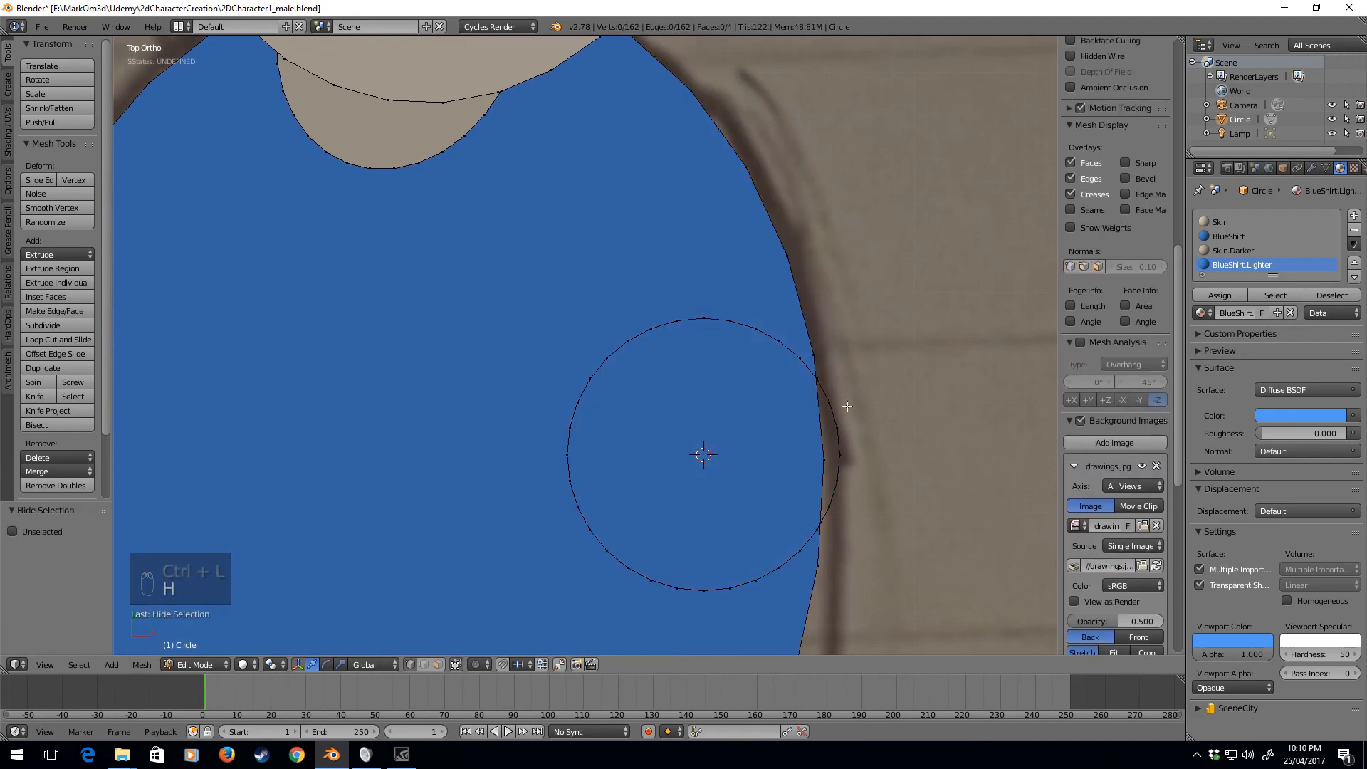
mouse_move(566, 453)
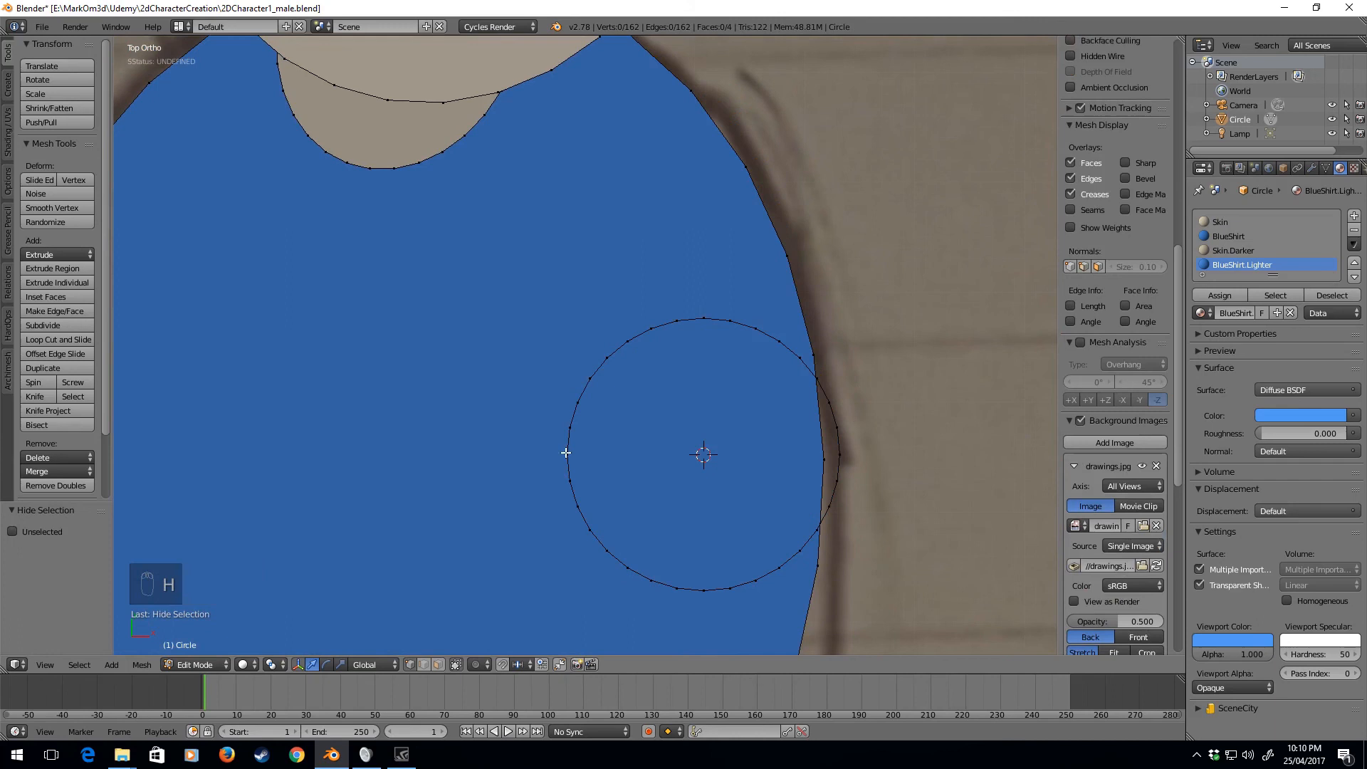
left_click(570, 482)
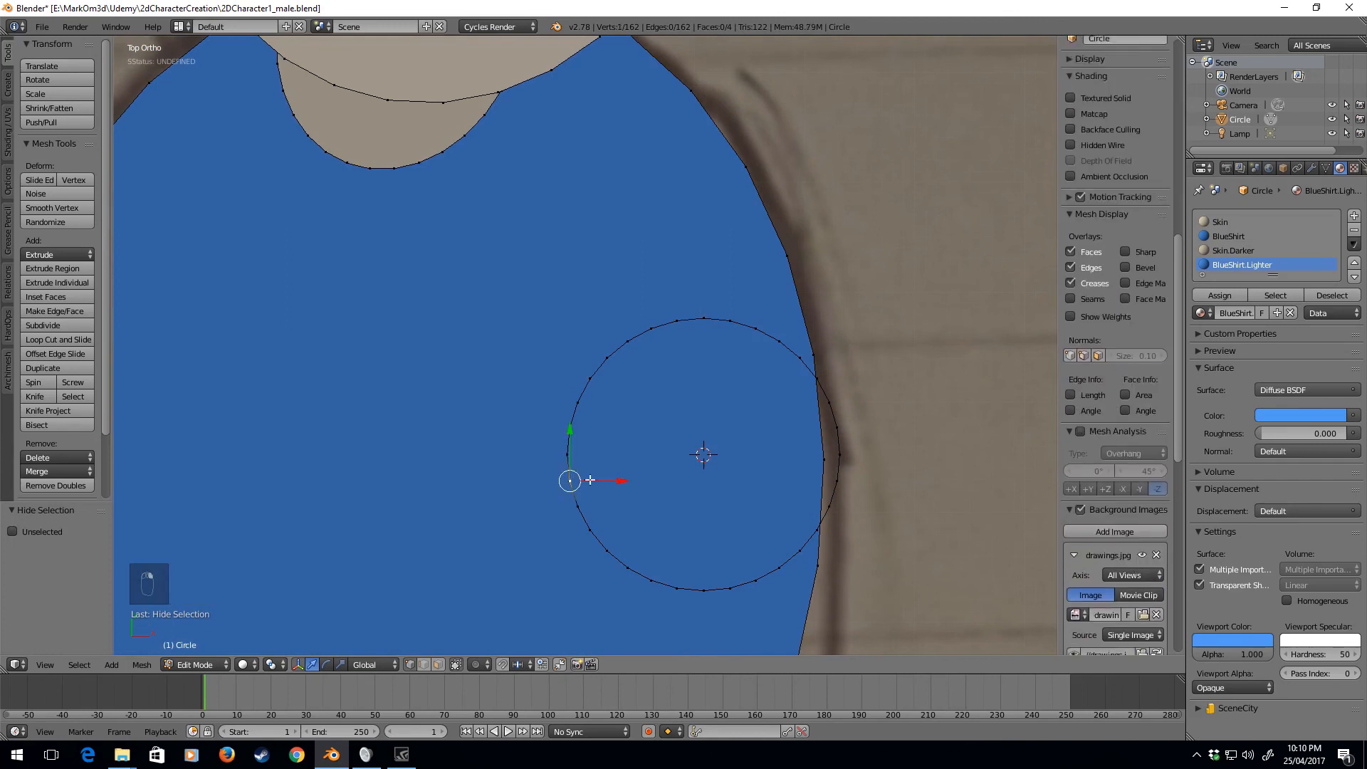
Step: Box-select the hand circle's lower vertices and delete them, leaving an open upper arc
left_click(704, 454)
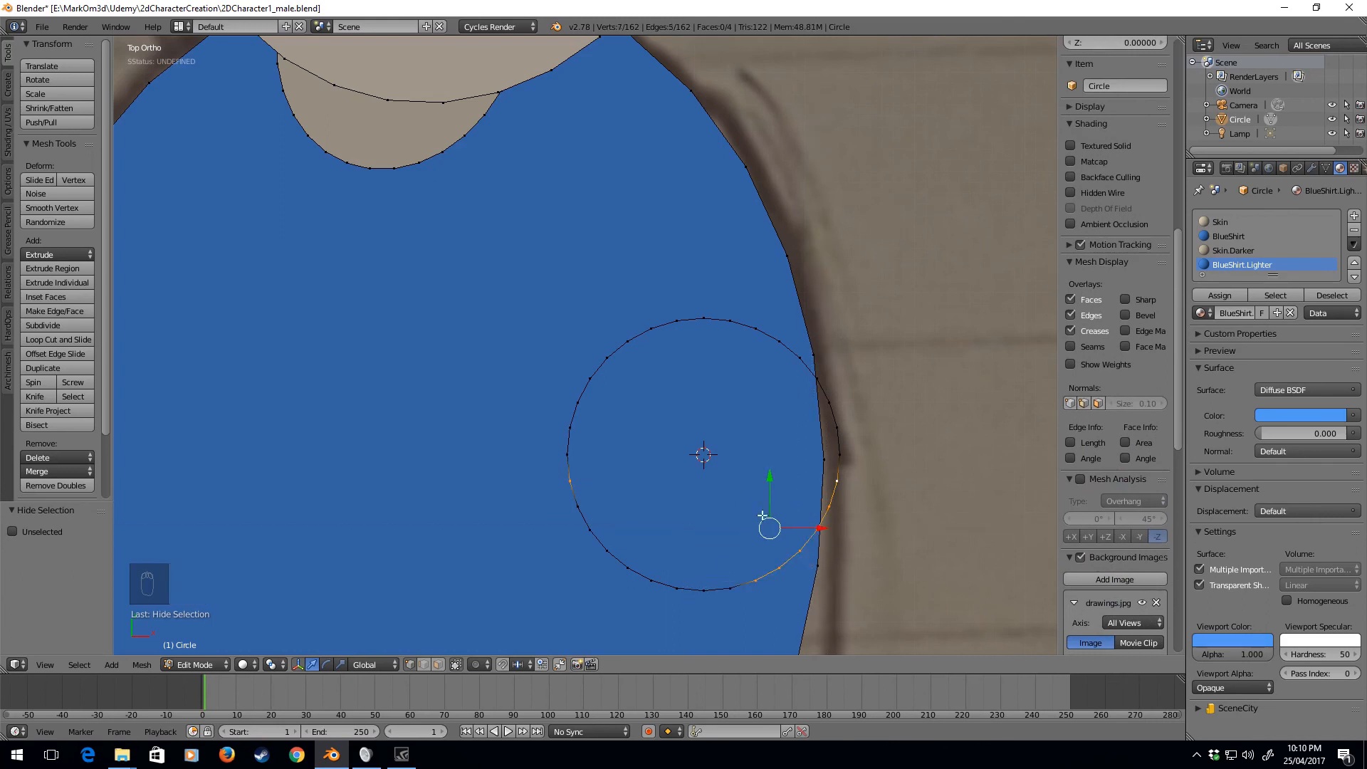
key("b")
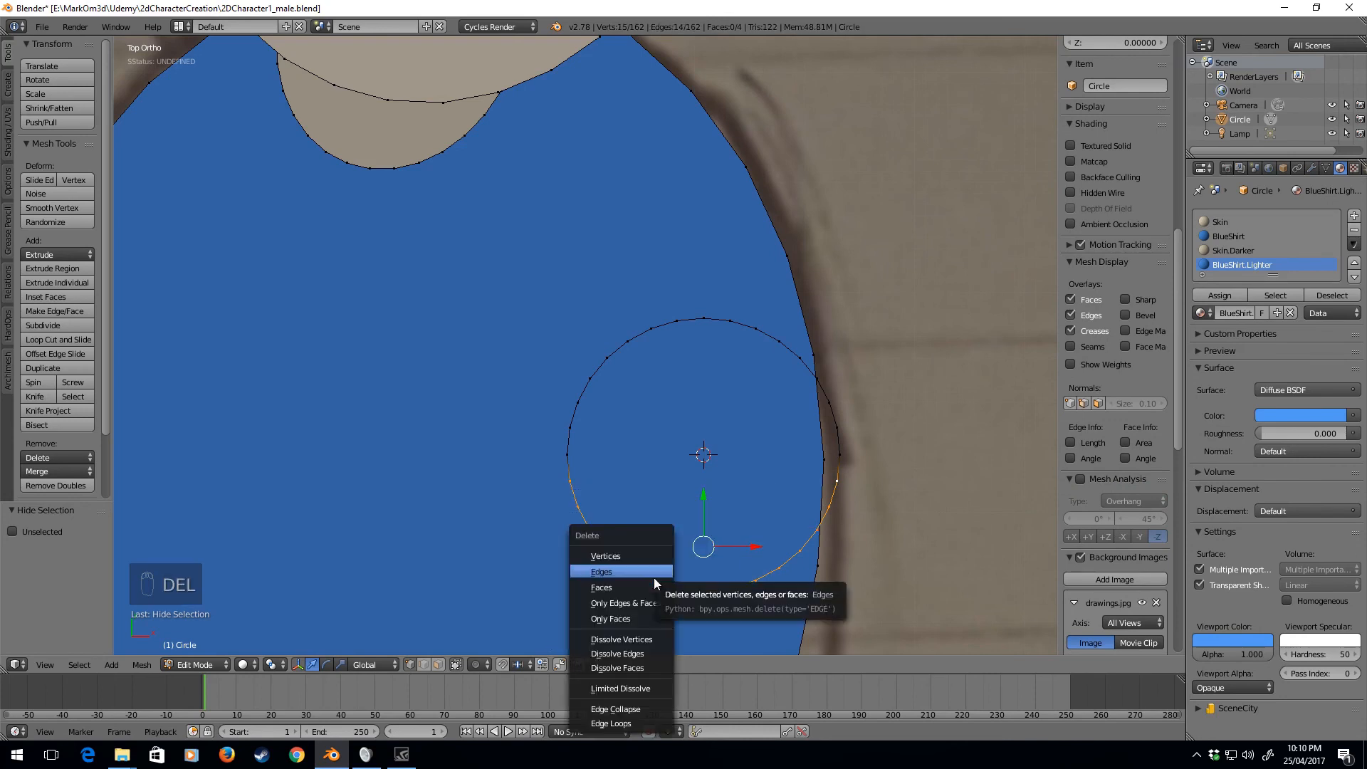
left_click(605, 555)
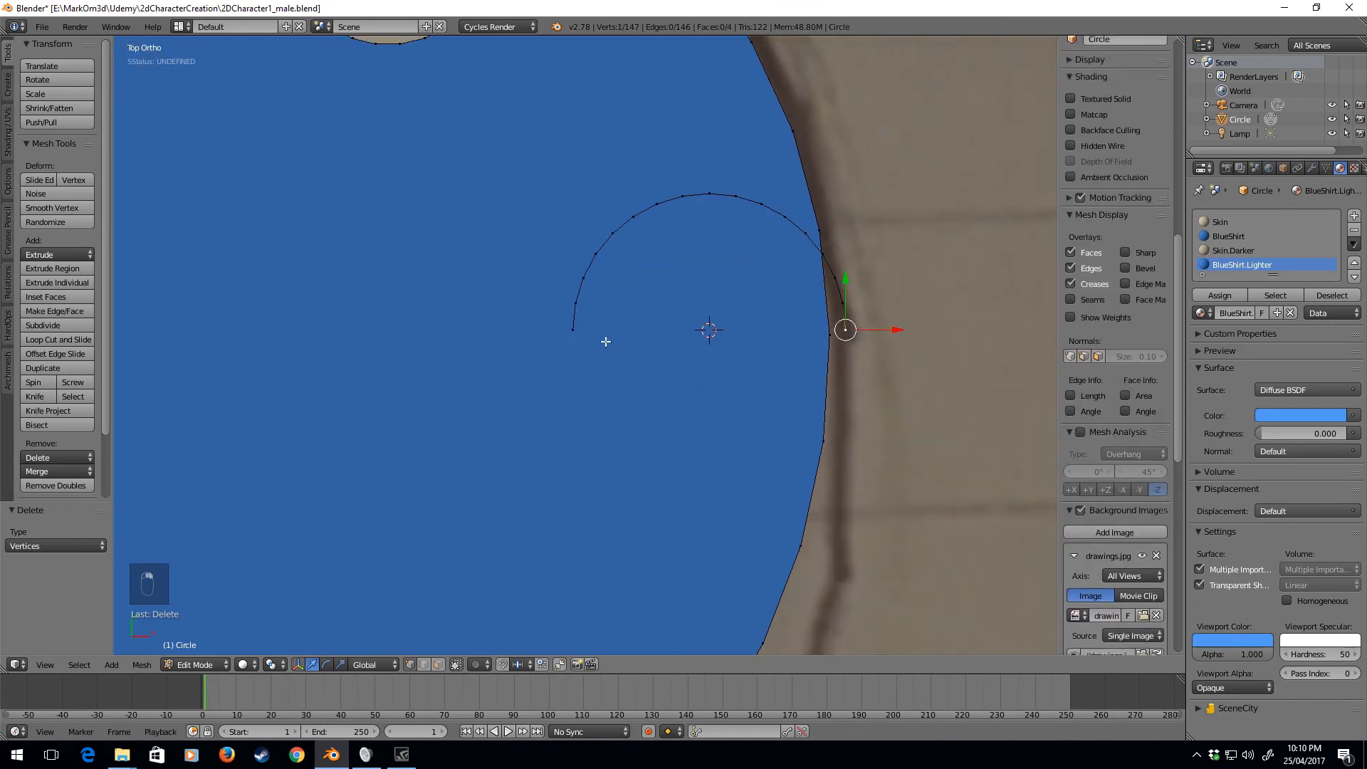
Step: Add and shrink a test circle, then delete its vertices again
key("shift+a")
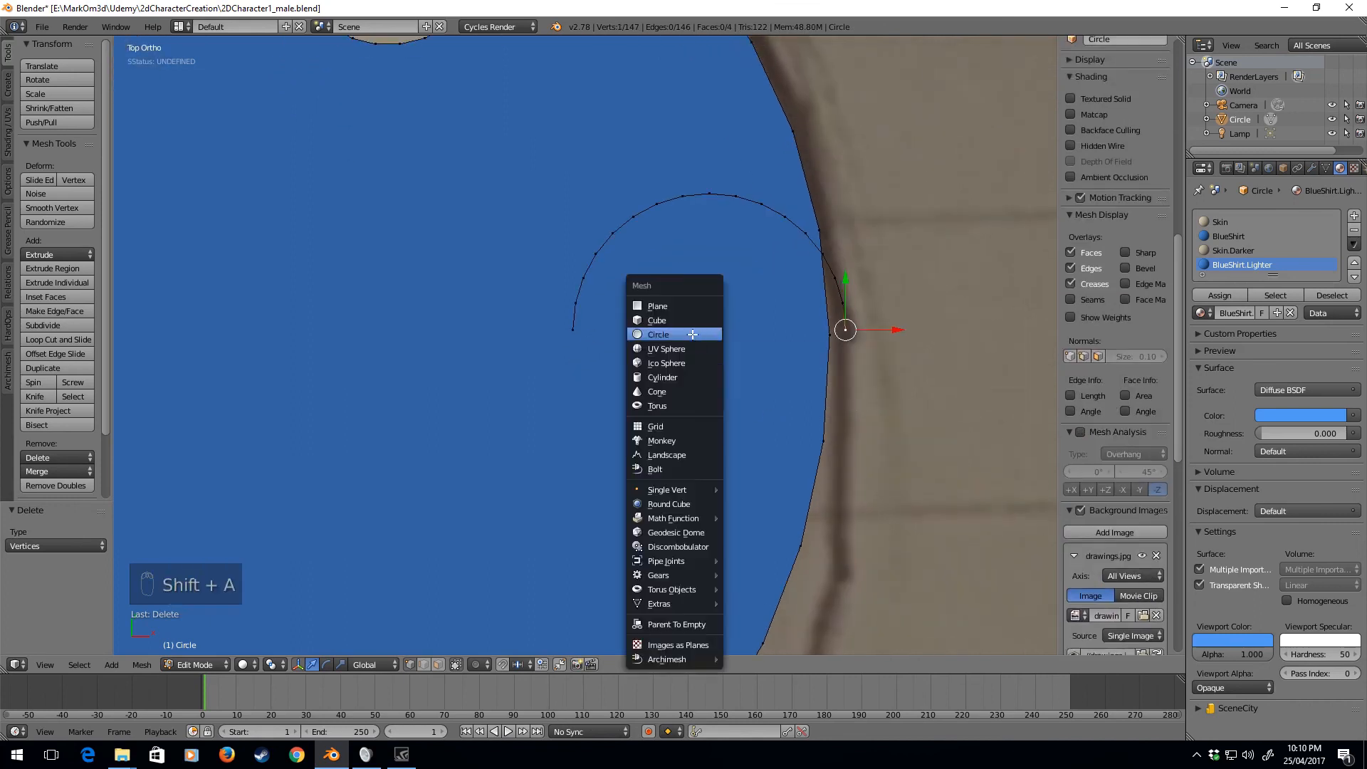
left_click(660, 334)
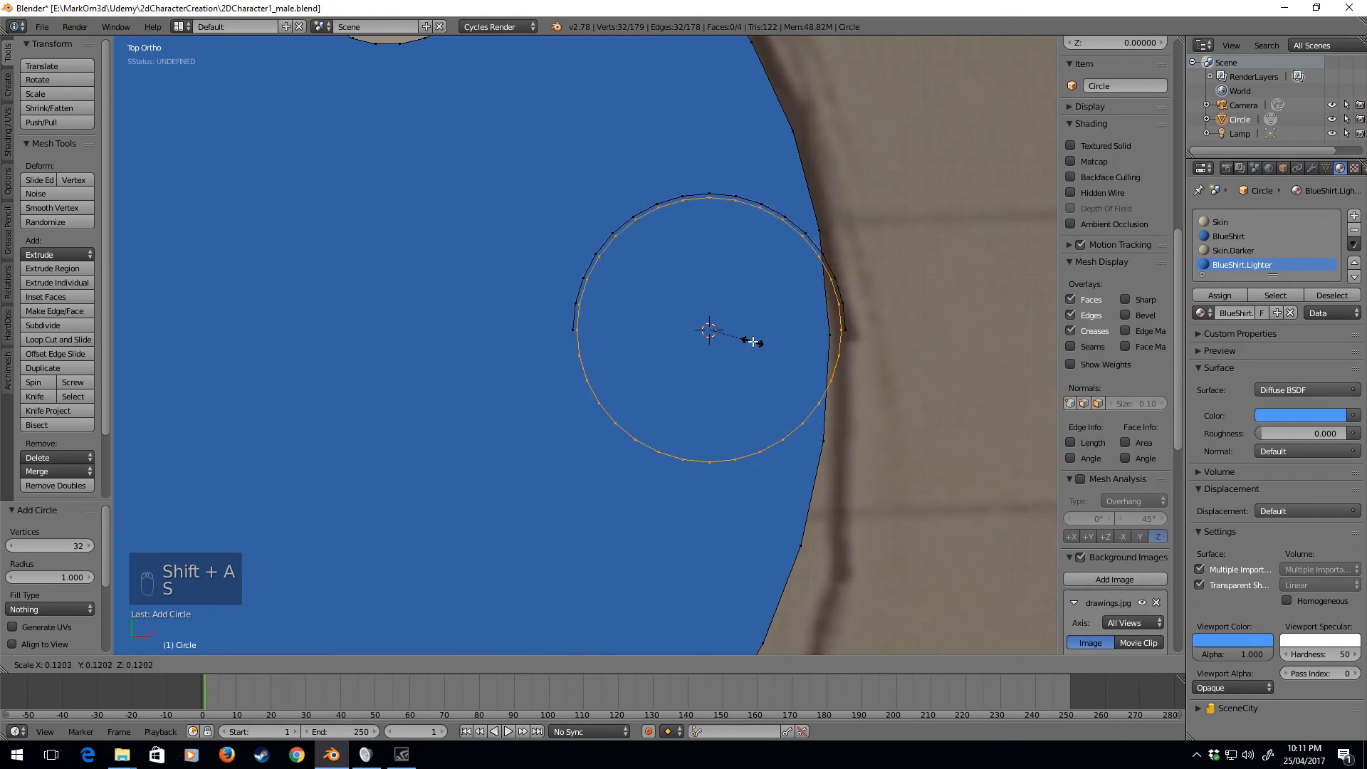
key("s")
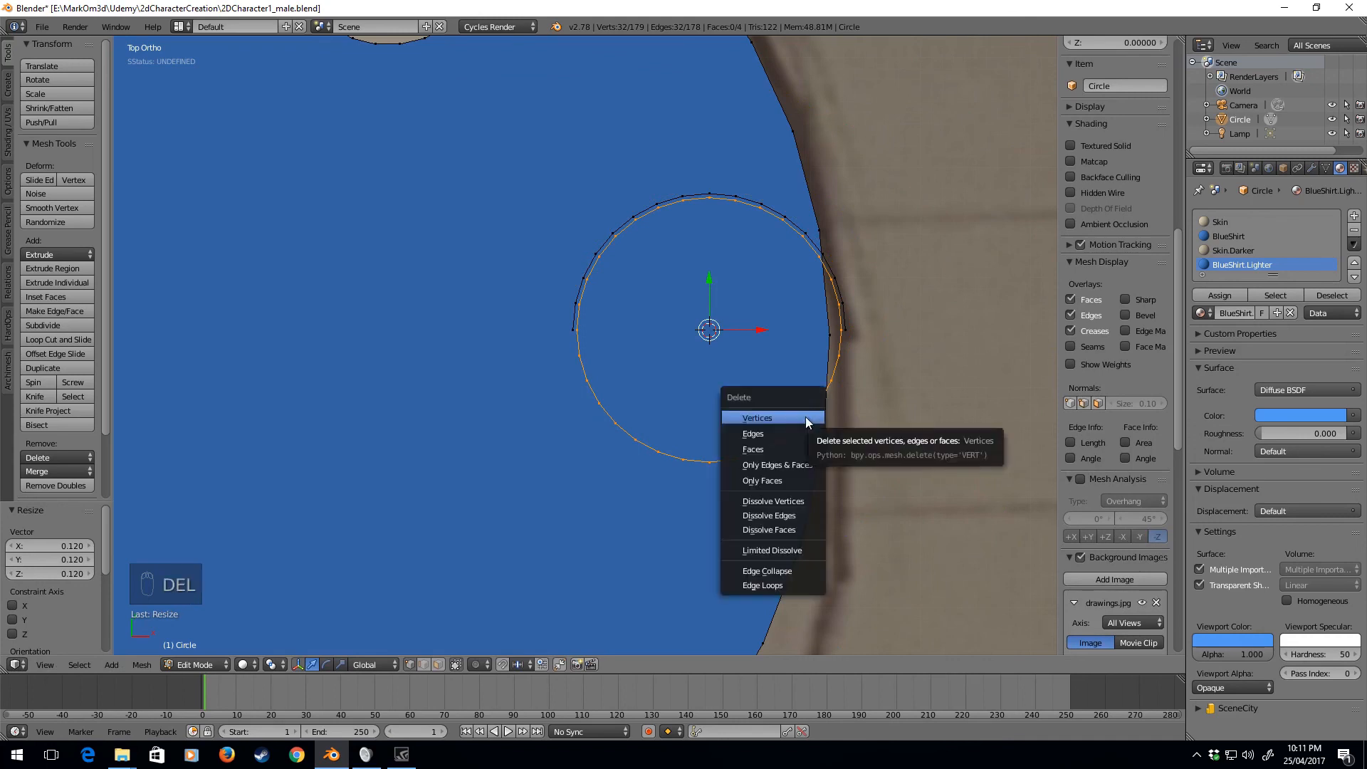
left_click(756, 417)
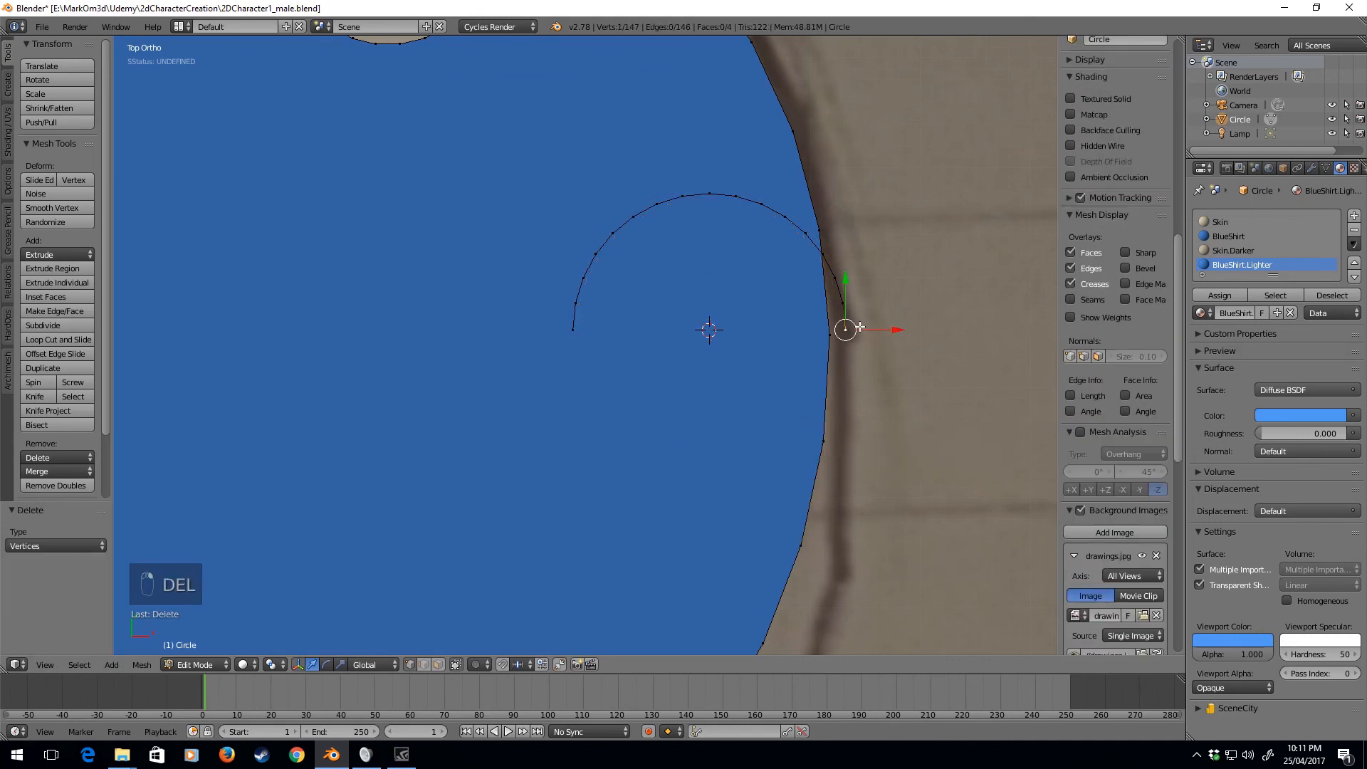
Step: Duplicate the upper arc, move the copy down and rotate it 180° as the arm's rounded bottom
key("ctrl+l")
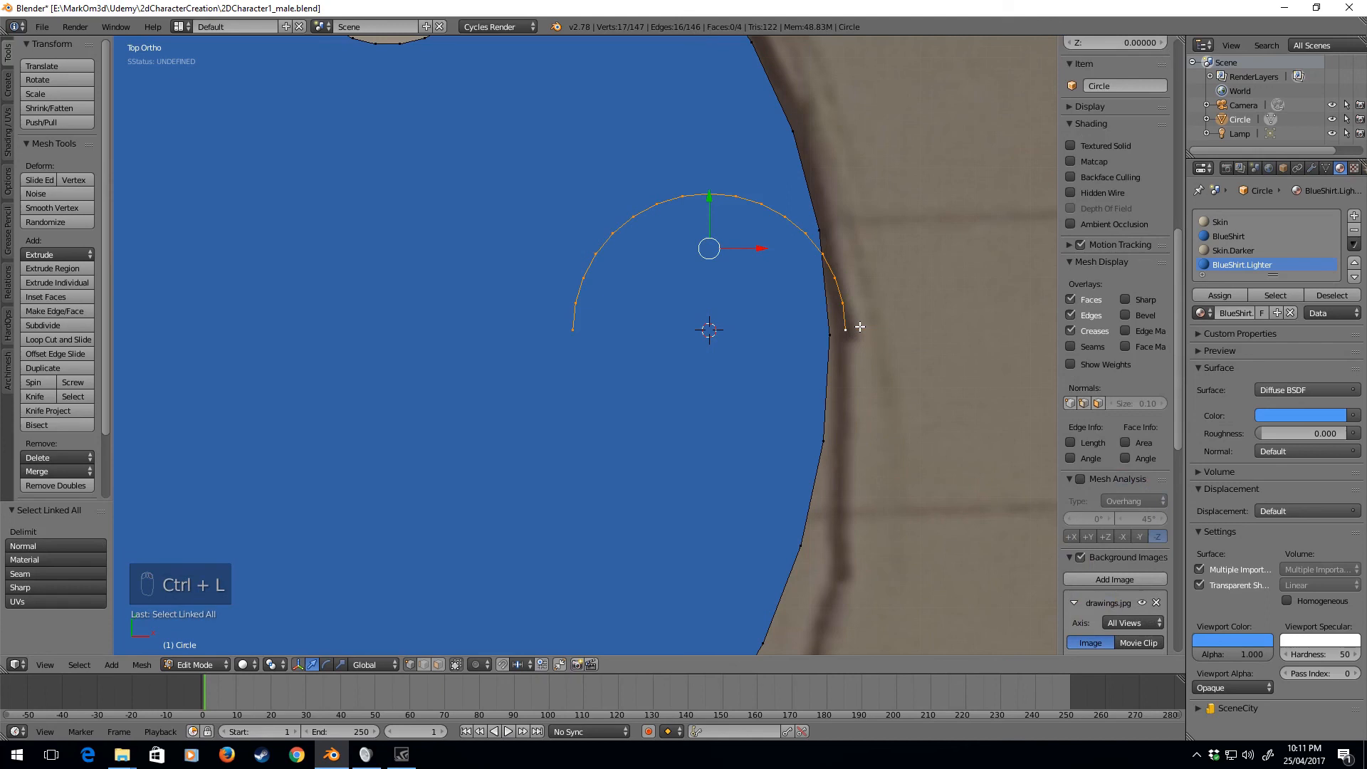
key("shift+d")
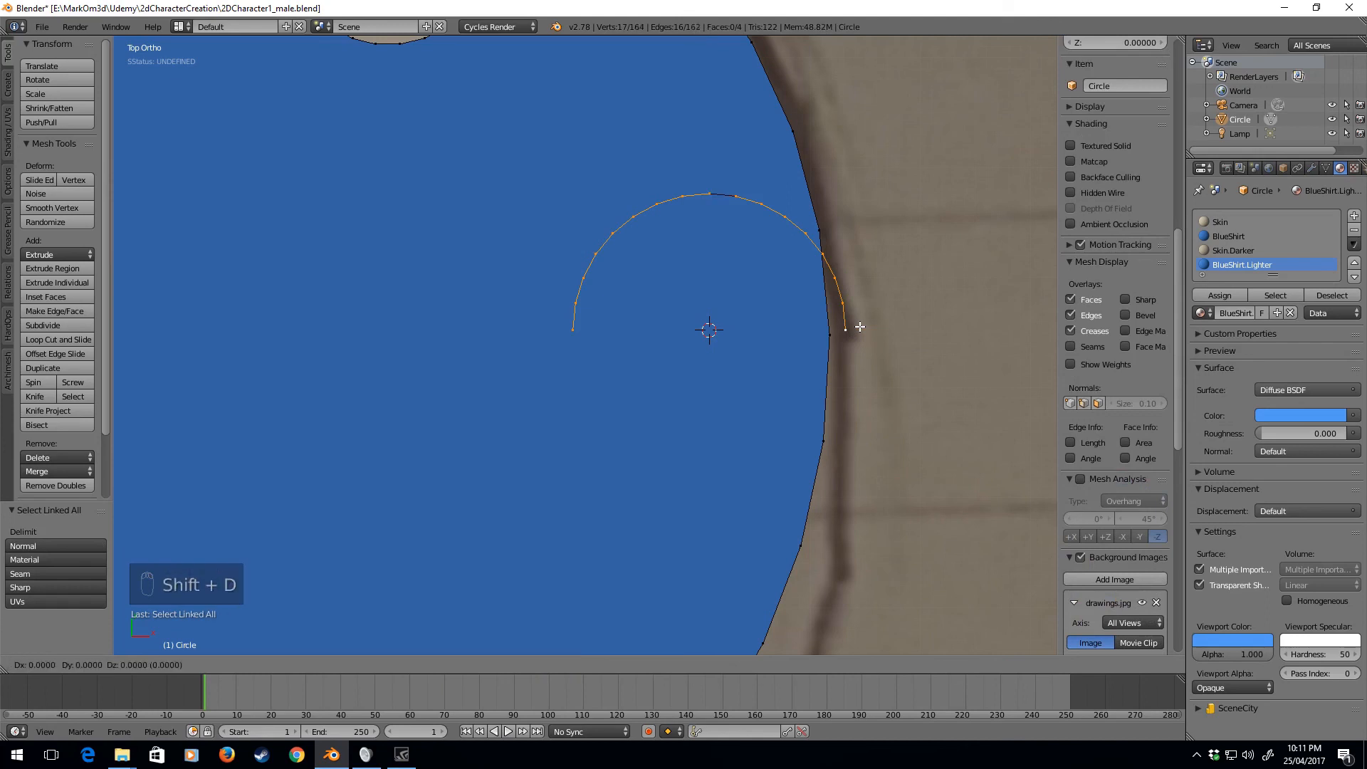
key("shift+d")
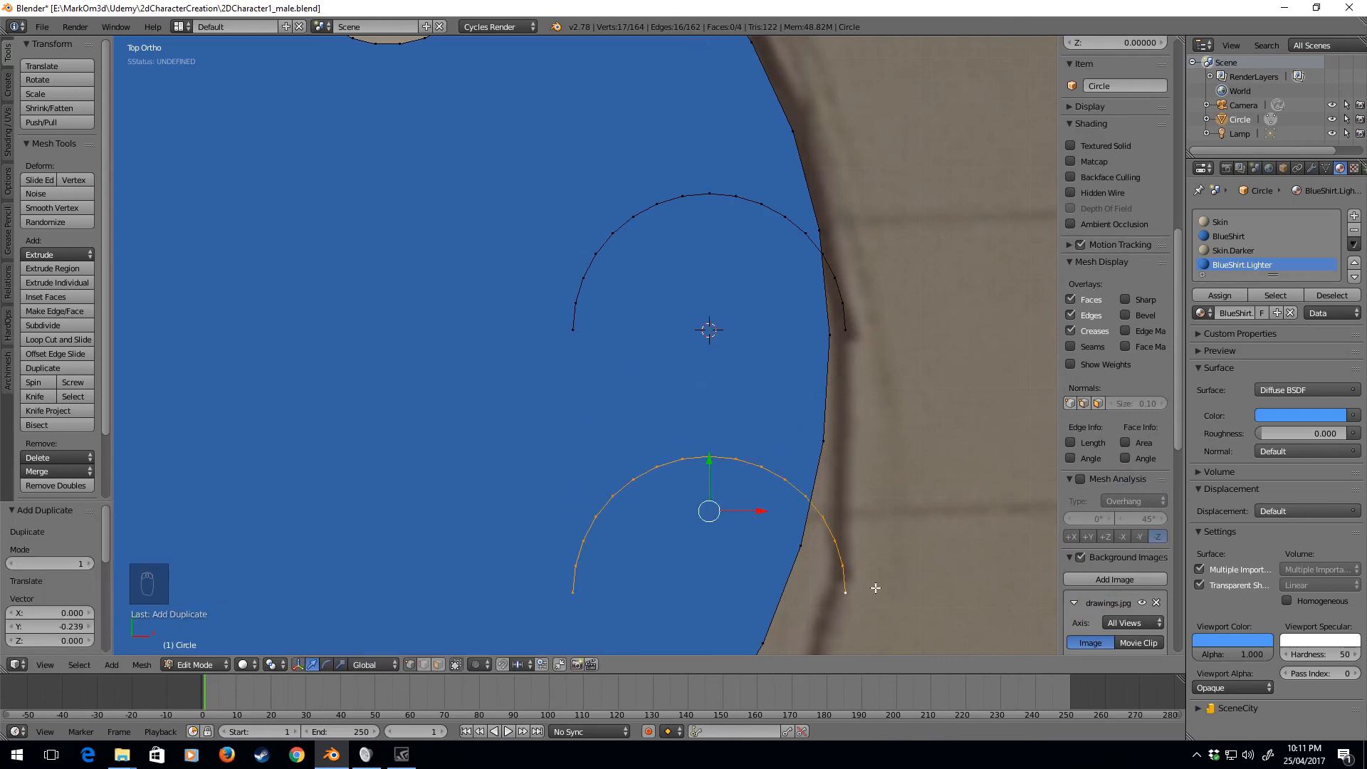
key("r")
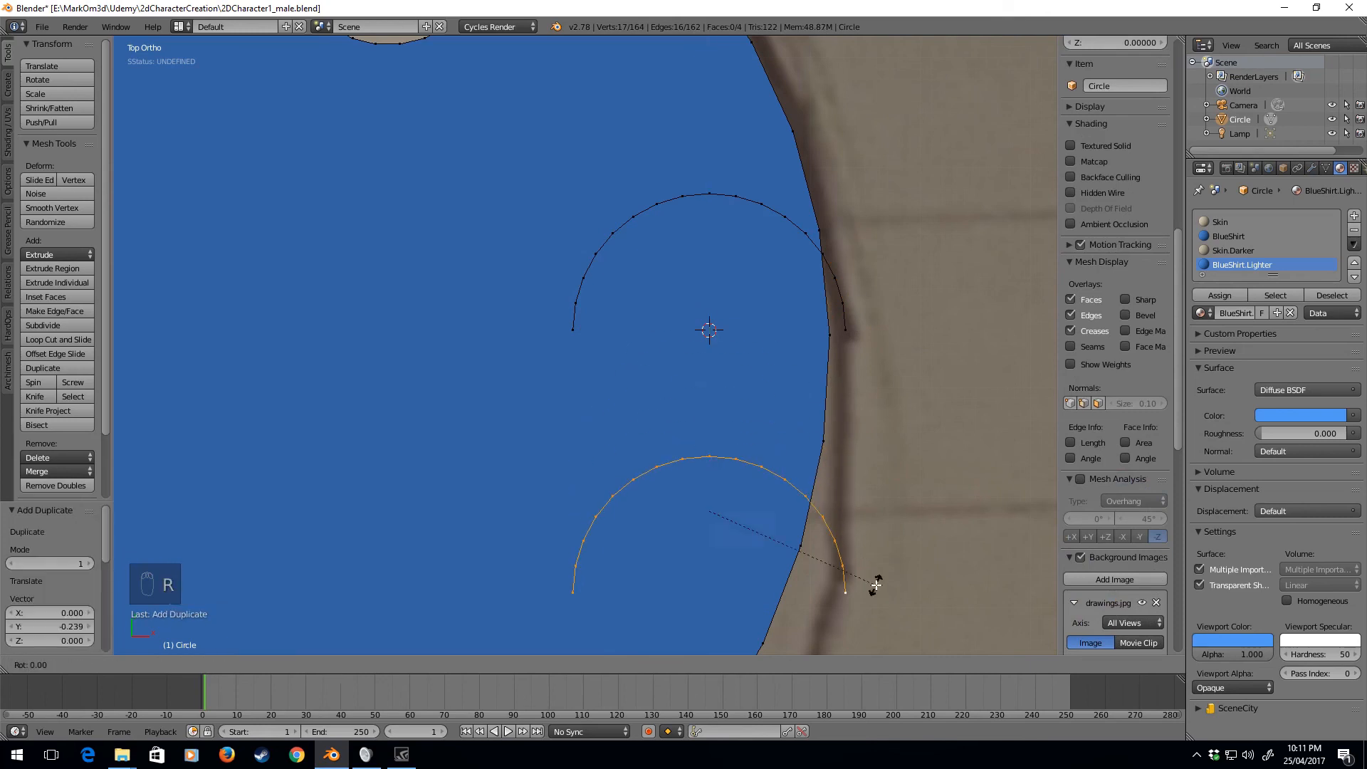
mouse_move(877, 584)
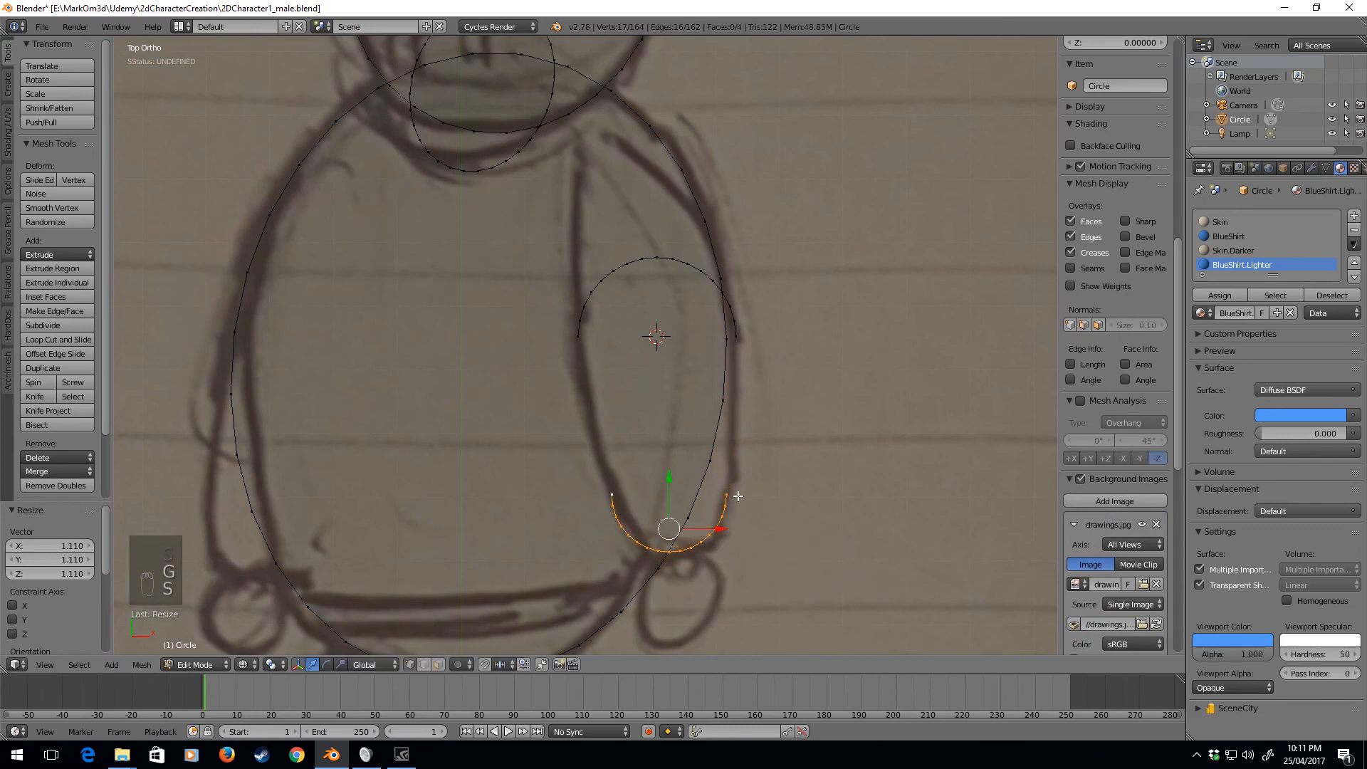
Step: Join both arcs' ends, fill the capsule outline as a face and assign BlueShirt.Lighter
key("f")
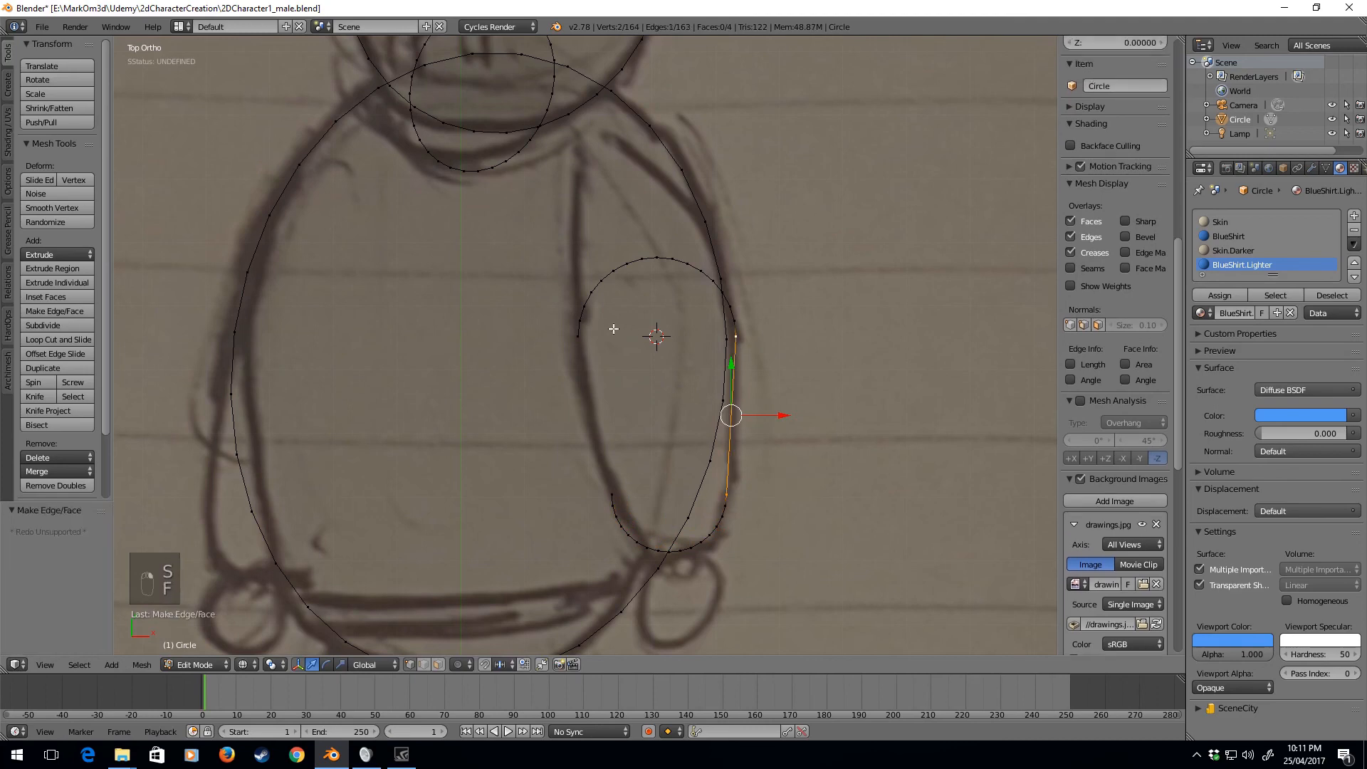
key("f")
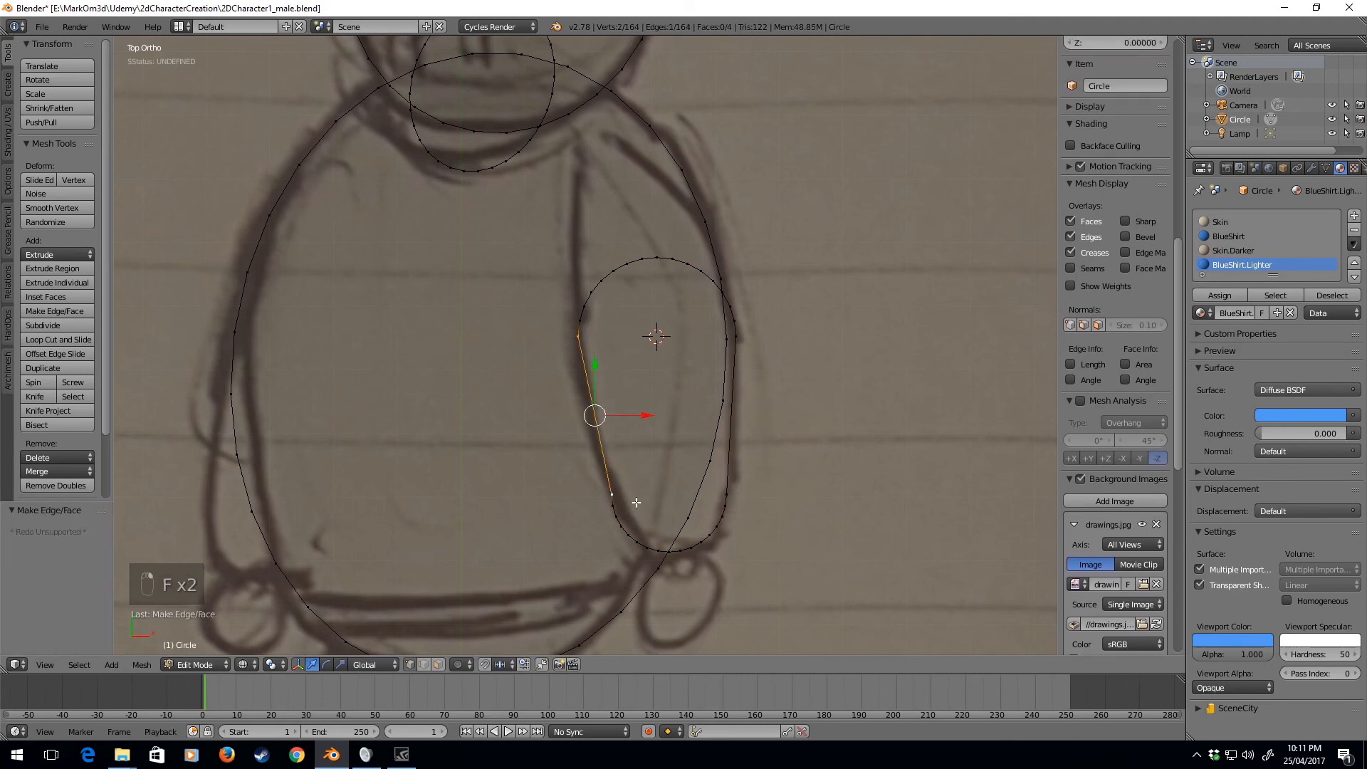
mouse_move(733, 493)
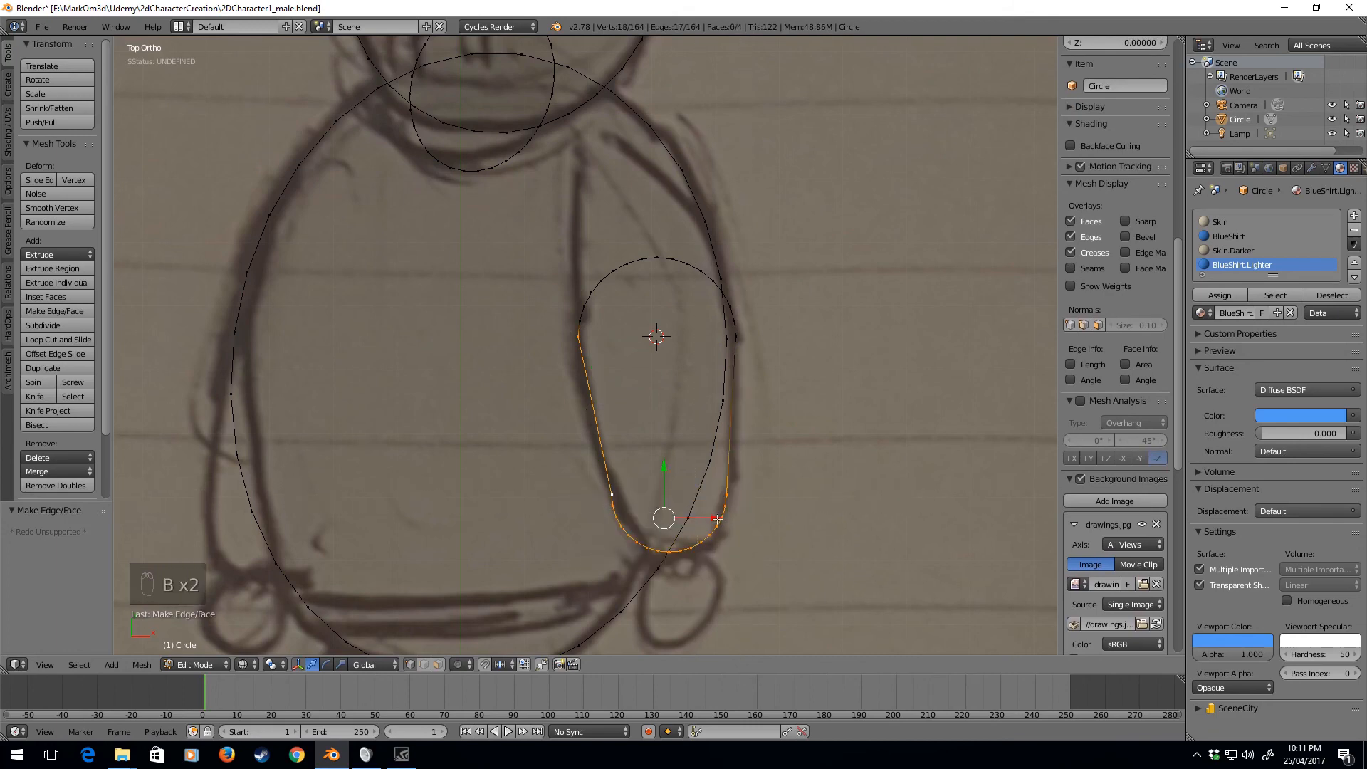
key("ctrl+z")
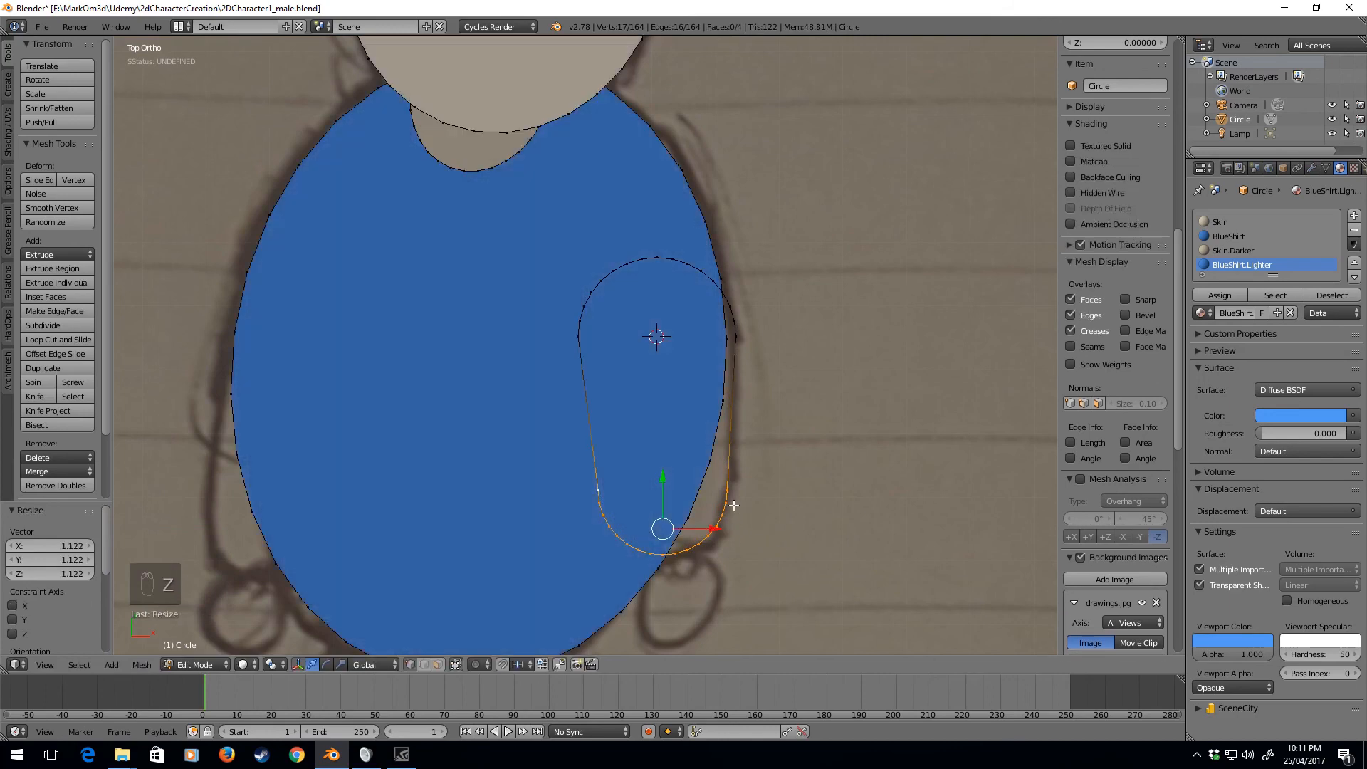
key("ctrl+l")
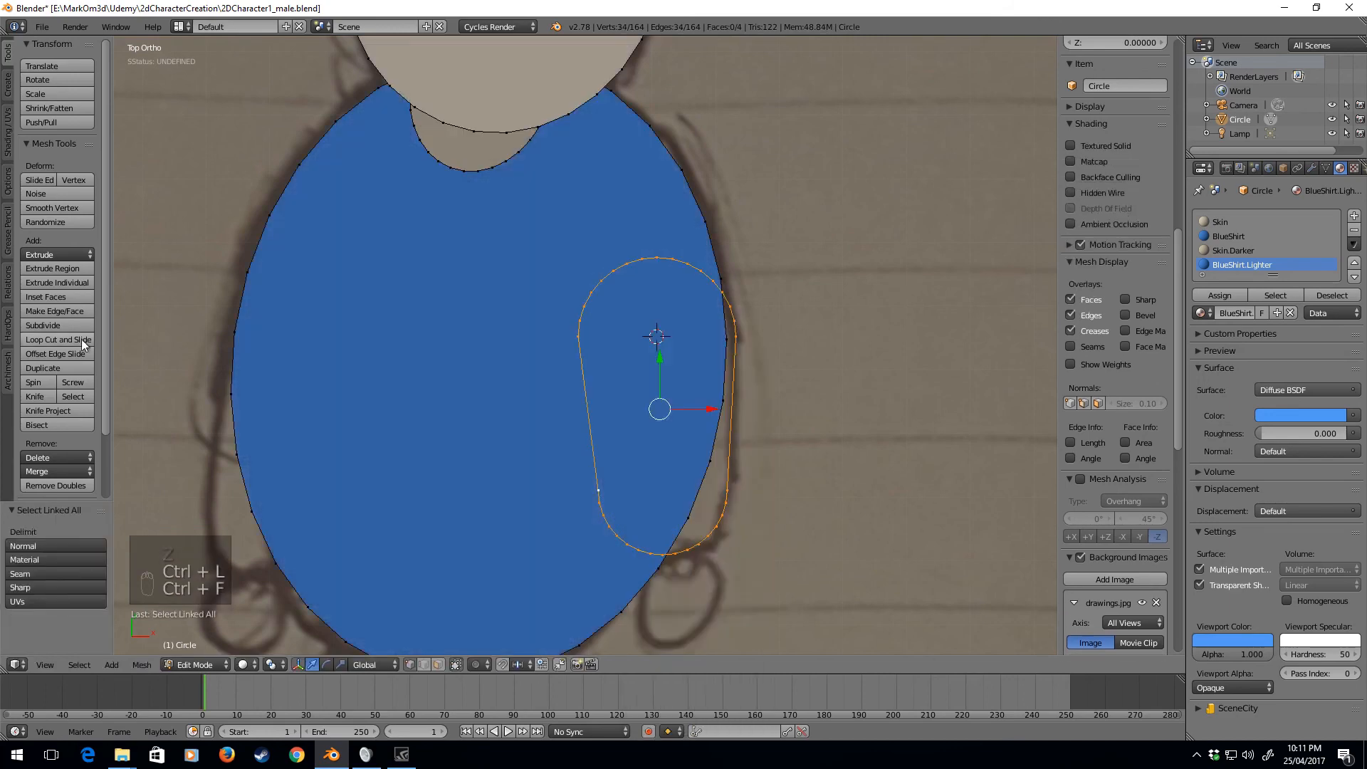
key("f")
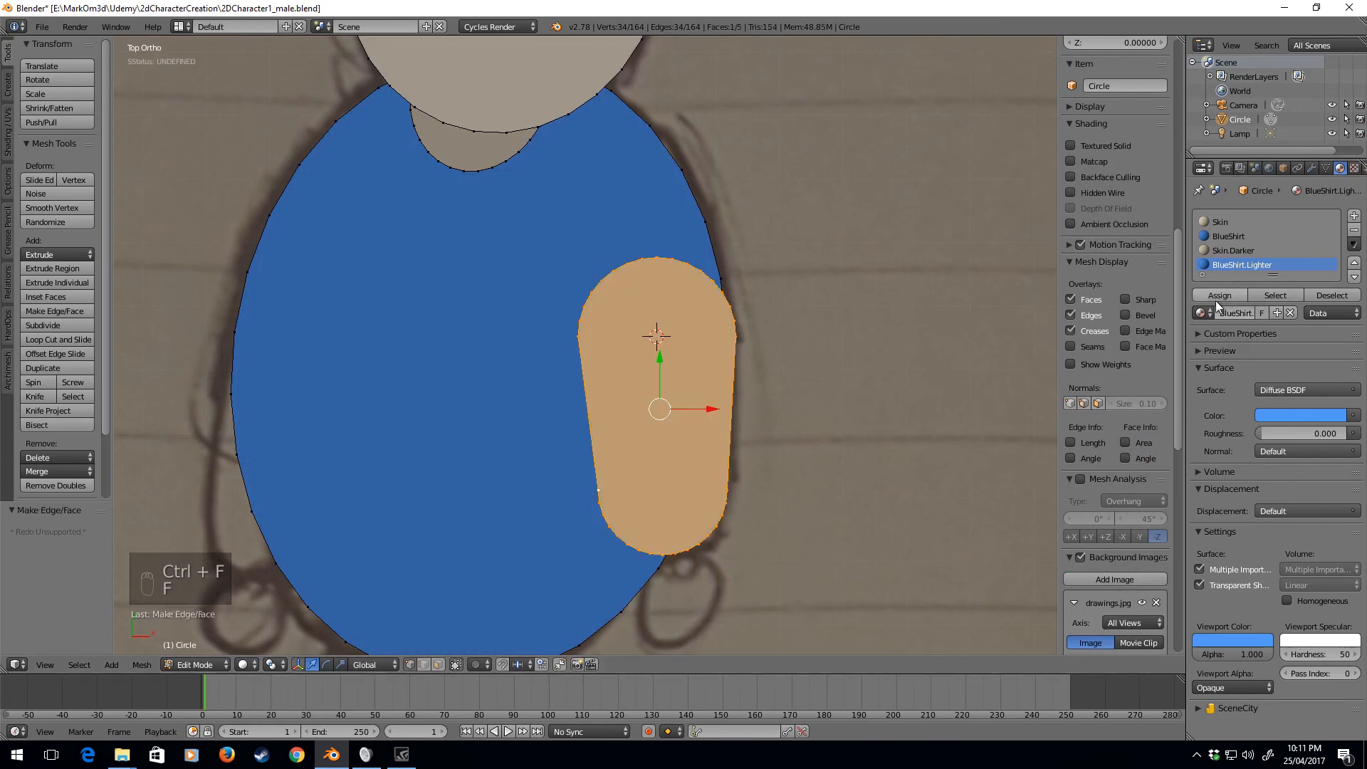
left_click(1219, 295)
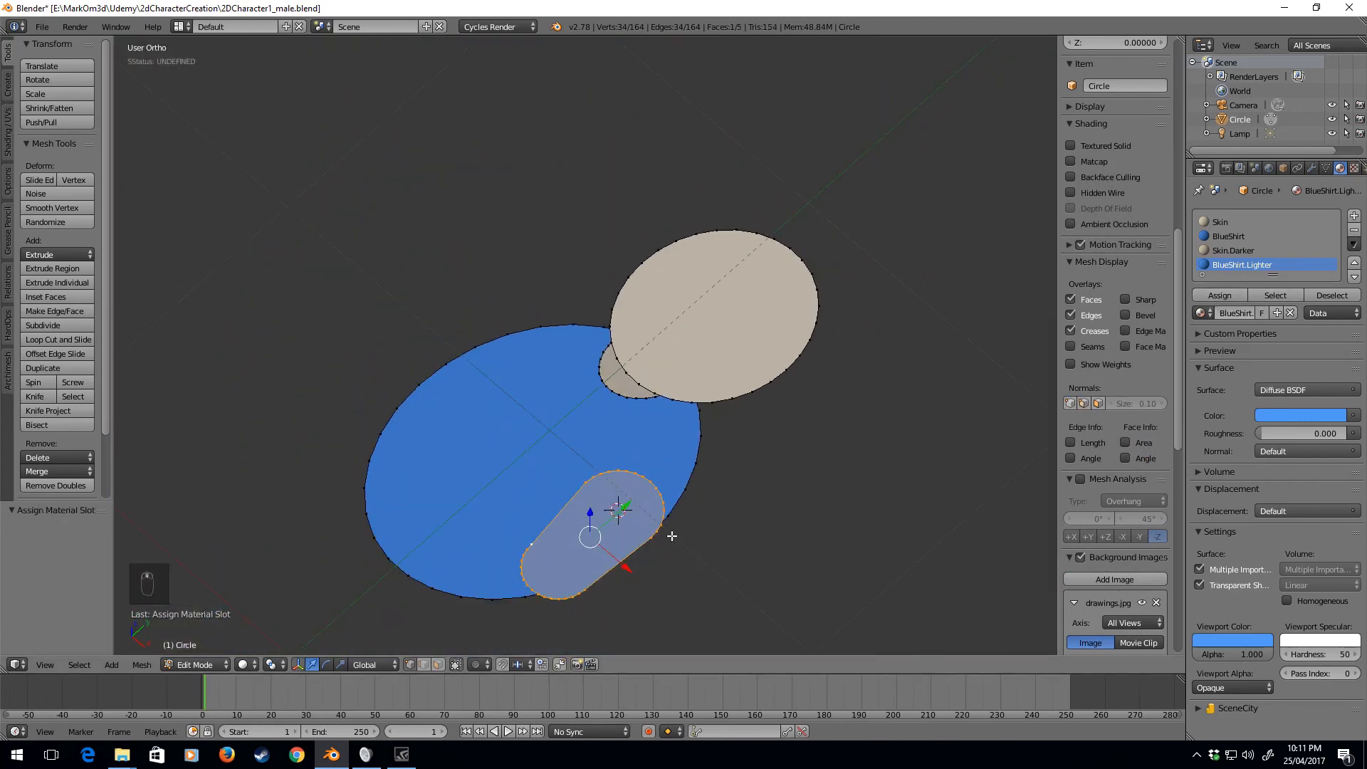
Step: Unhide the upper arm, then lift the lower capsule and circle along Z in front of the body
key("alt+h")
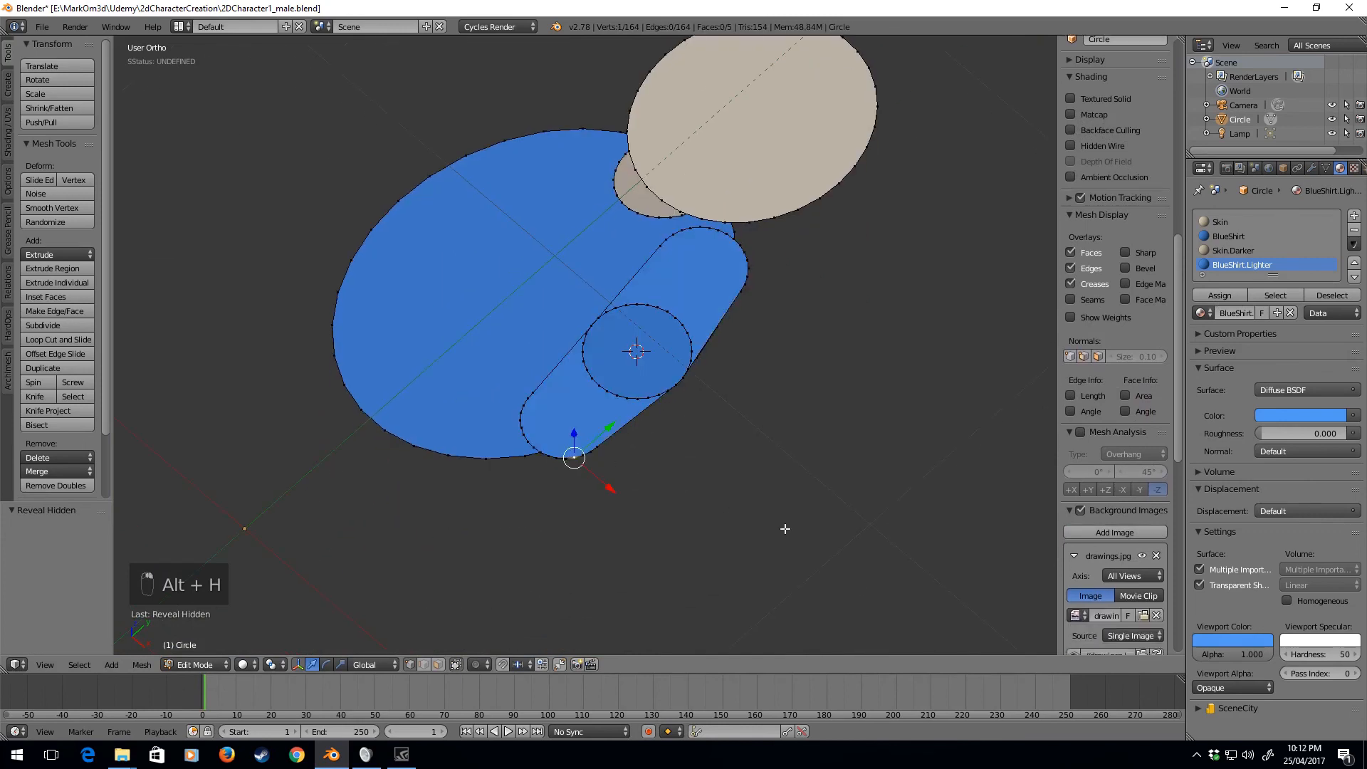
key("ctrl+l")
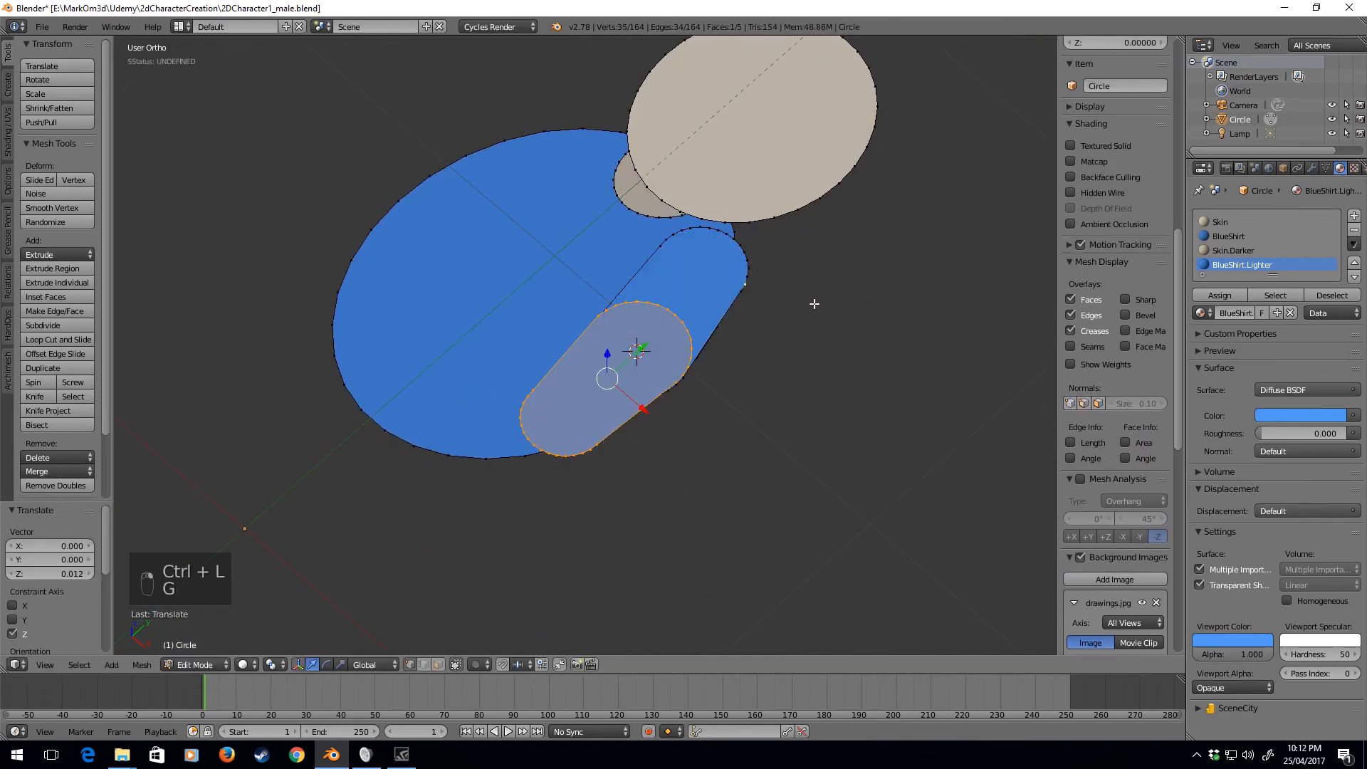
key("ctrl+l")
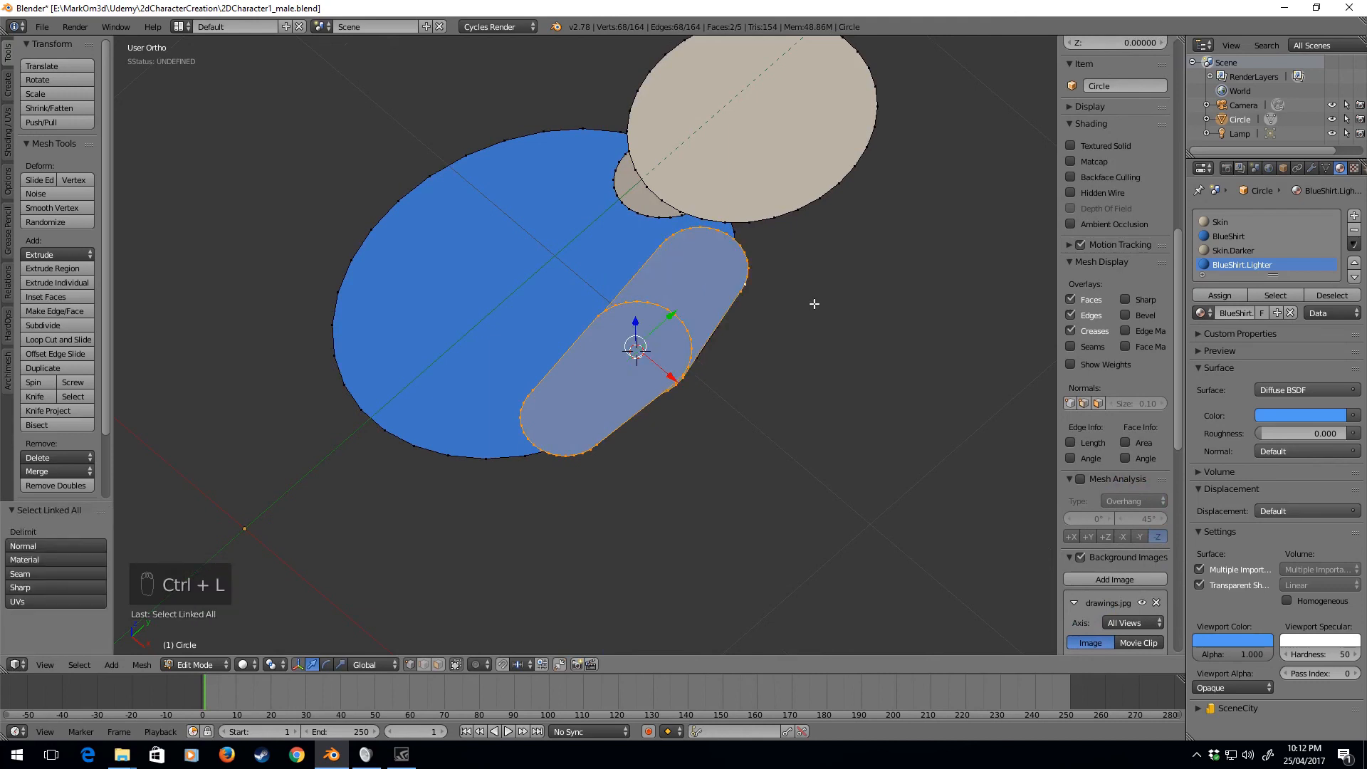
key("g")
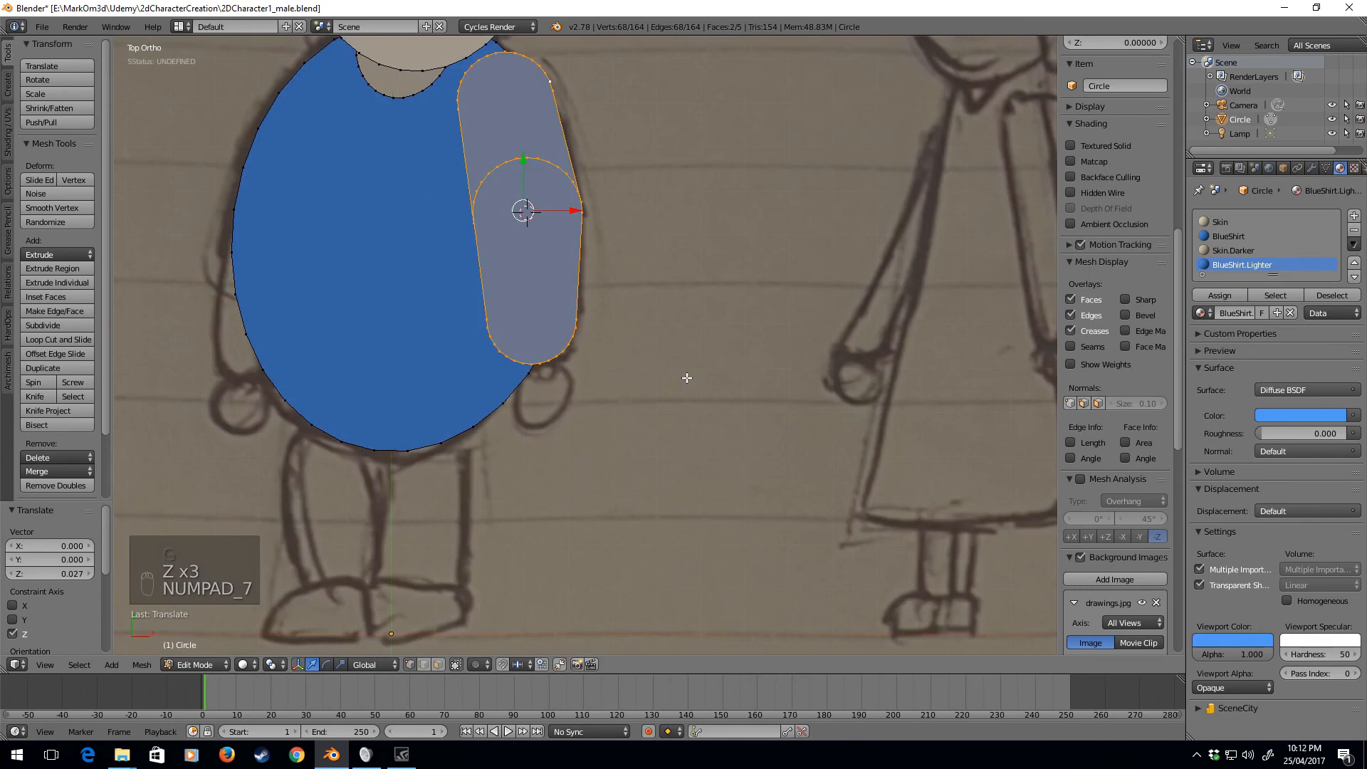
key("Tab")
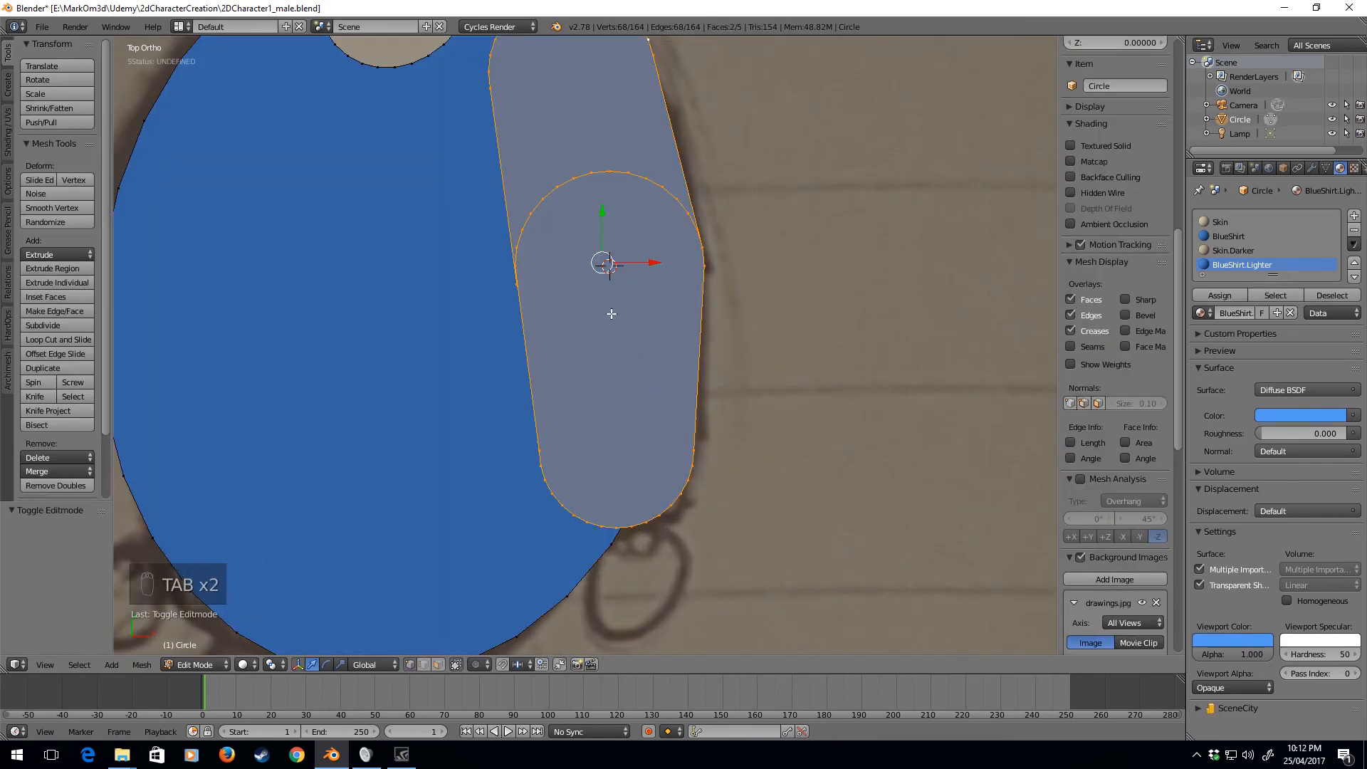
Step: Set the pivot point to the 3D cursor and scale the lower arm capsule down around its top end
key("z")
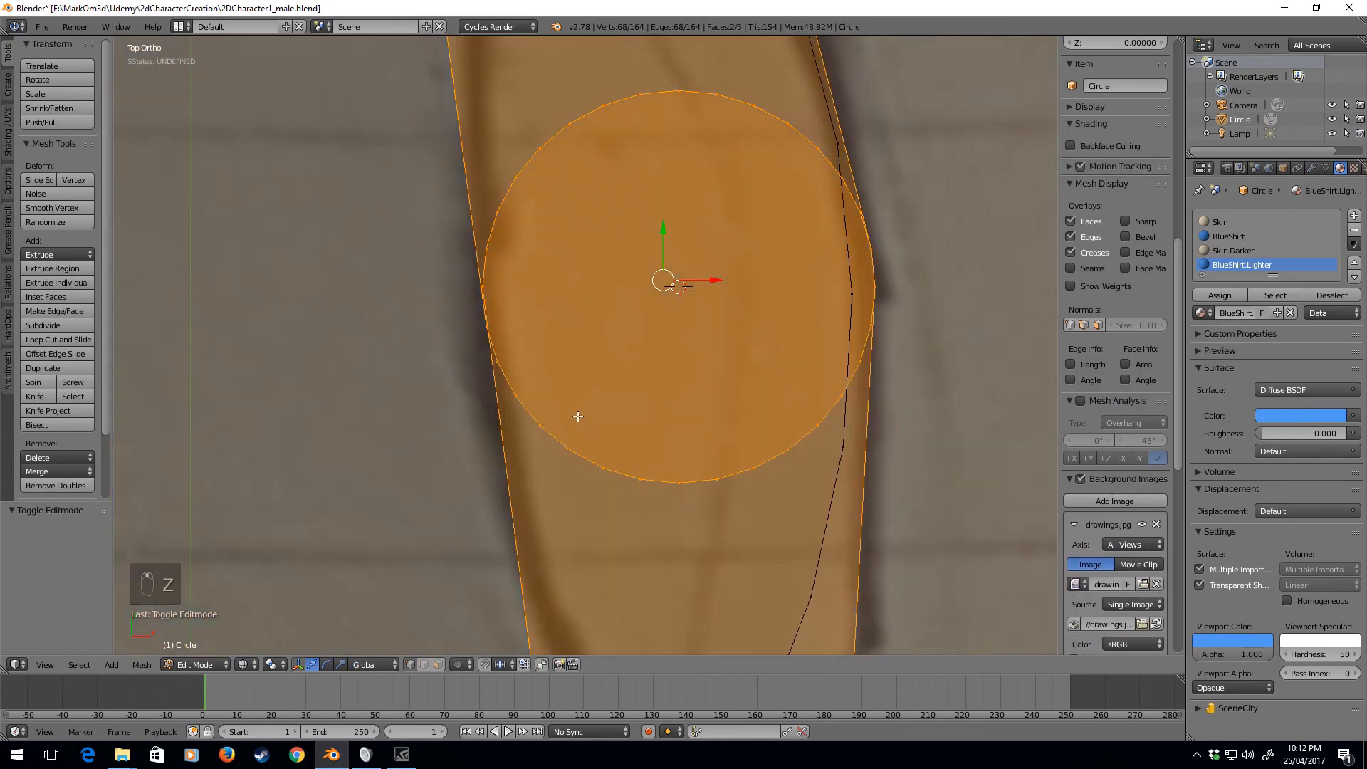
mouse_move(523, 373)
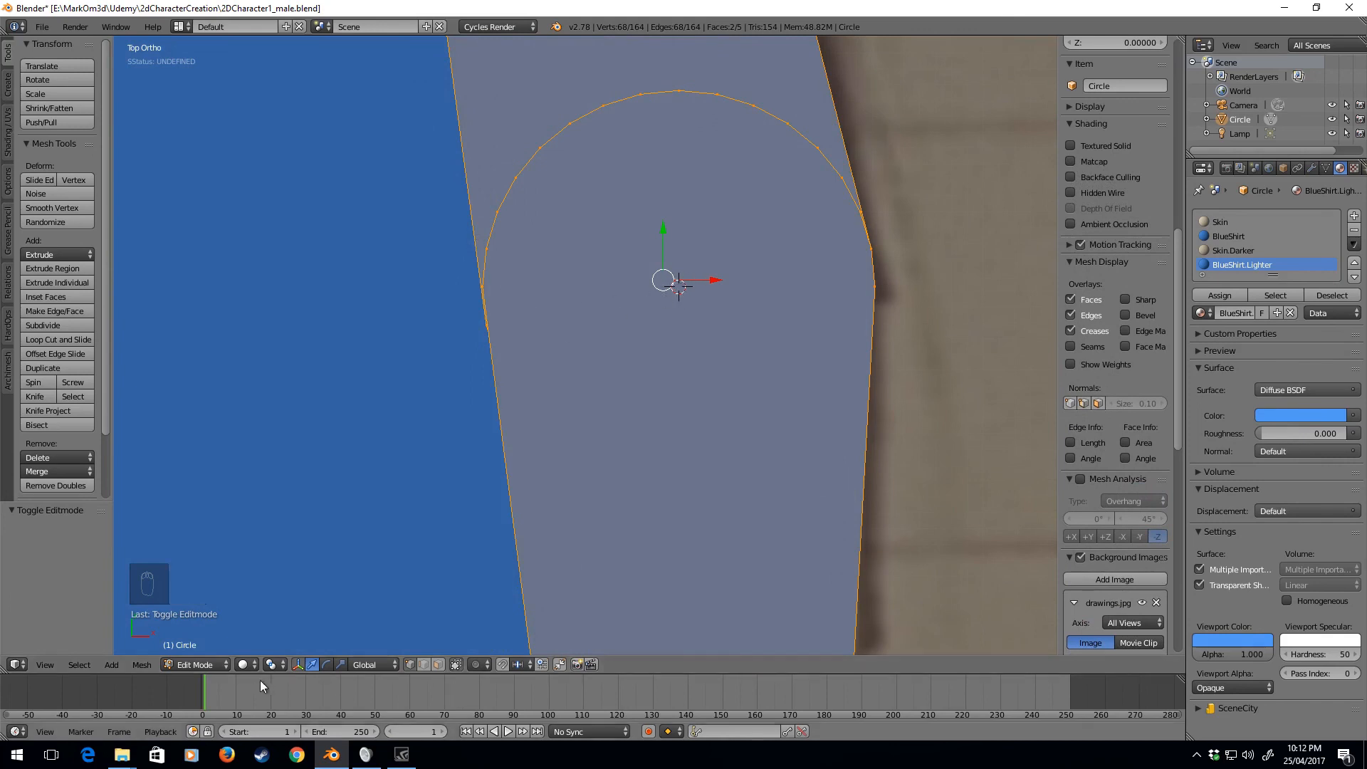
mouse_move(280, 671)
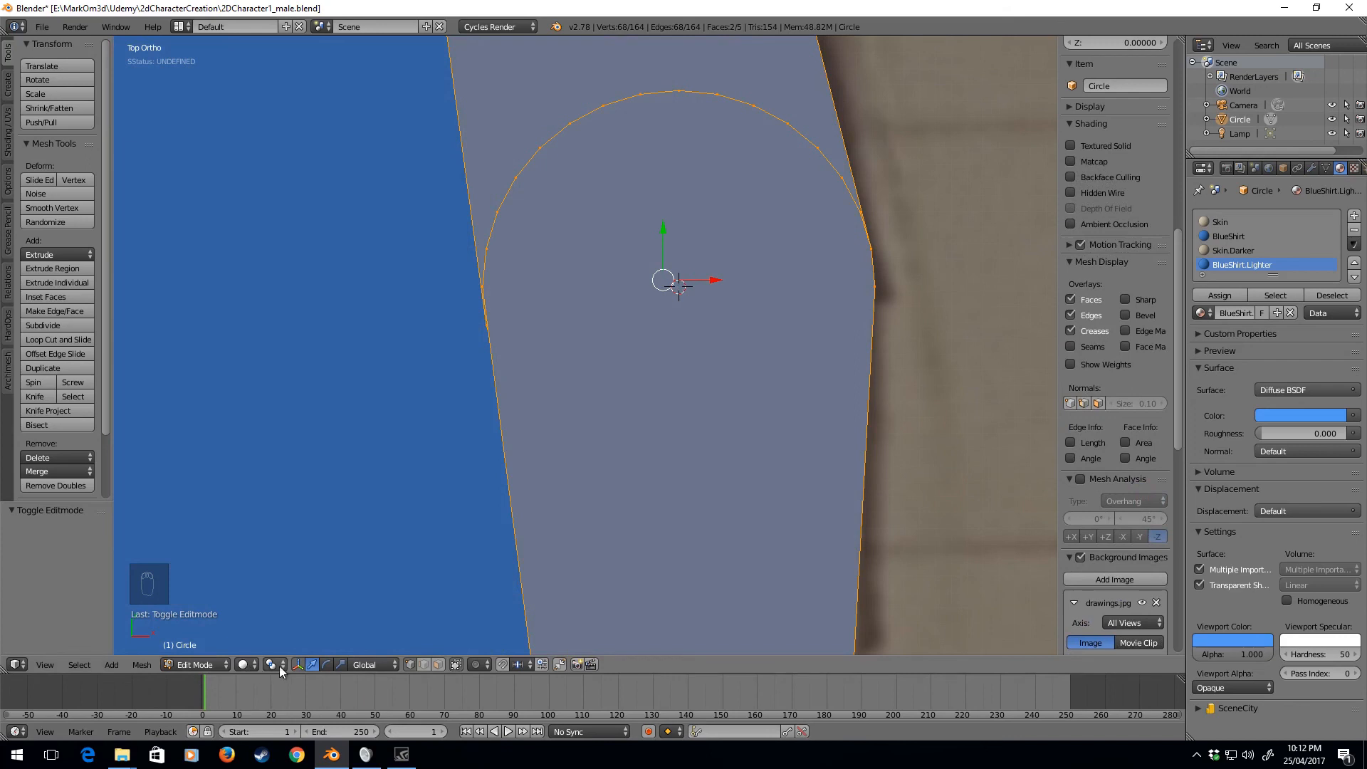
left_click(271, 665)
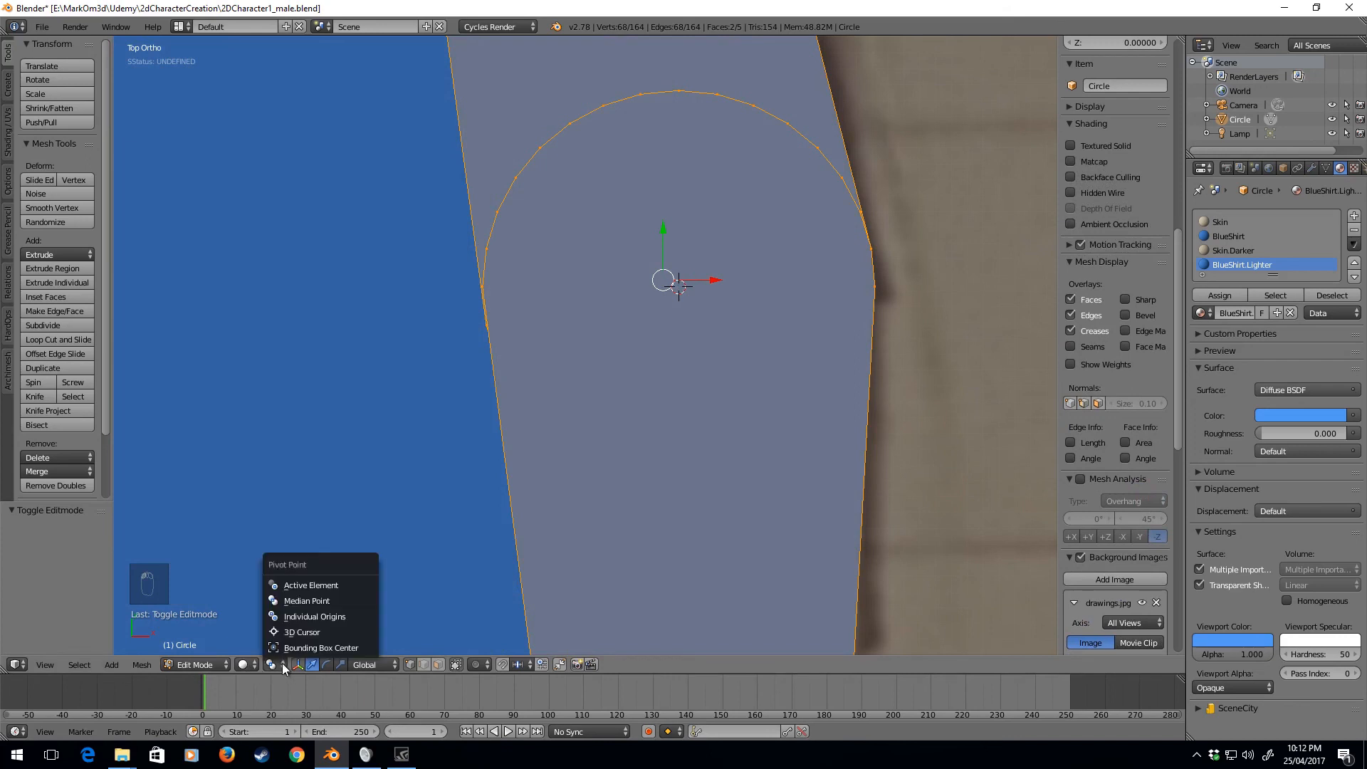
left_click(300, 632)
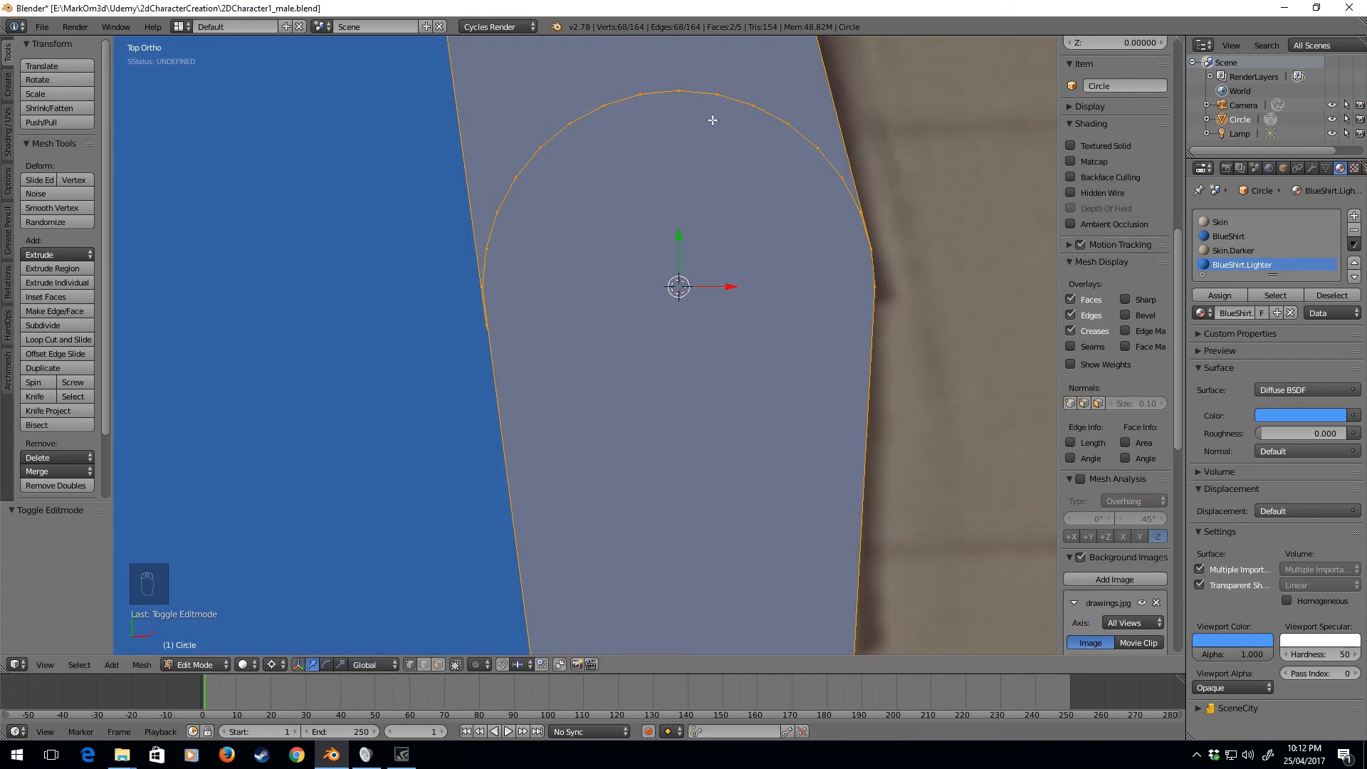
key("ctrl+l")
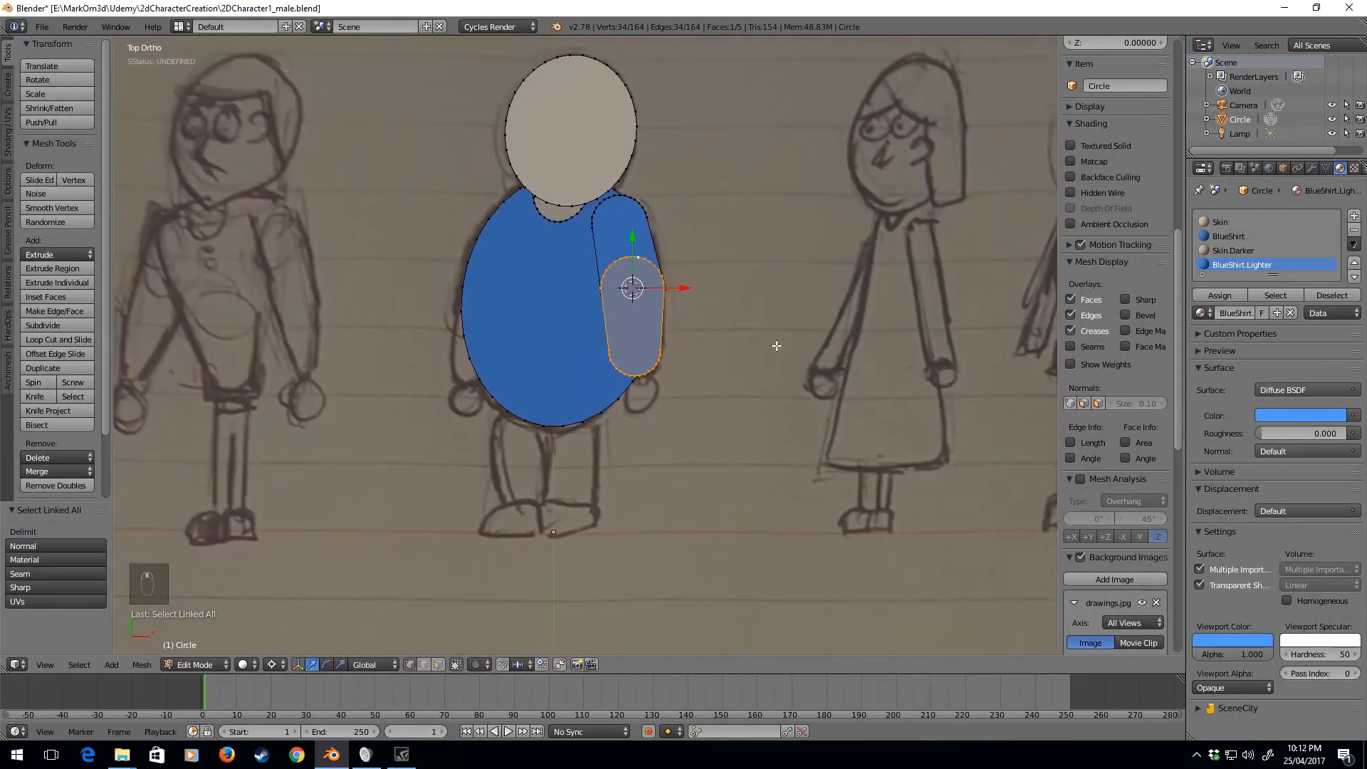
mouse_move(765, 356)
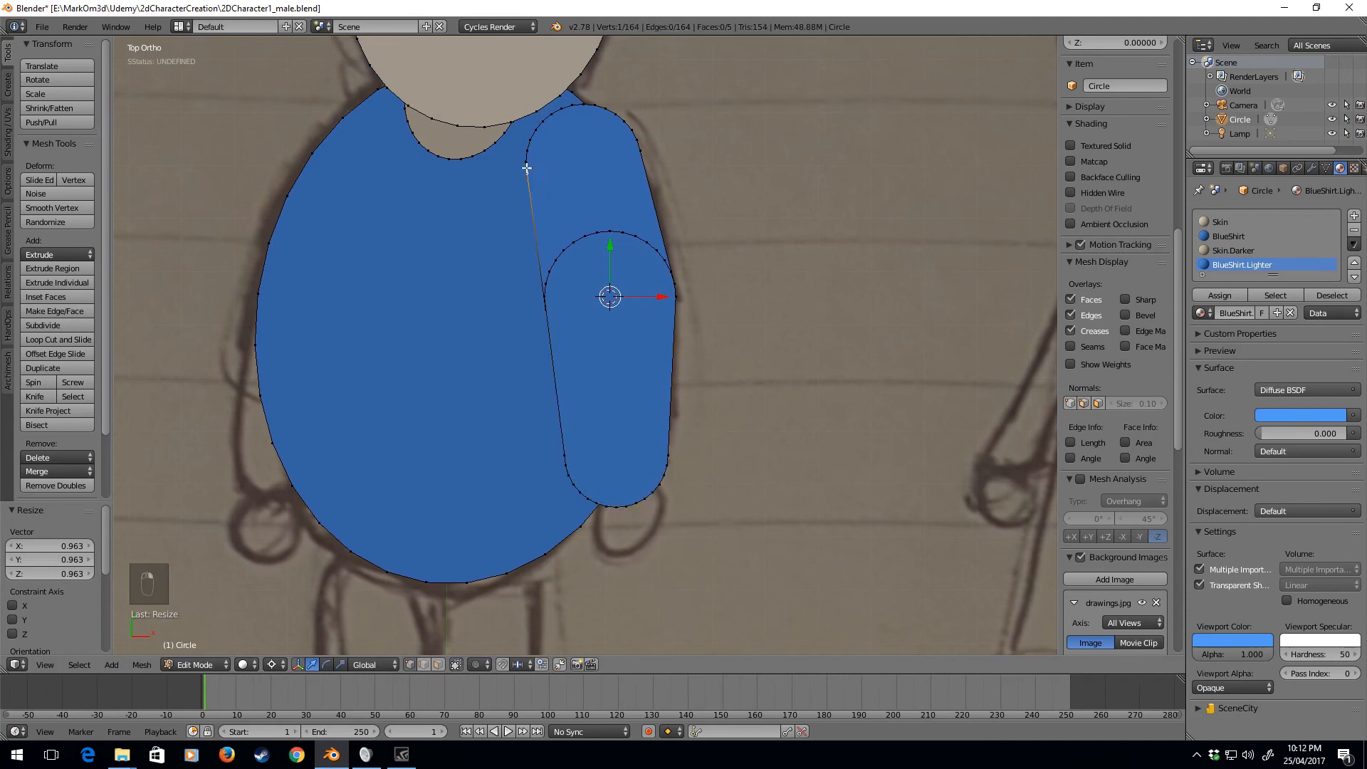
Step: Select the whole upper arm piece after shrinking the lower capsule to about 0.96
key("ctrl+l")
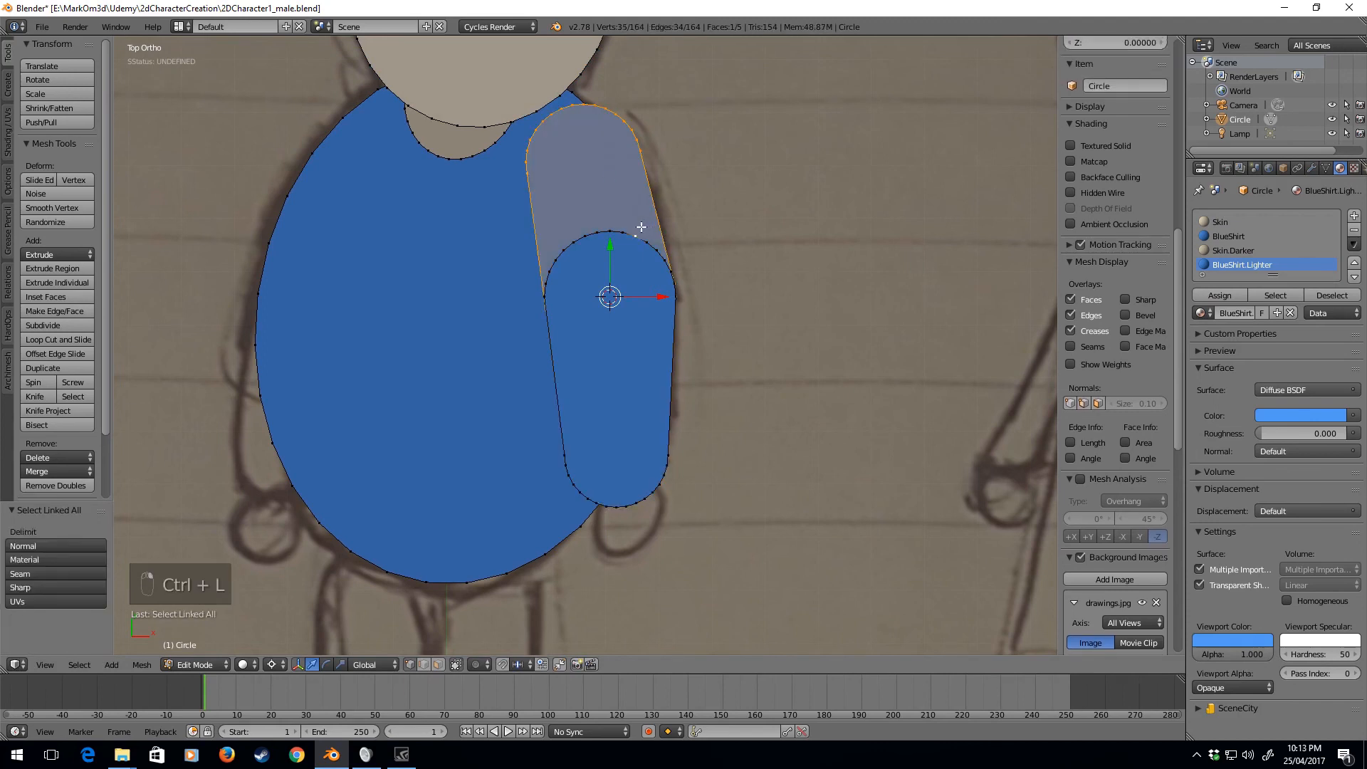
Step: Move the forearm capsule further down the arm and set the pivot back to Median Point
key("ctrl+l")
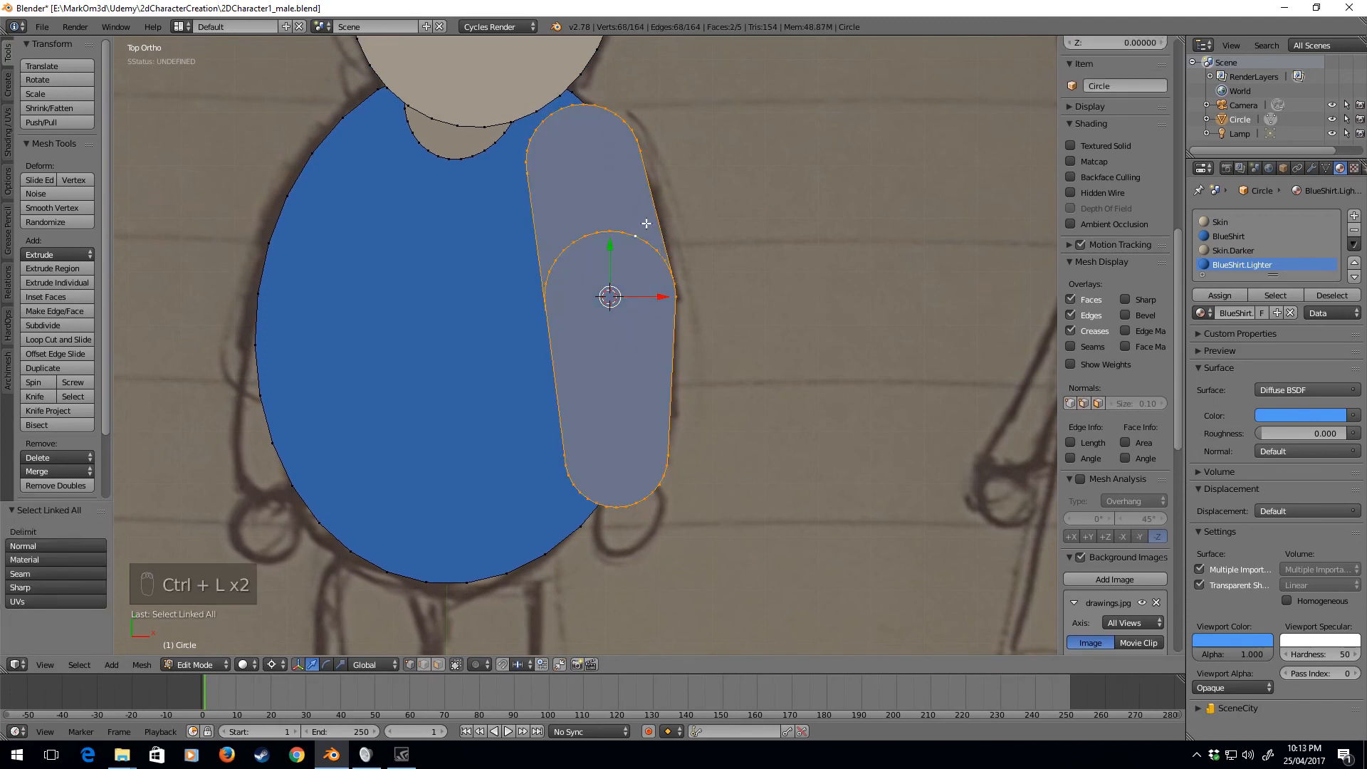
key("b")
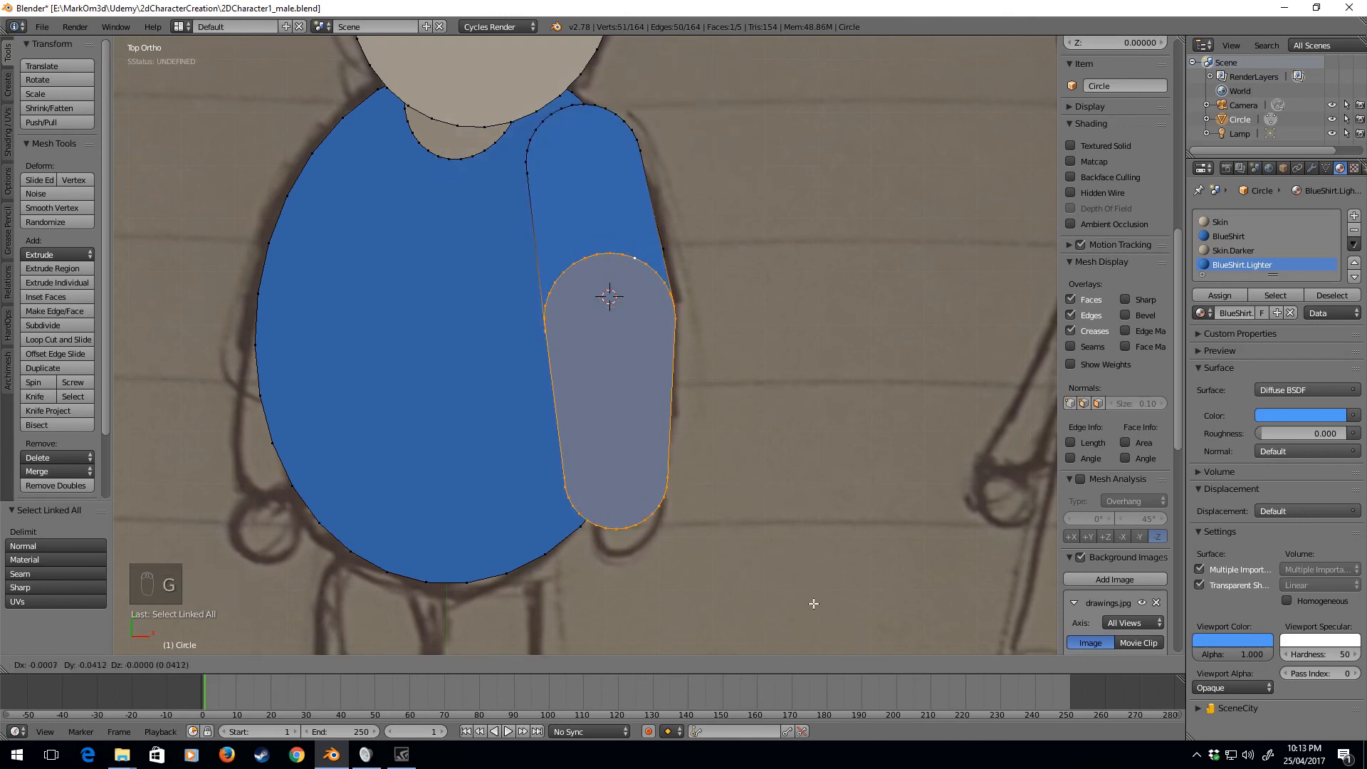
mouse_move(820, 108)
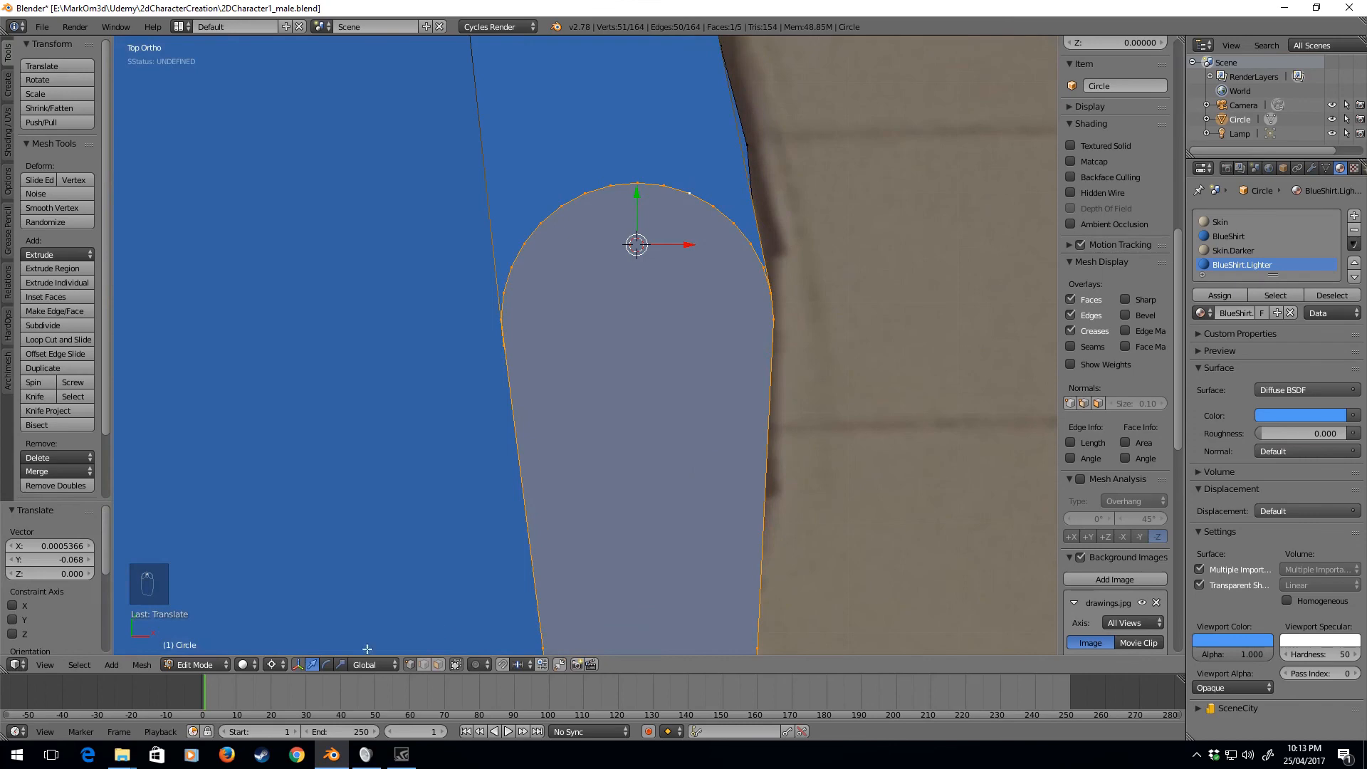
left_click(272, 665)
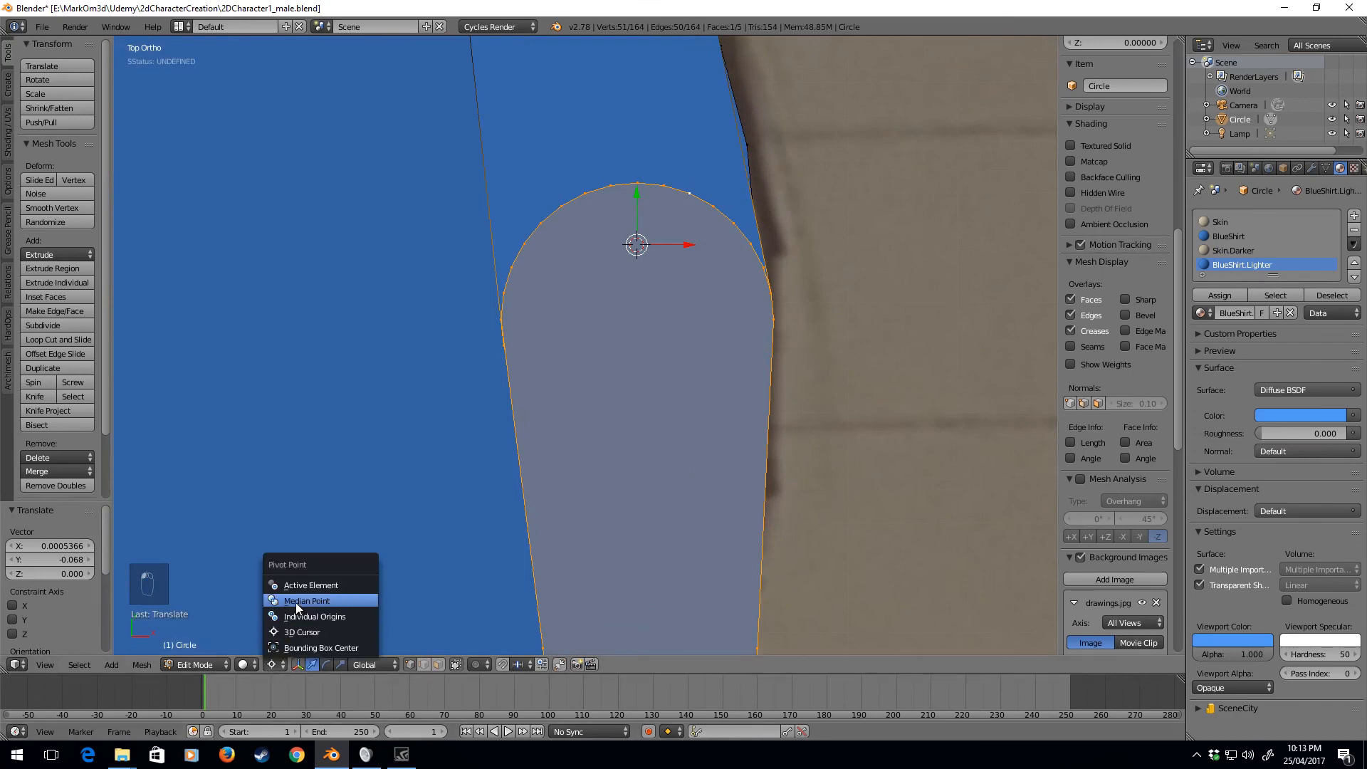
key("Tab")
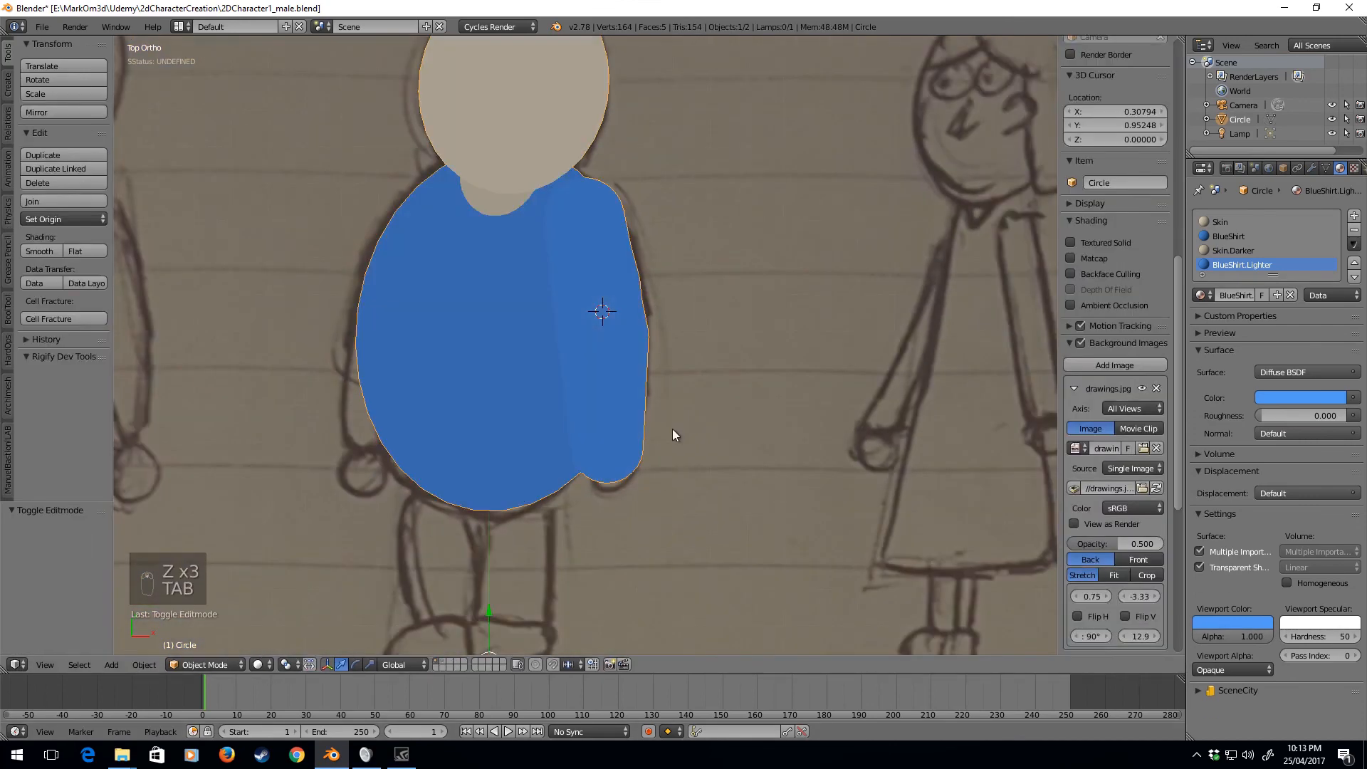
Step: Preview the shaded two-part blue arm in Object Mode, then return to Edit Mode
key("Tab")
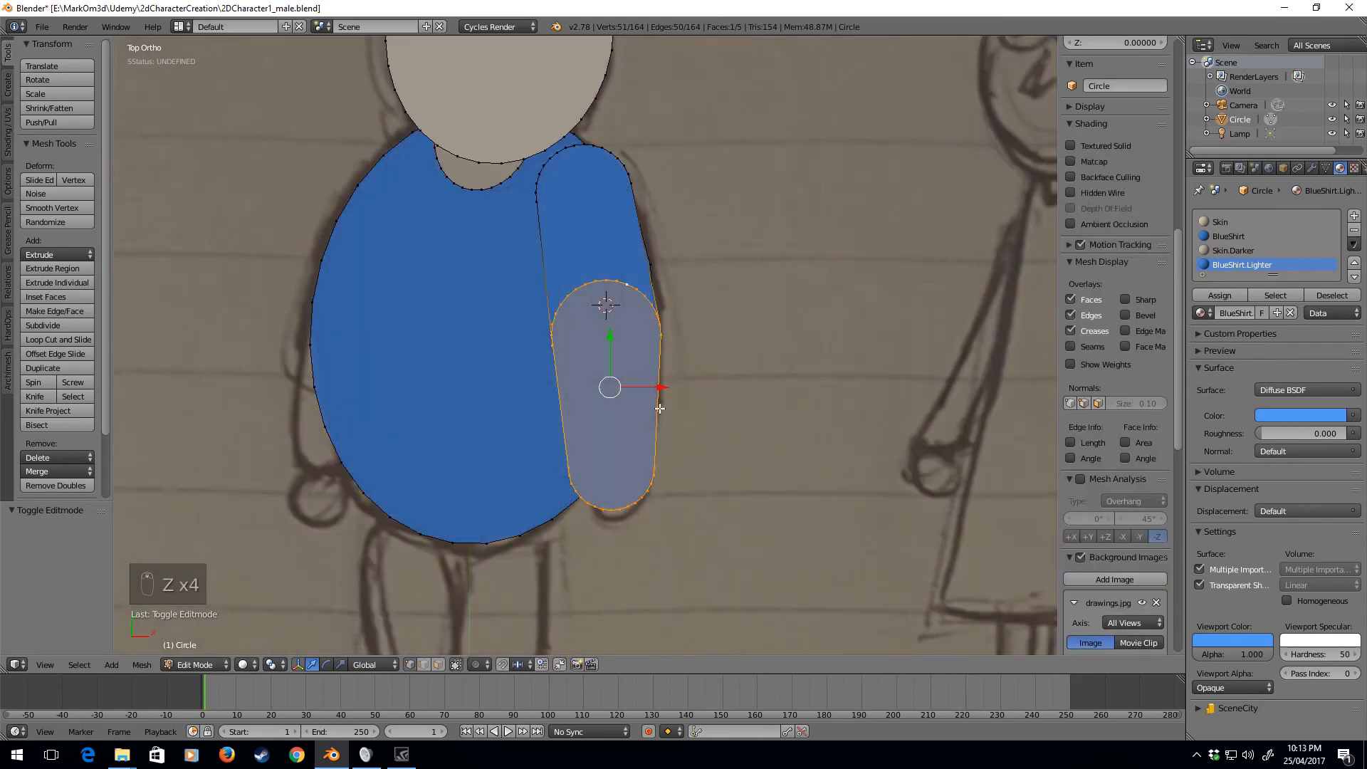
key("Tab")
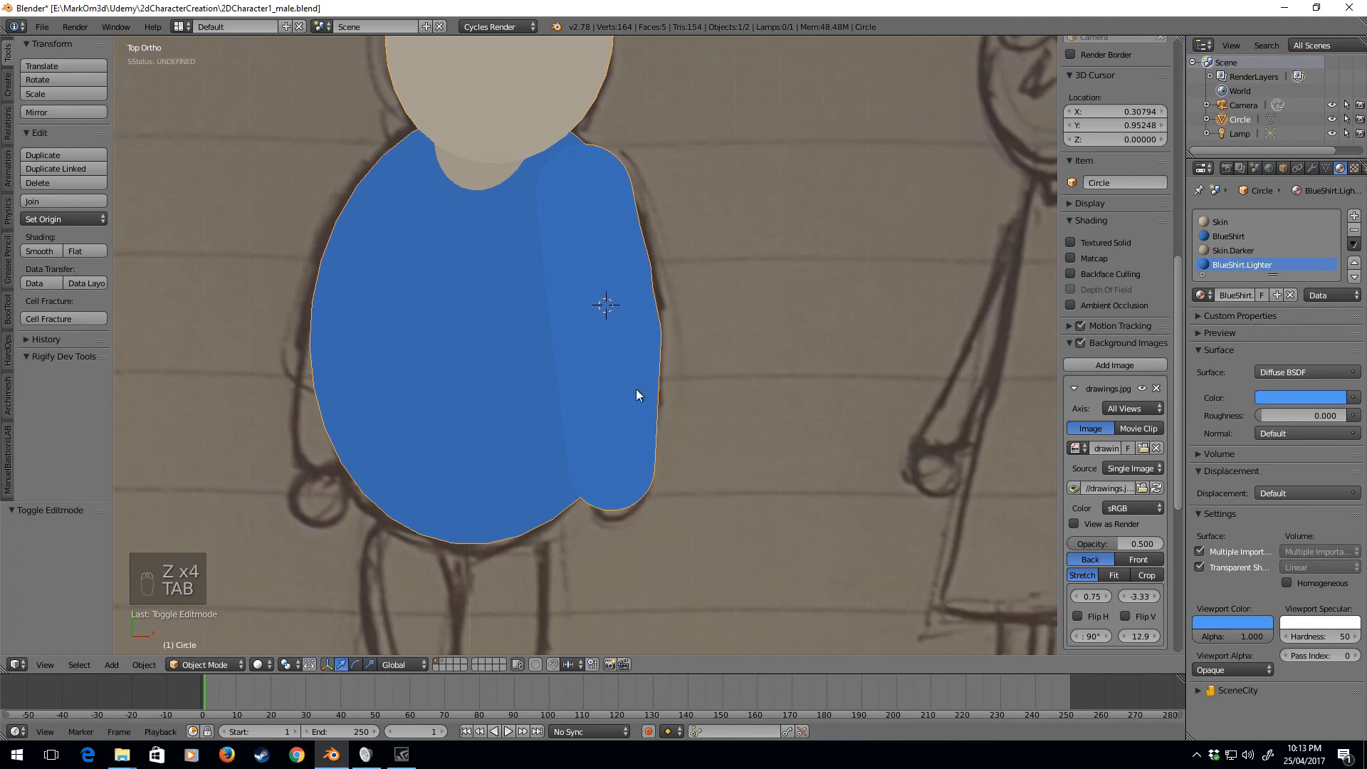
key("Tab")
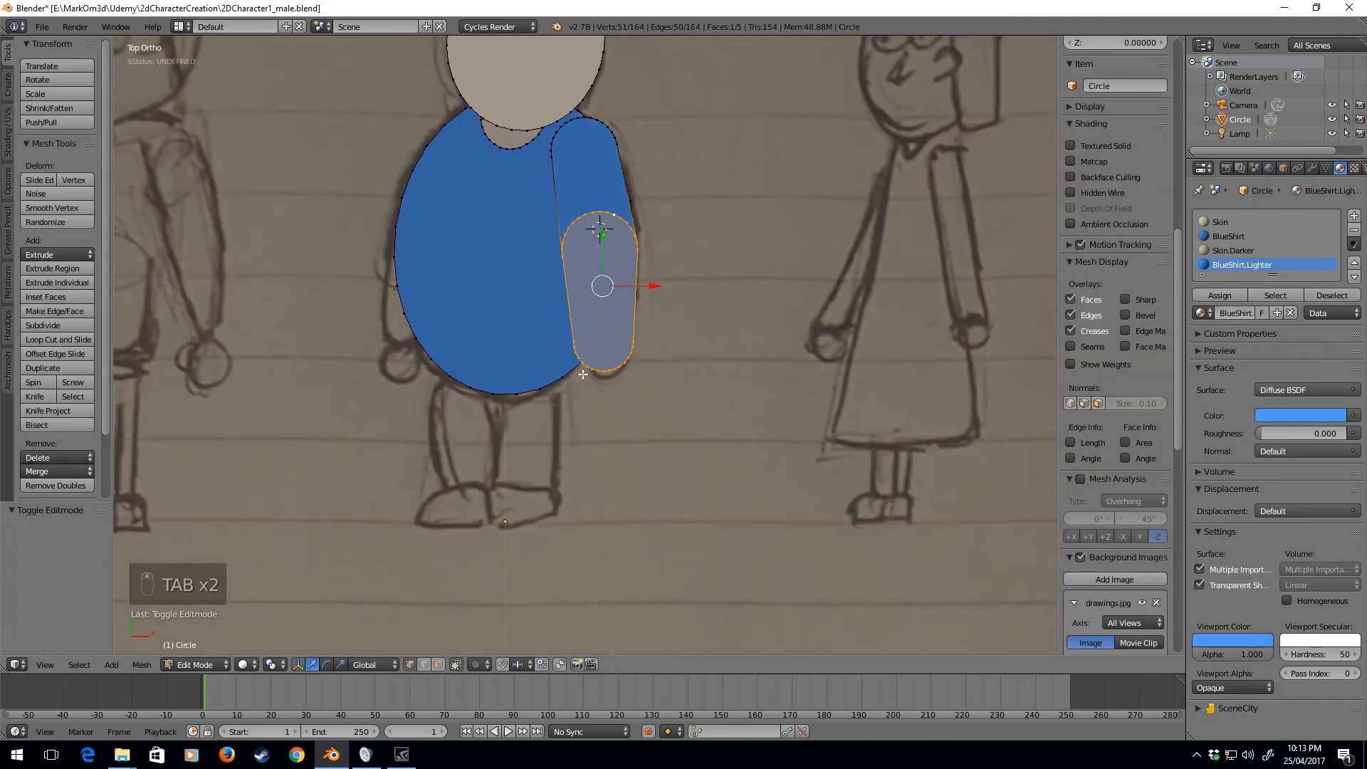
Step: Add a small filled circle at the arm end as a hand with the Skin material
key("Shift+A")
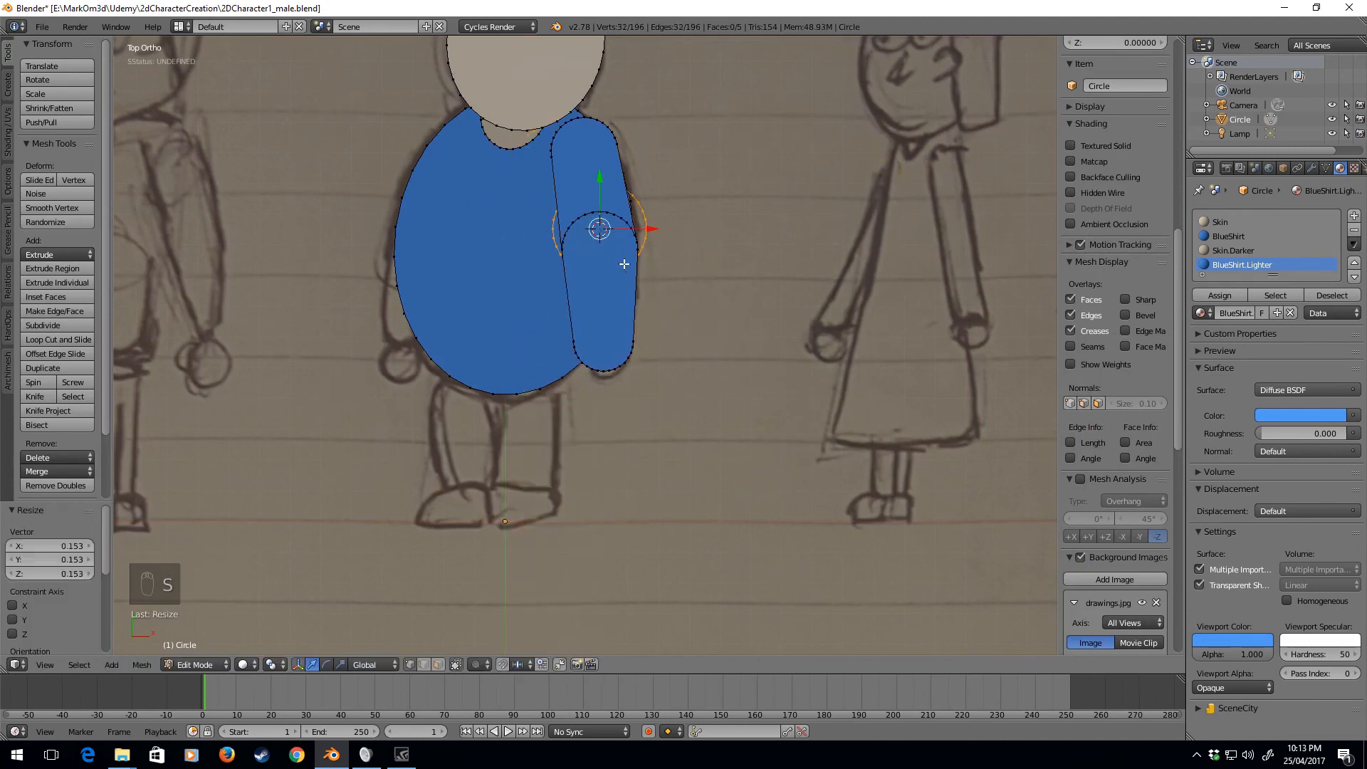
key("g")
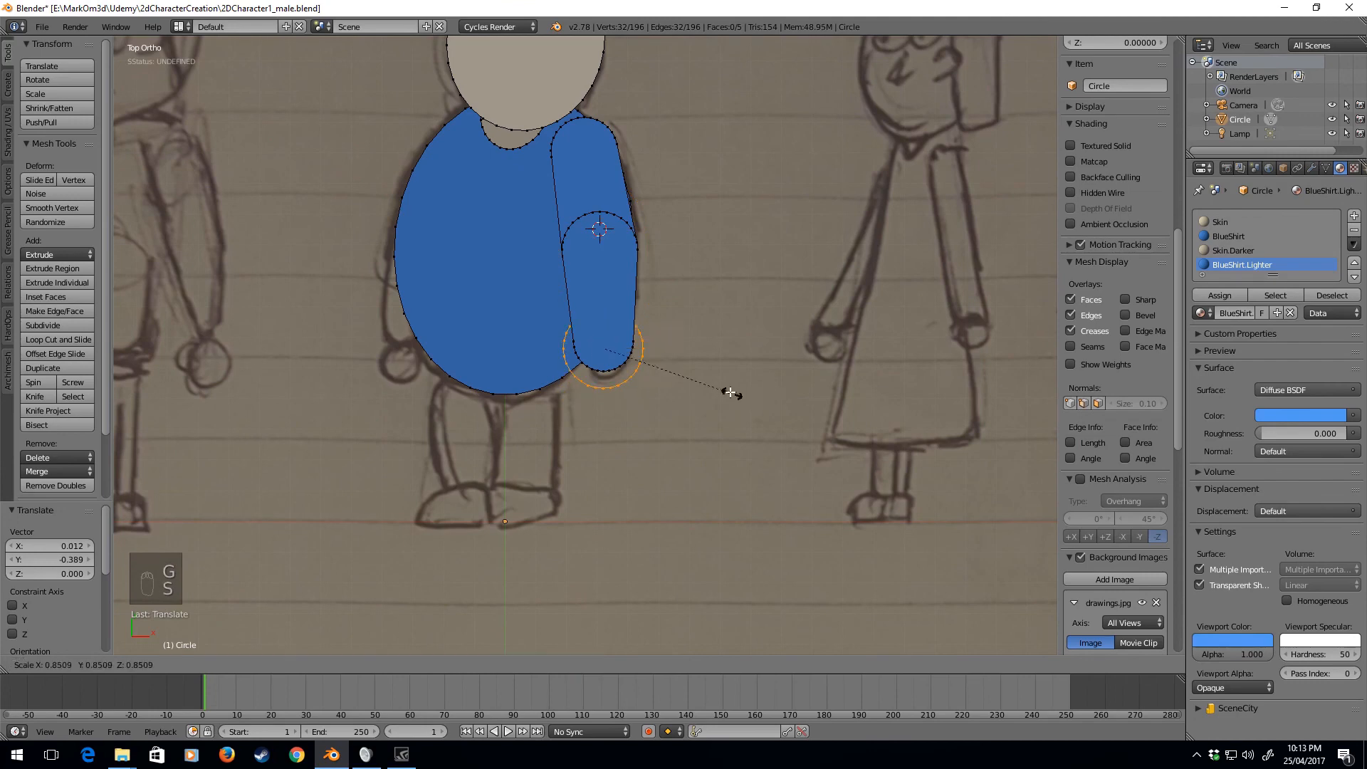
key("s")
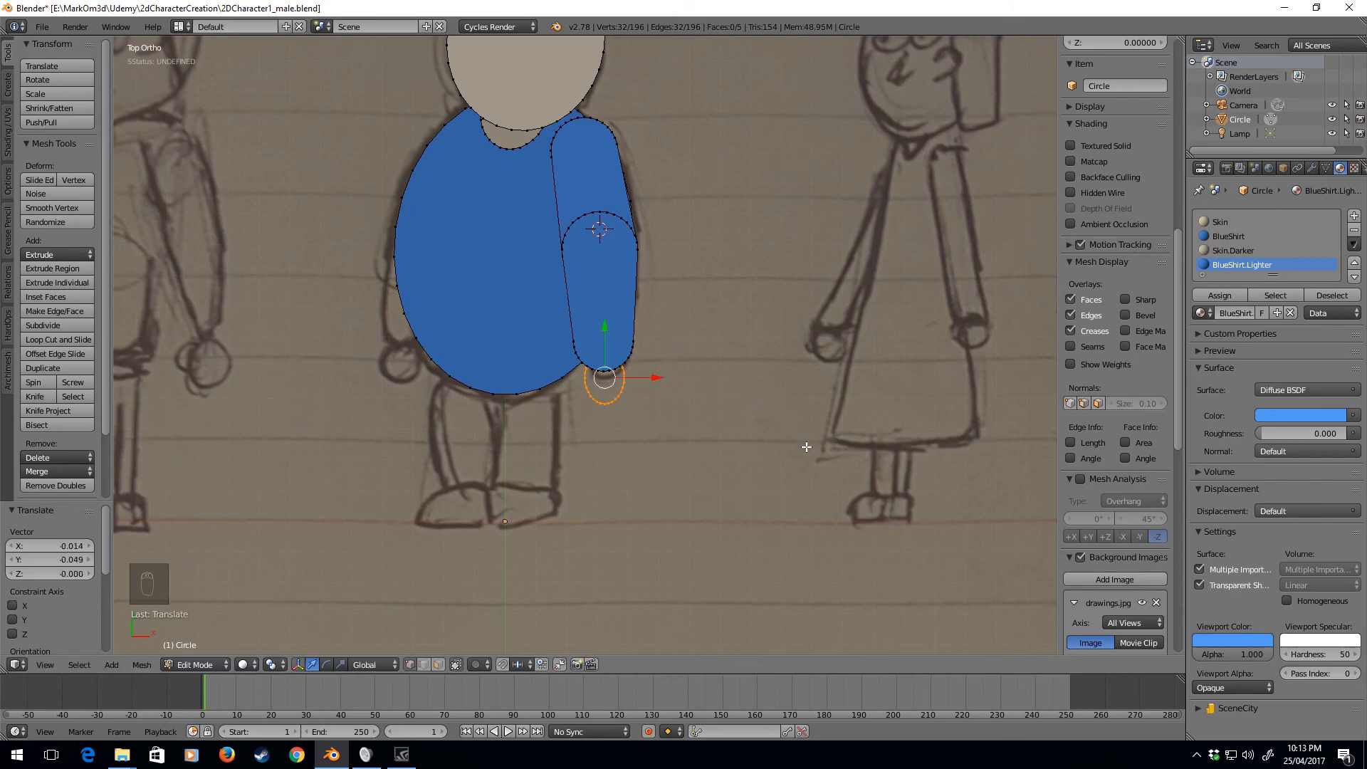
mouse_move(801, 447)
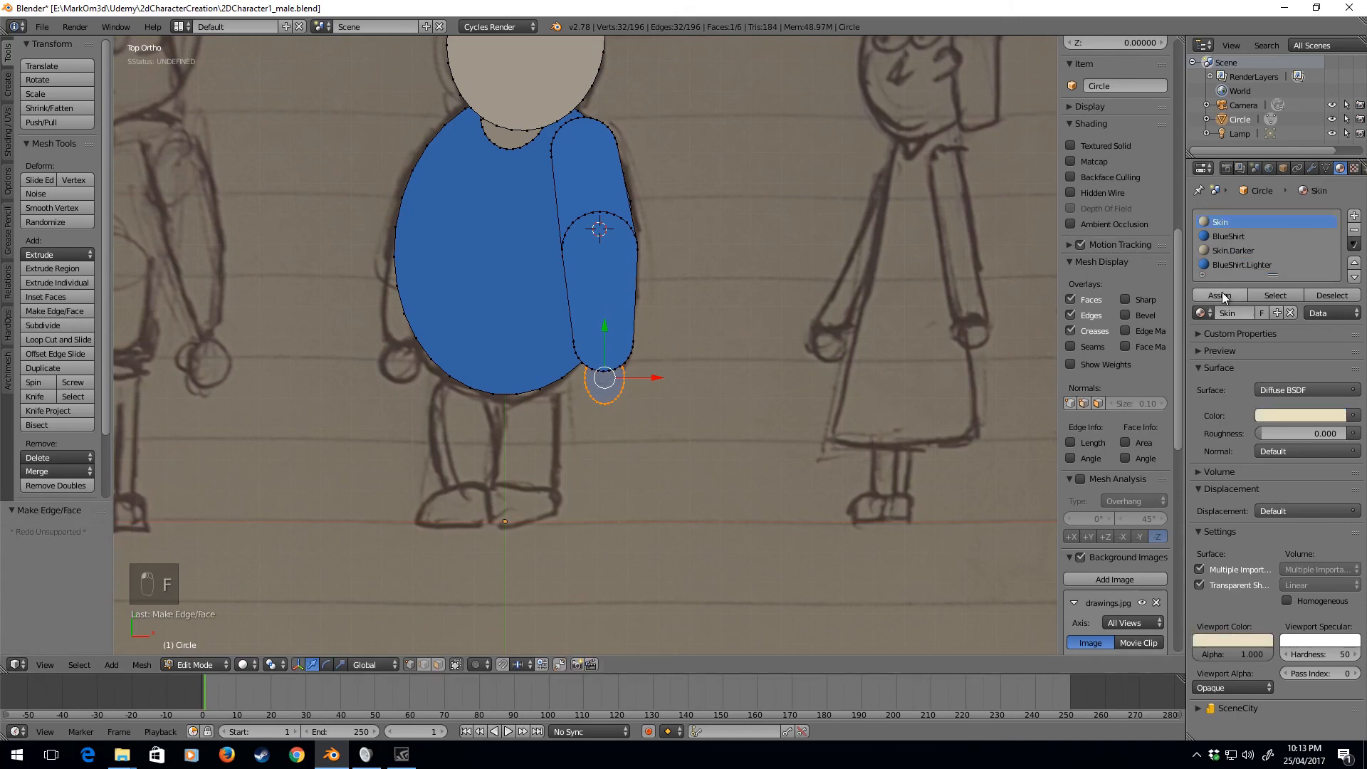
key("Tab")
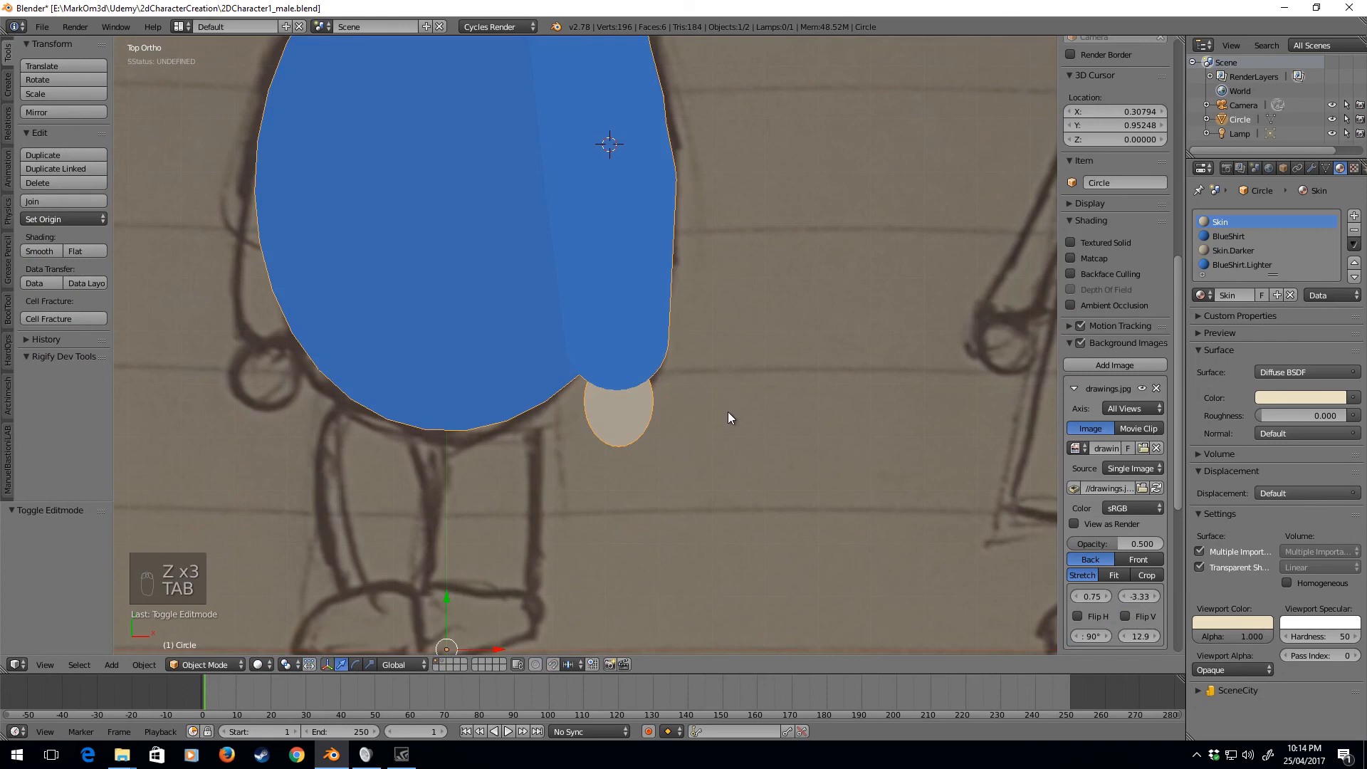
mouse_move(655, 389)
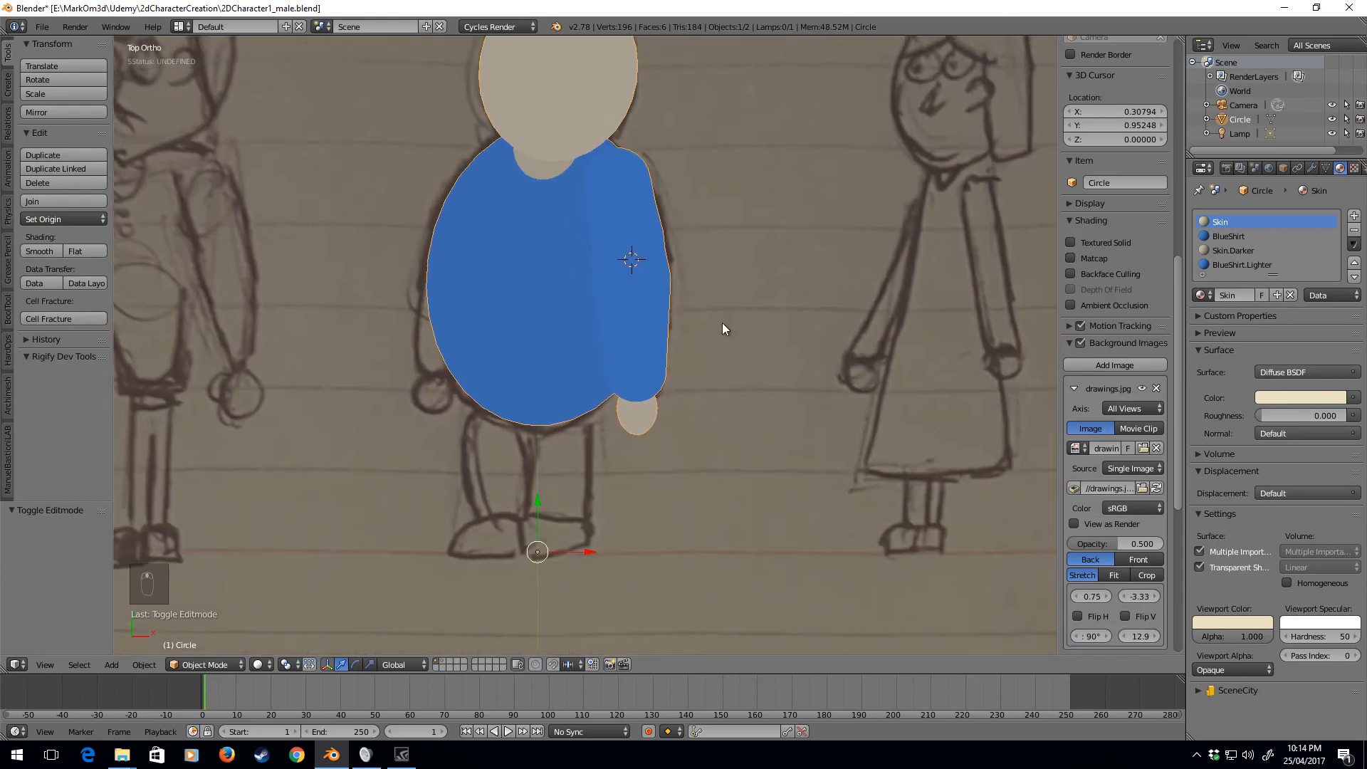
Step: Re-enter Edit Mode and select the linked right arm and hand geometry
key("Tab")
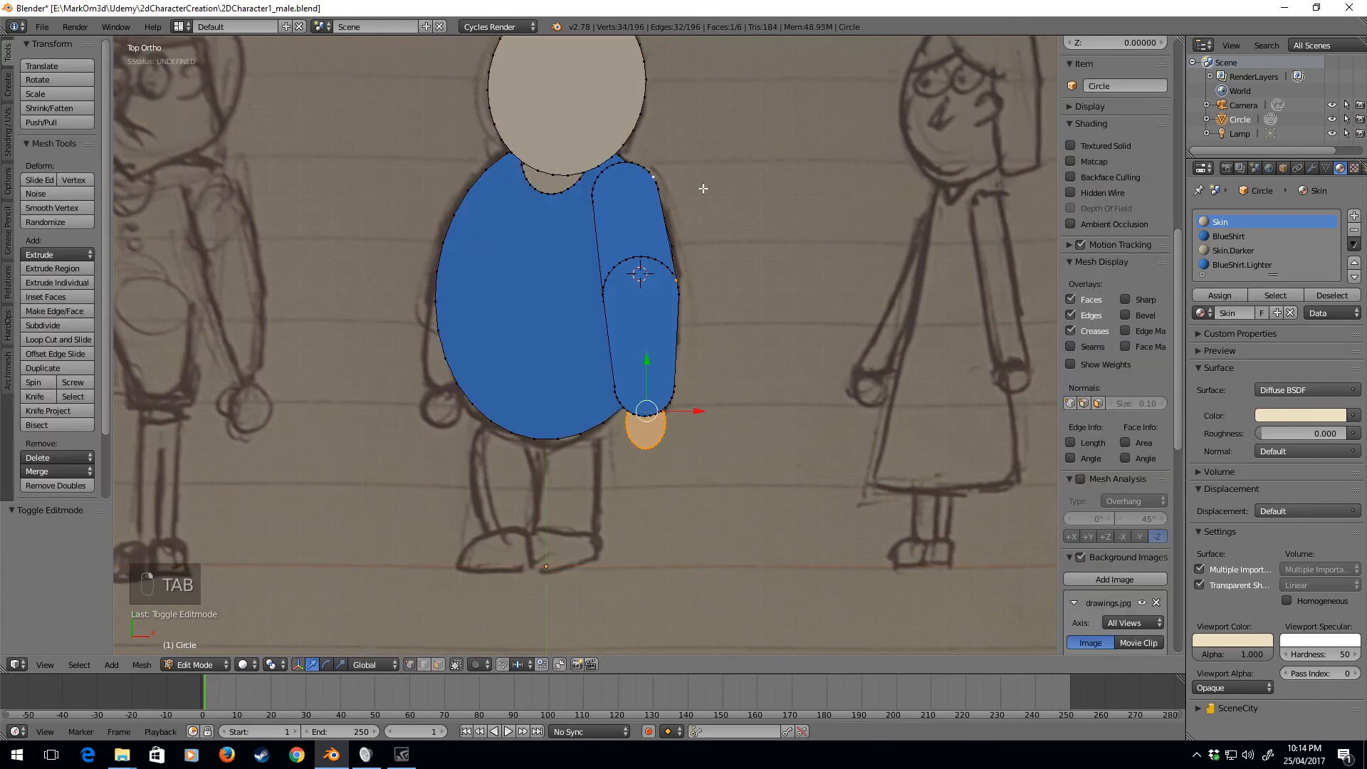
key("ctrl+l")
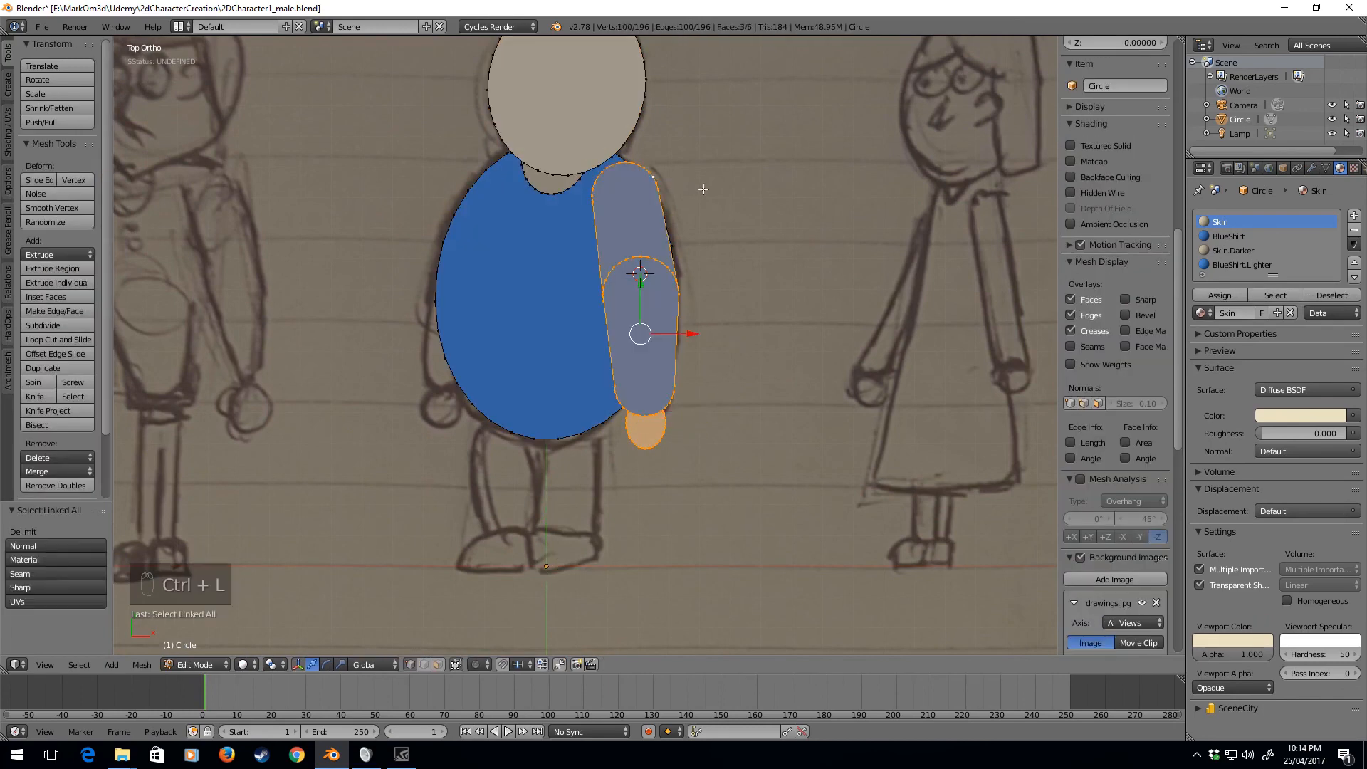
Step: Duplicate the arm and hand to the left side, pushed back in depth behind the torso
key("shift+d")
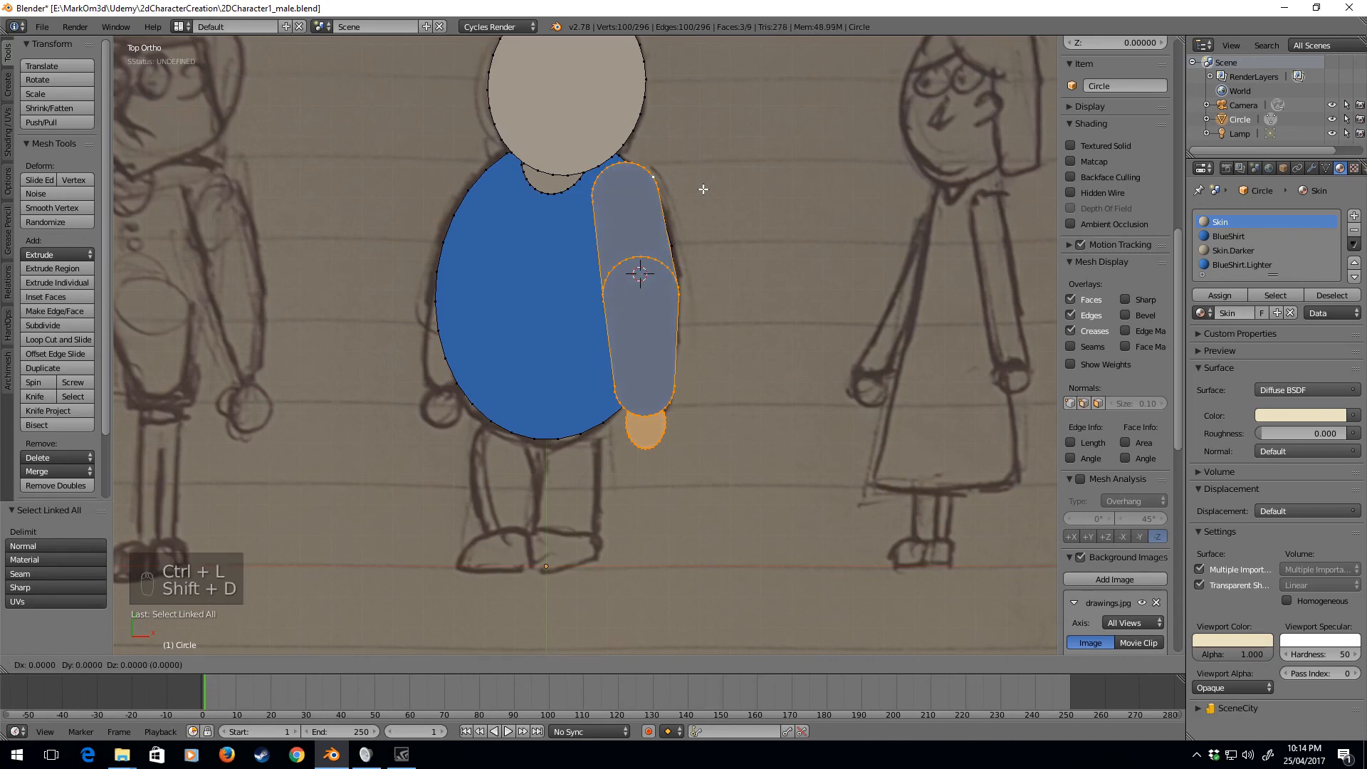
key("shift+d")
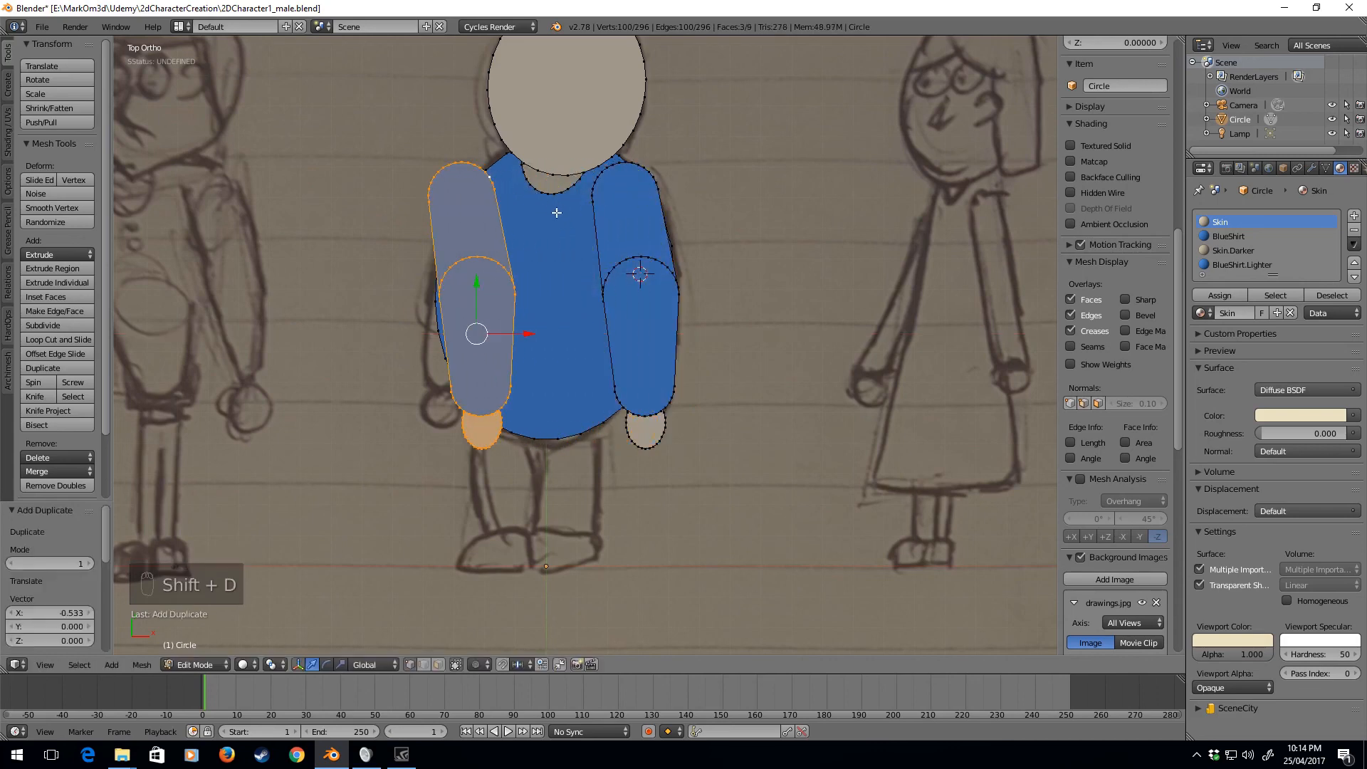
key("r")
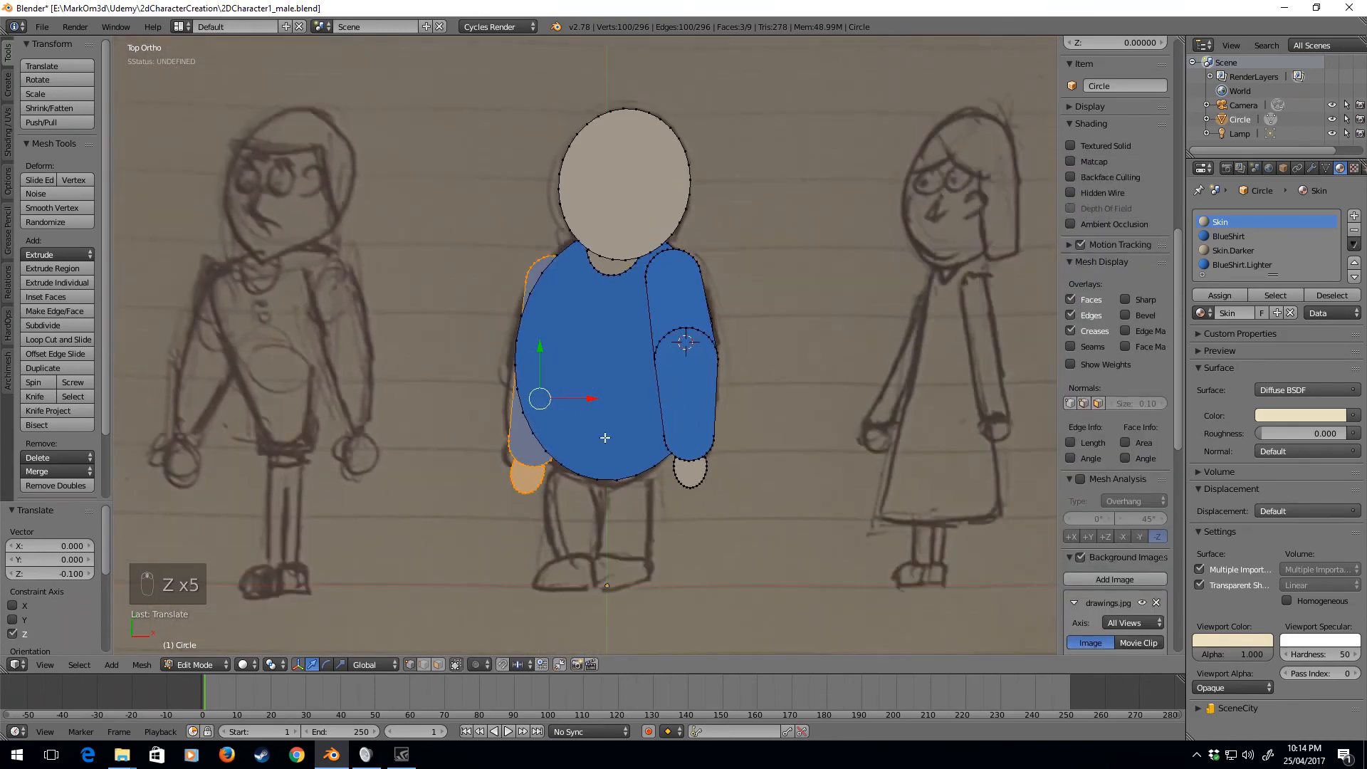
key("z")
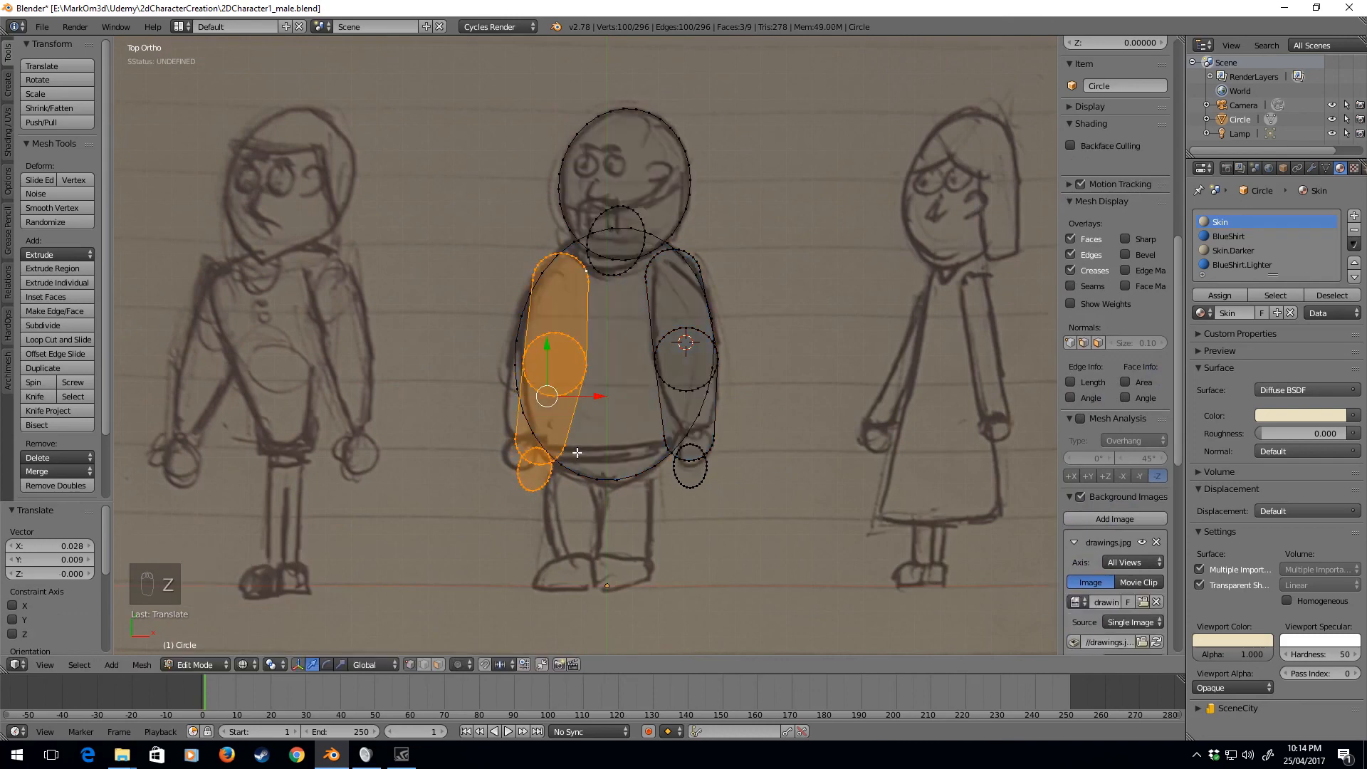
key("z")
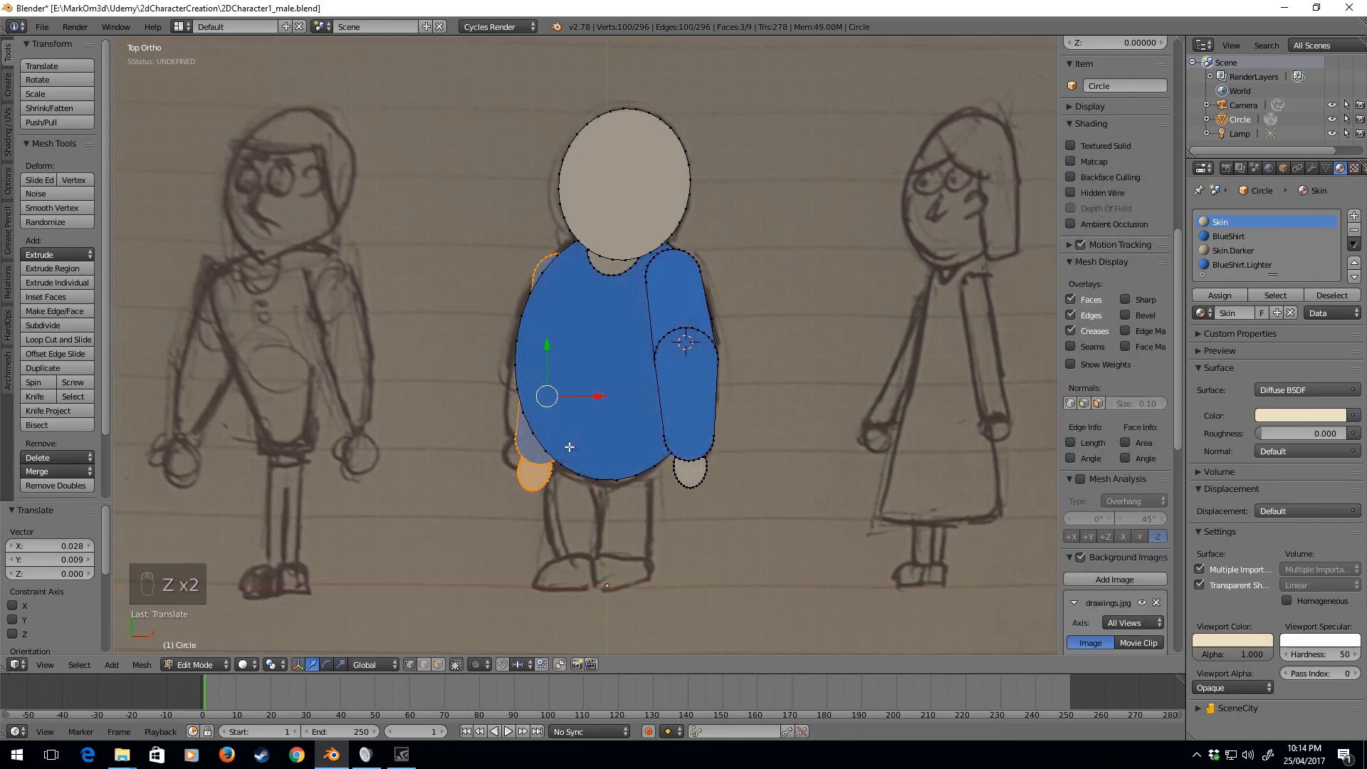
key("Tab")
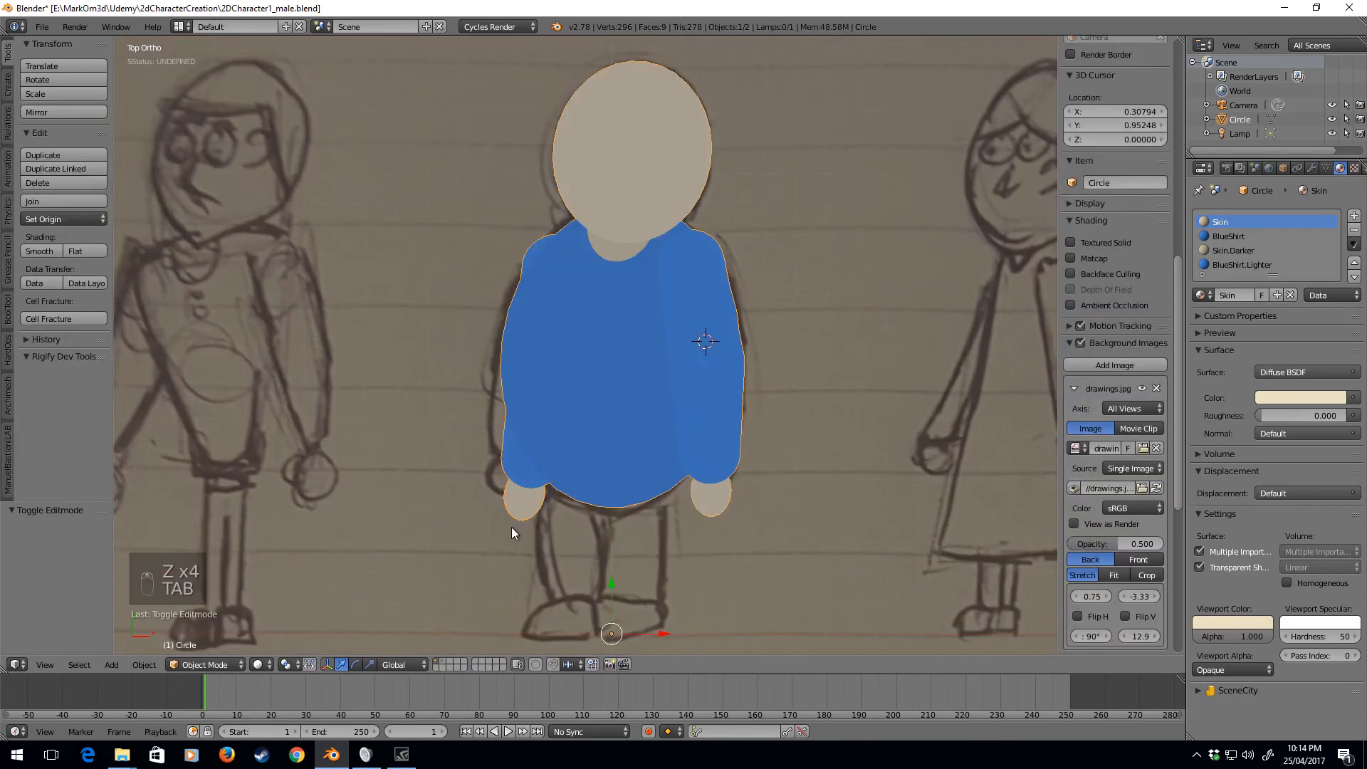
mouse_move(515, 486)
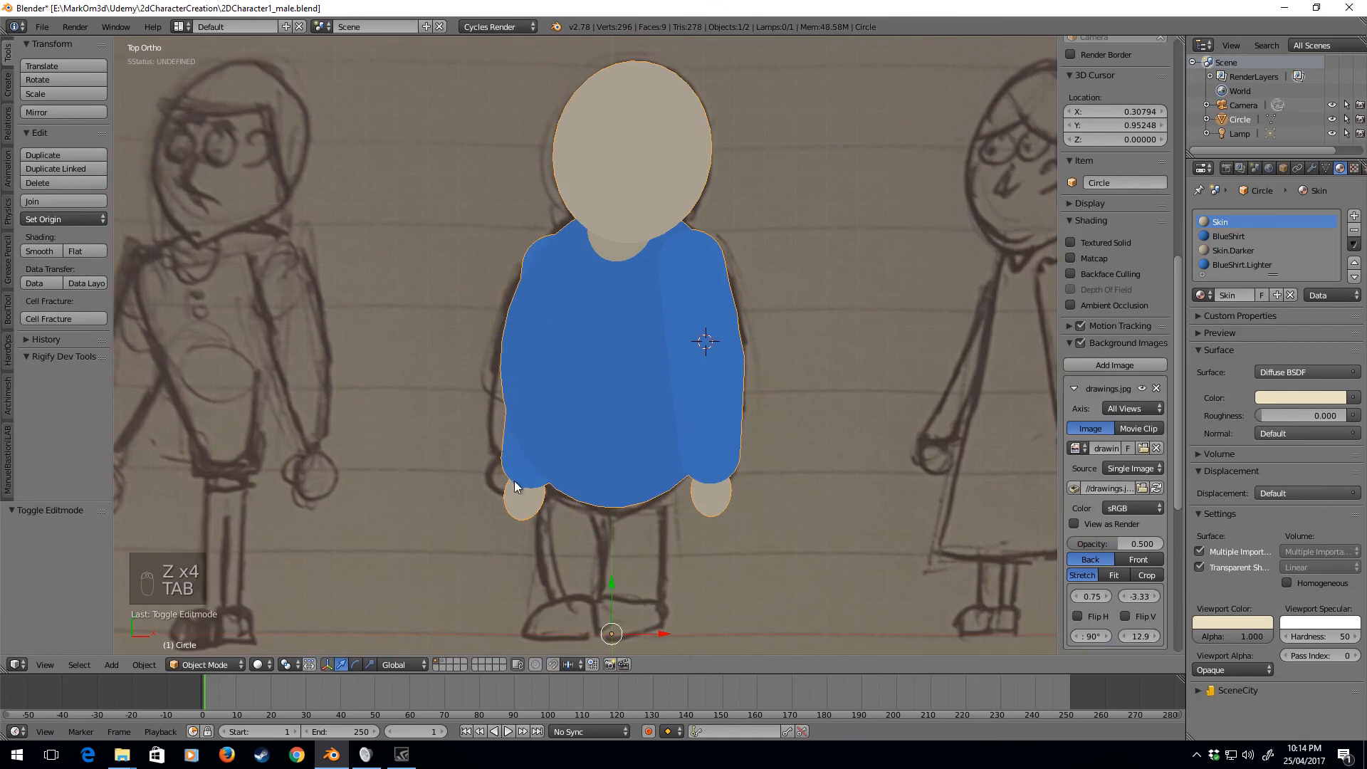
mouse_move(517, 482)
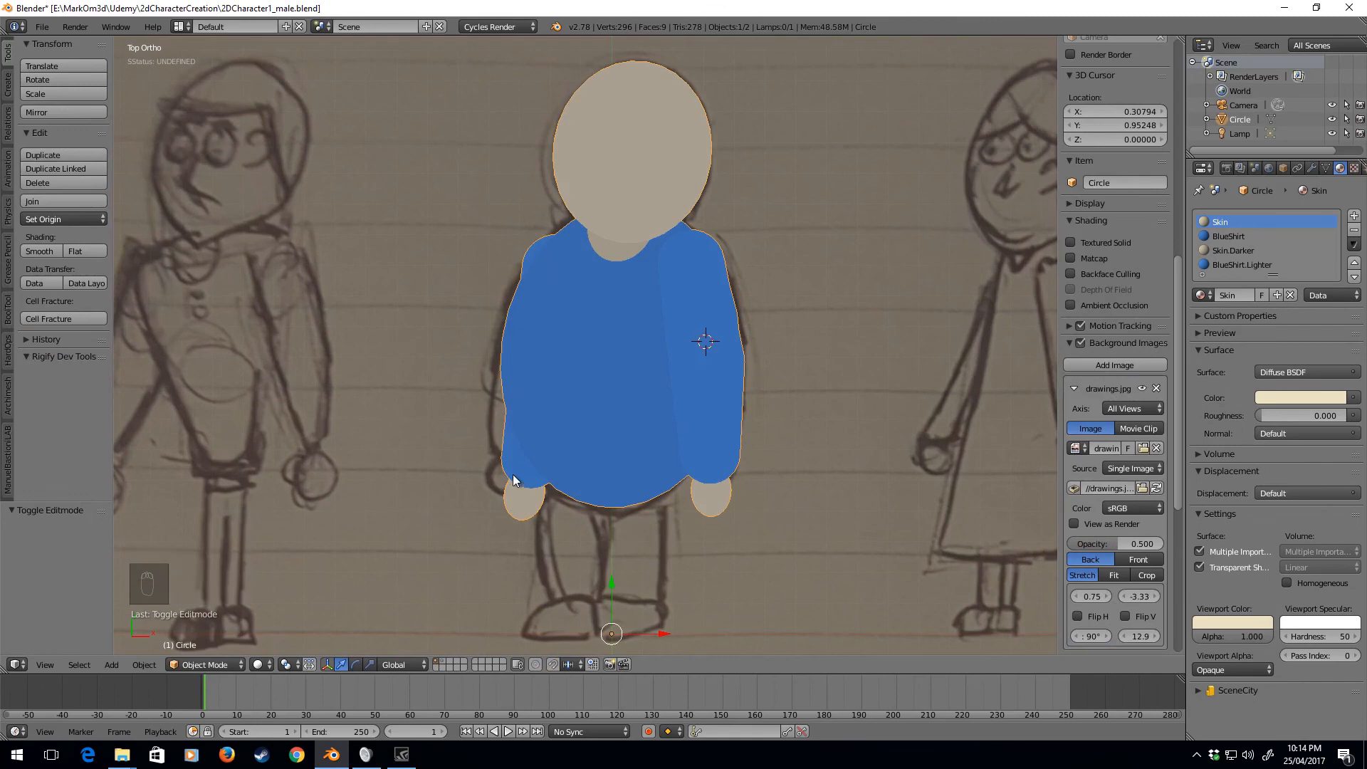
Step: Enter Edit Mode to add the duplicated BlueShirt.001 material slot
key("Tab")
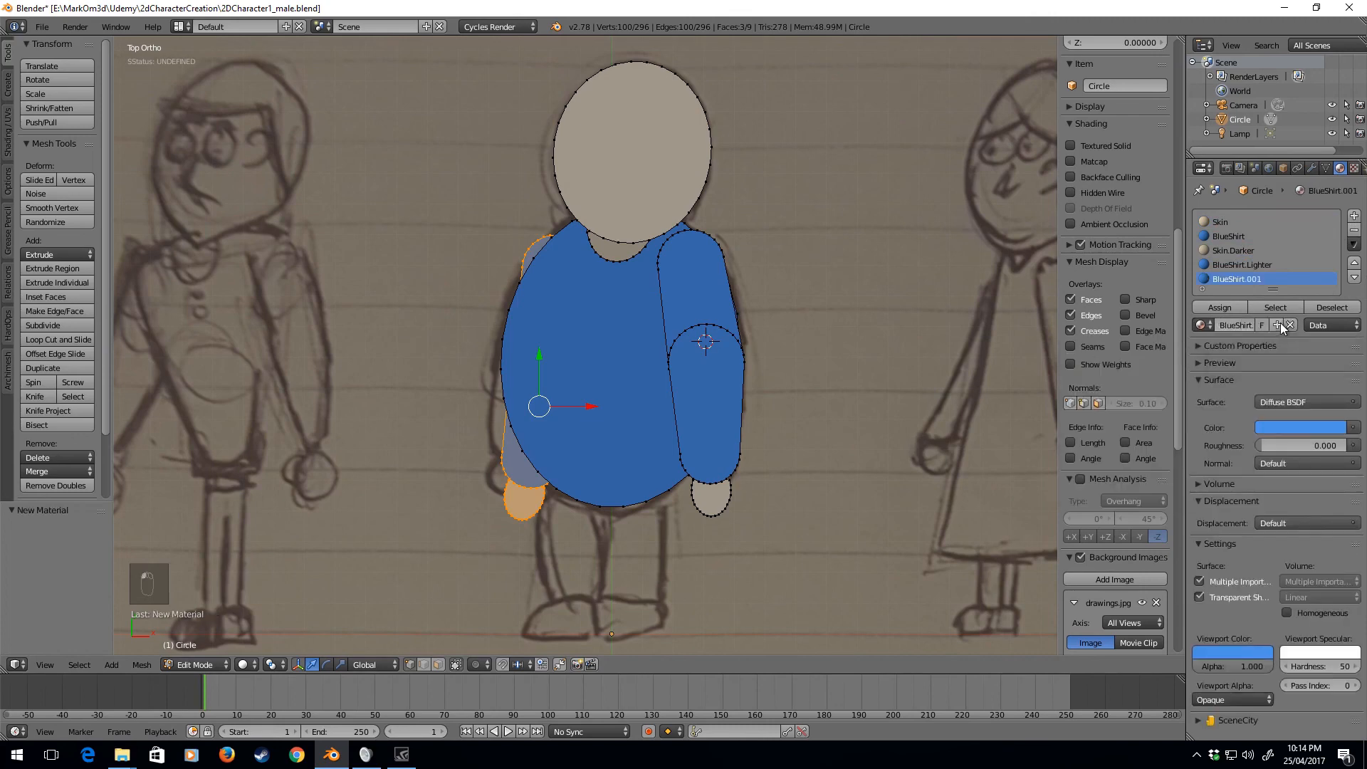
Step: Rename the new material to BlueShirtDarker
double_click(1232, 325)
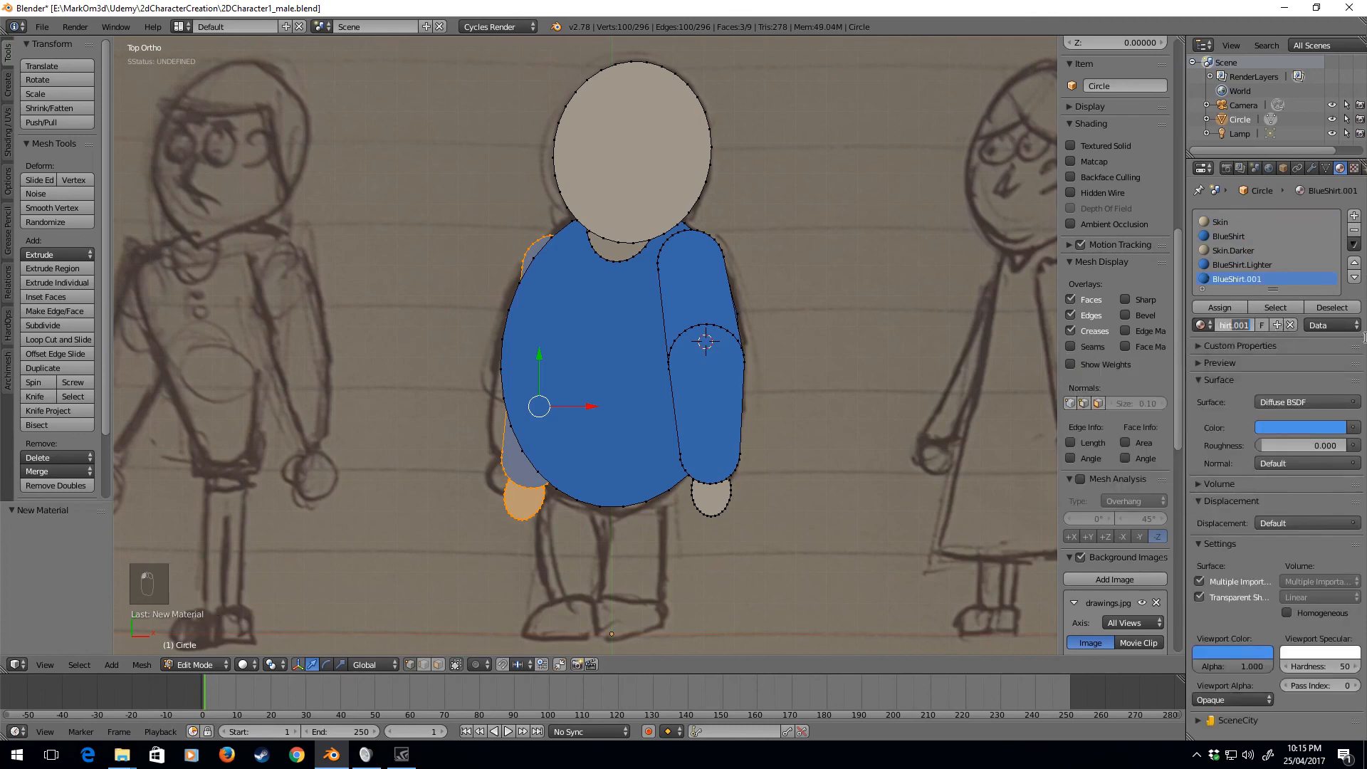
left_click(1265, 279)
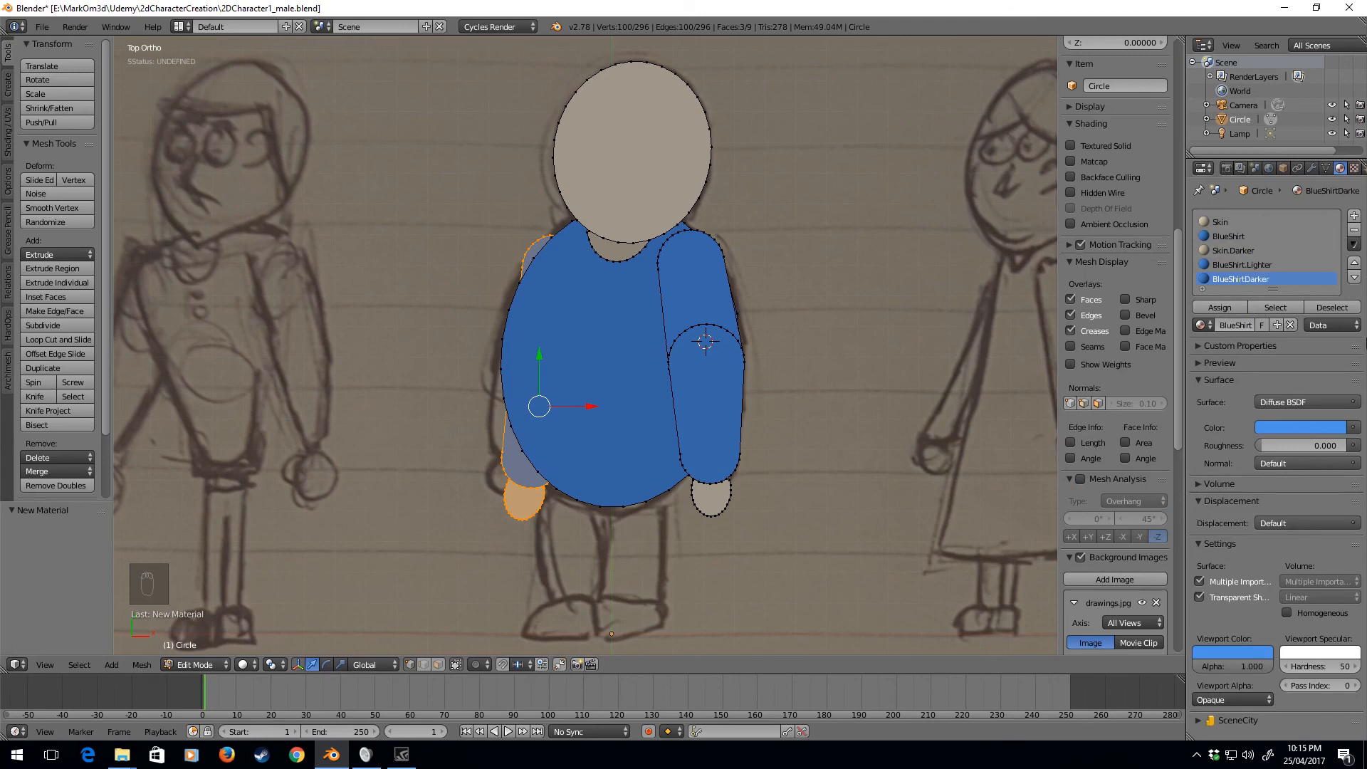
Step: Assign BlueShirtDarker to the whole left arm and hand, then check it in Object Mode
left_click(1300, 427)
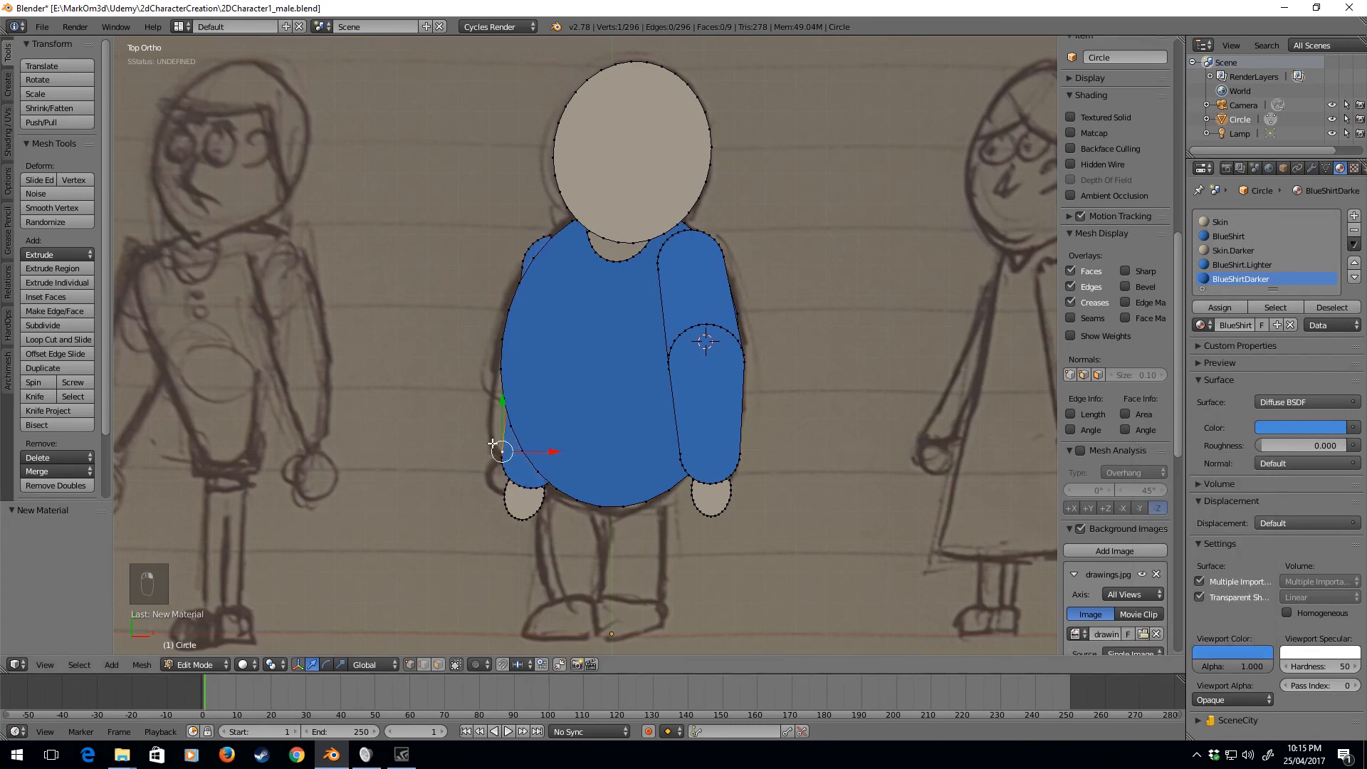
key("ctrl+l")
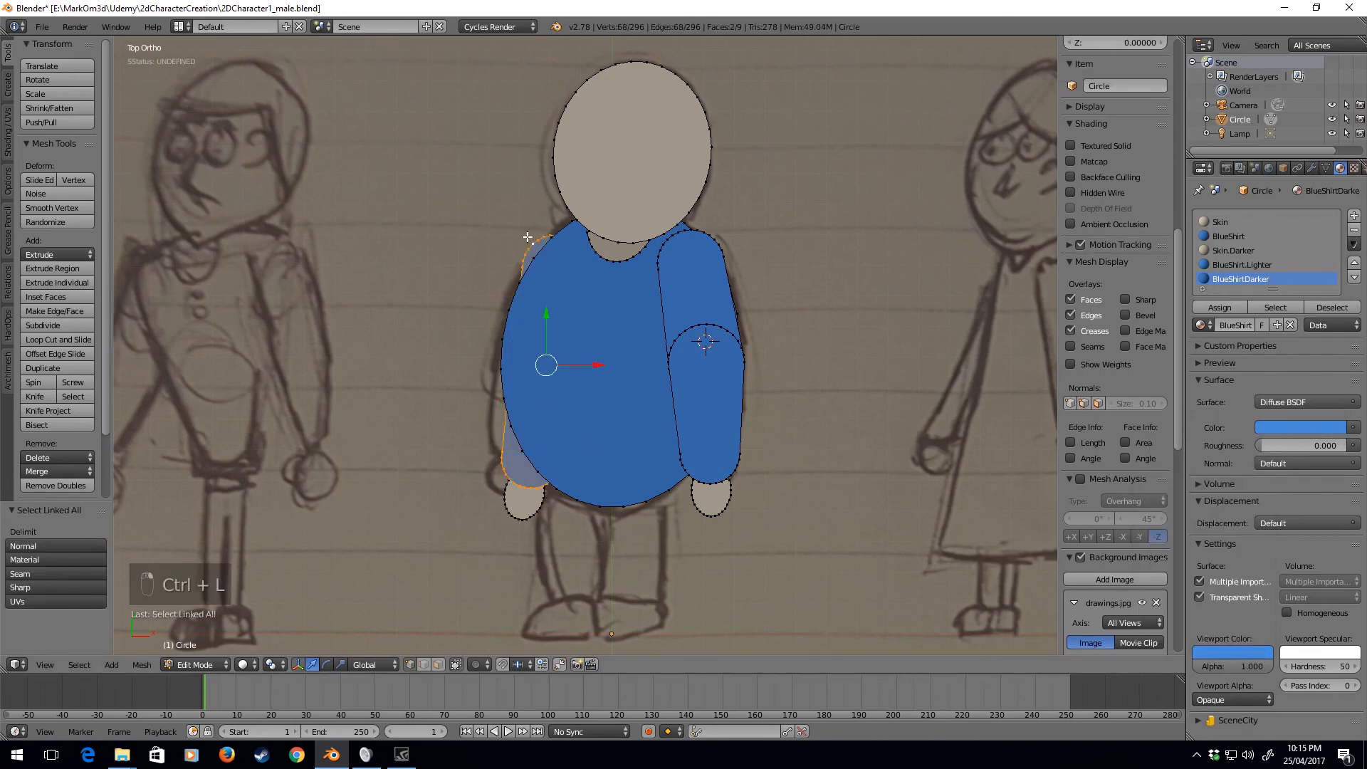
left_click(1219, 307)
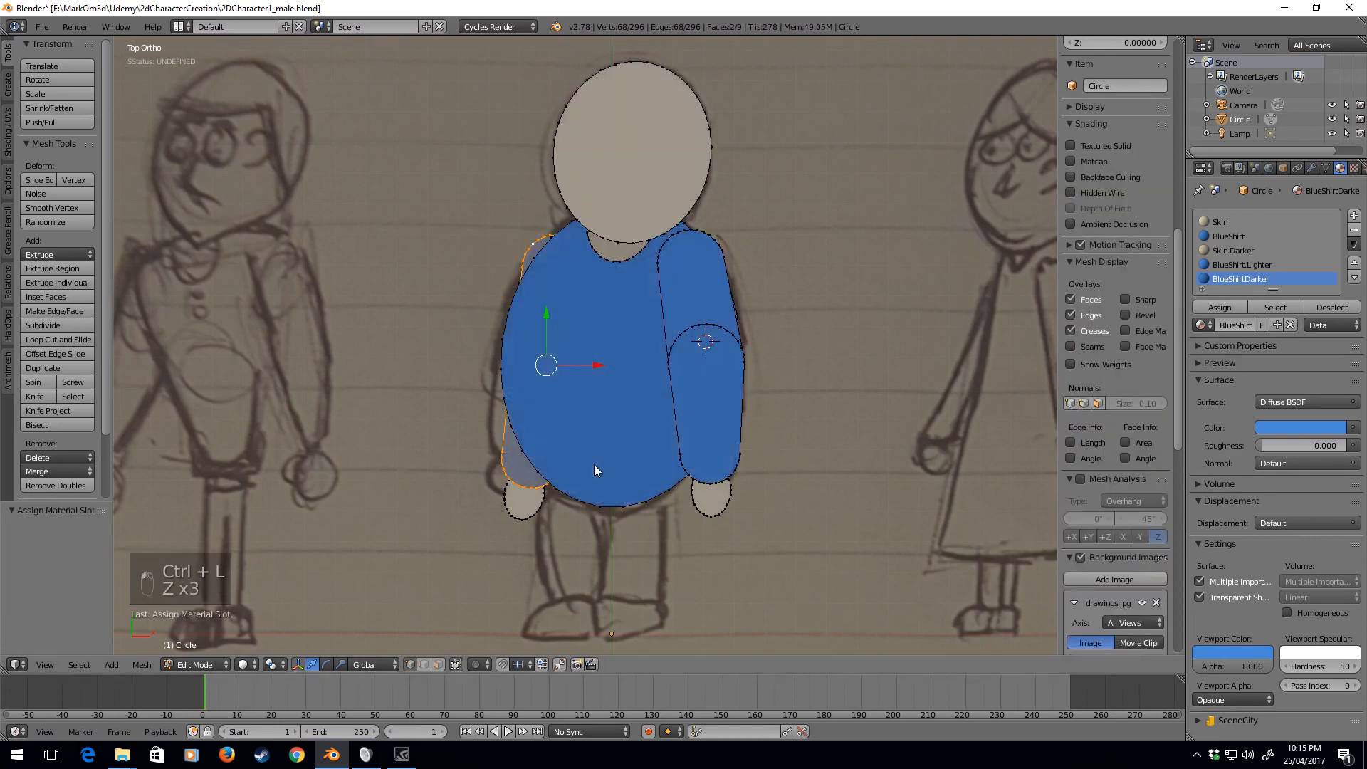
key("Tab")
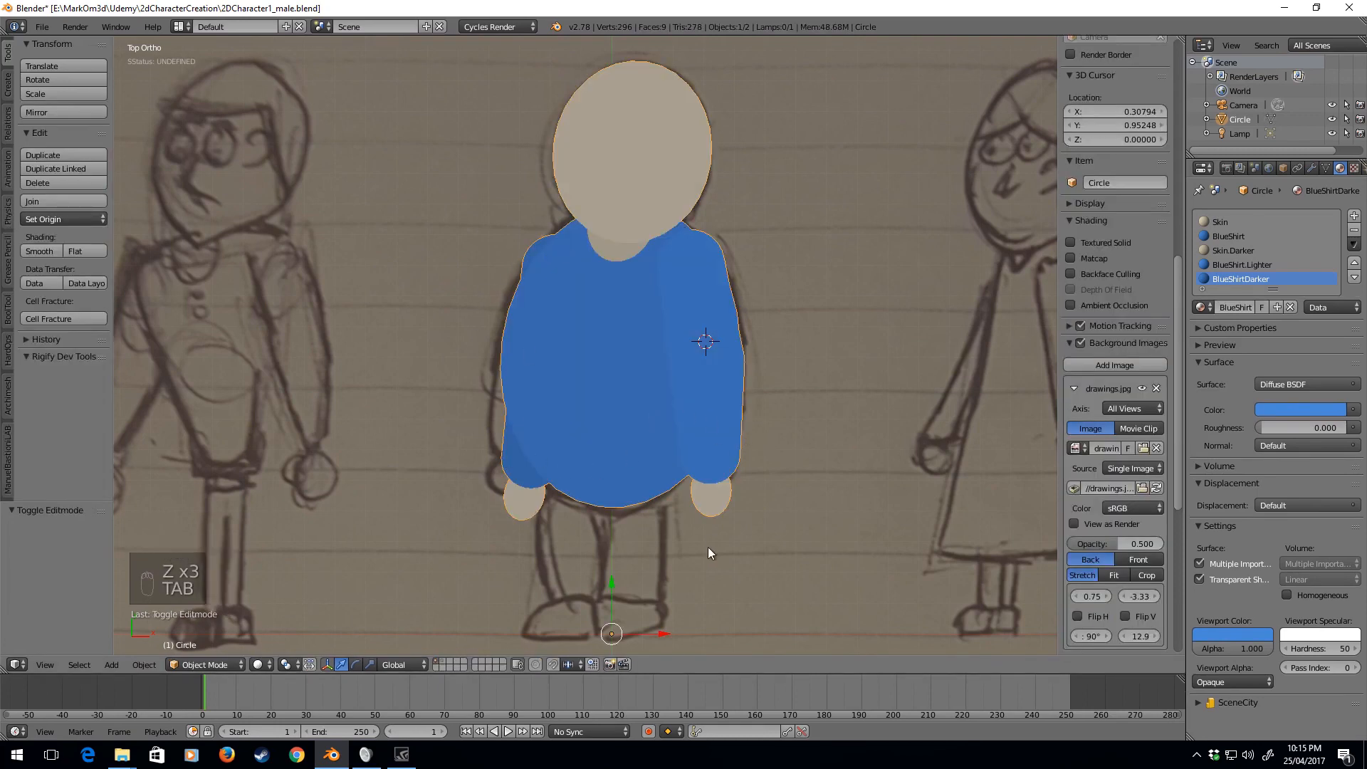